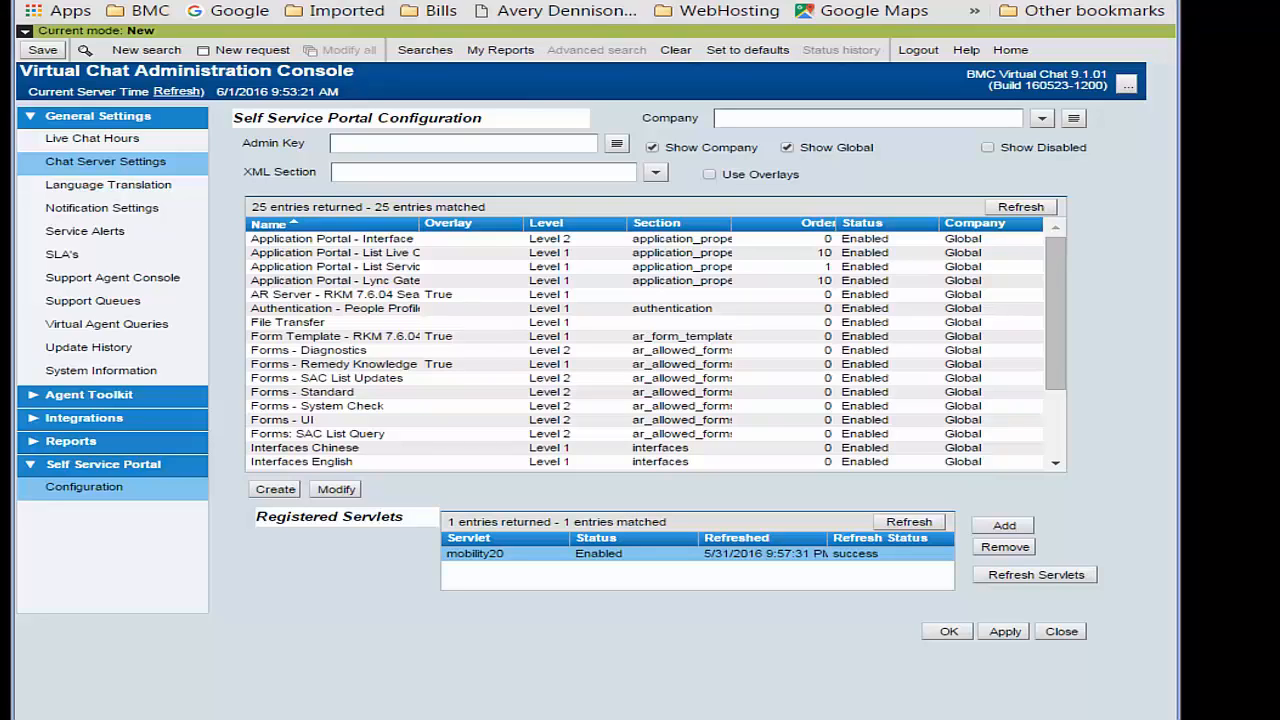
{"action": "mouse_move", "coordinate": [83, 486]}
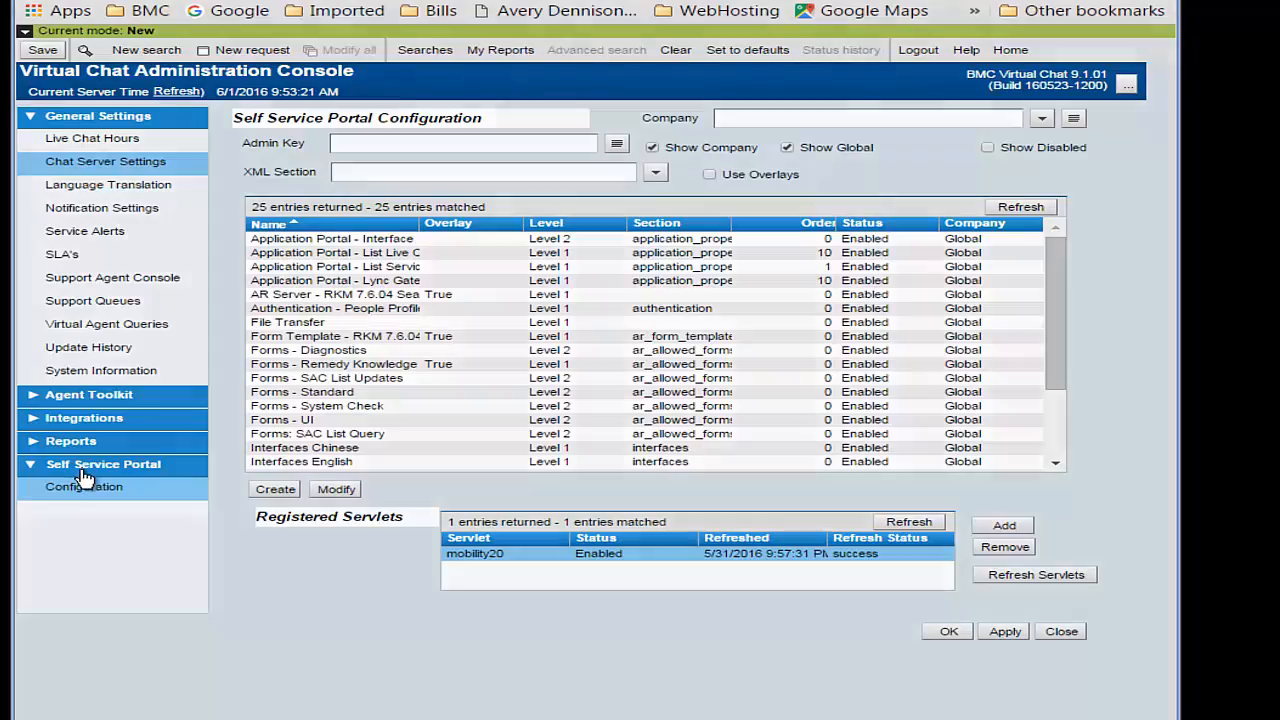
Step: Show the Self Service Portal configuration entries filtered to the interfaces XML section
{"action": "left_click", "coordinate": [83, 486]}
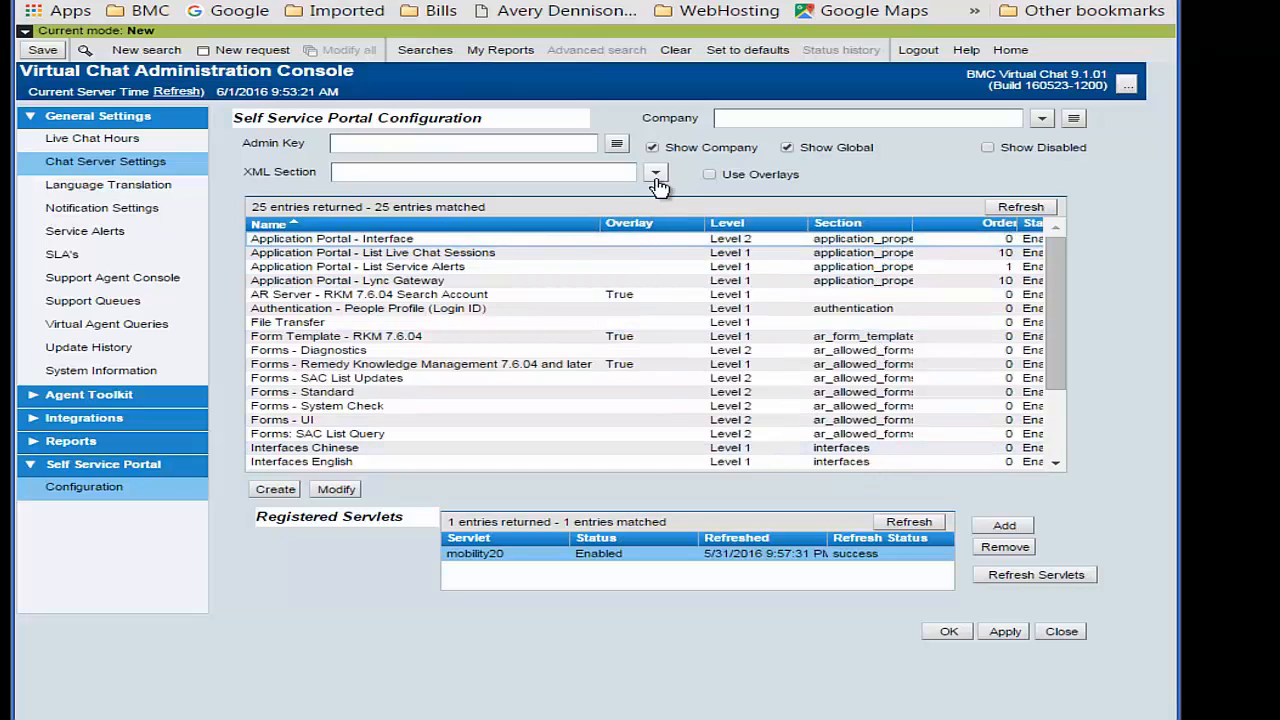
{"action": "left_click", "coordinate": [655, 172]}
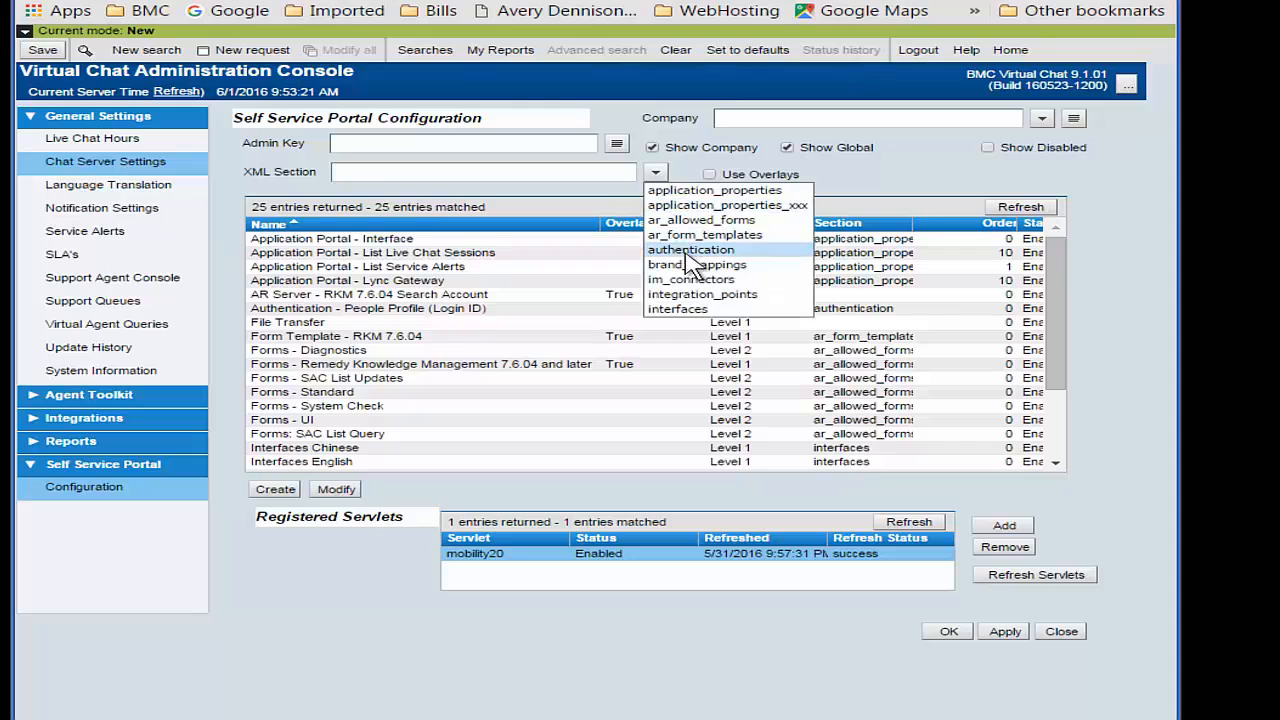
{"action": "mouse_move", "coordinate": [690, 309]}
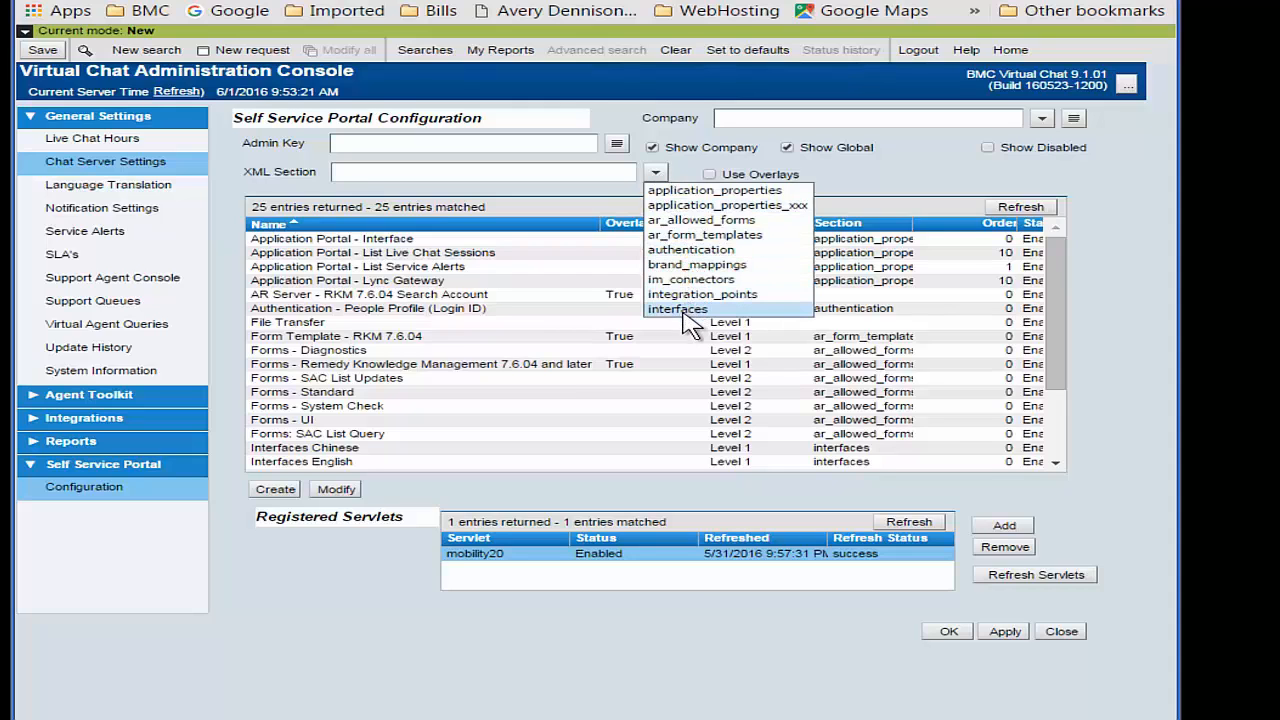
{"action": "left_click", "coordinate": [677, 308]}
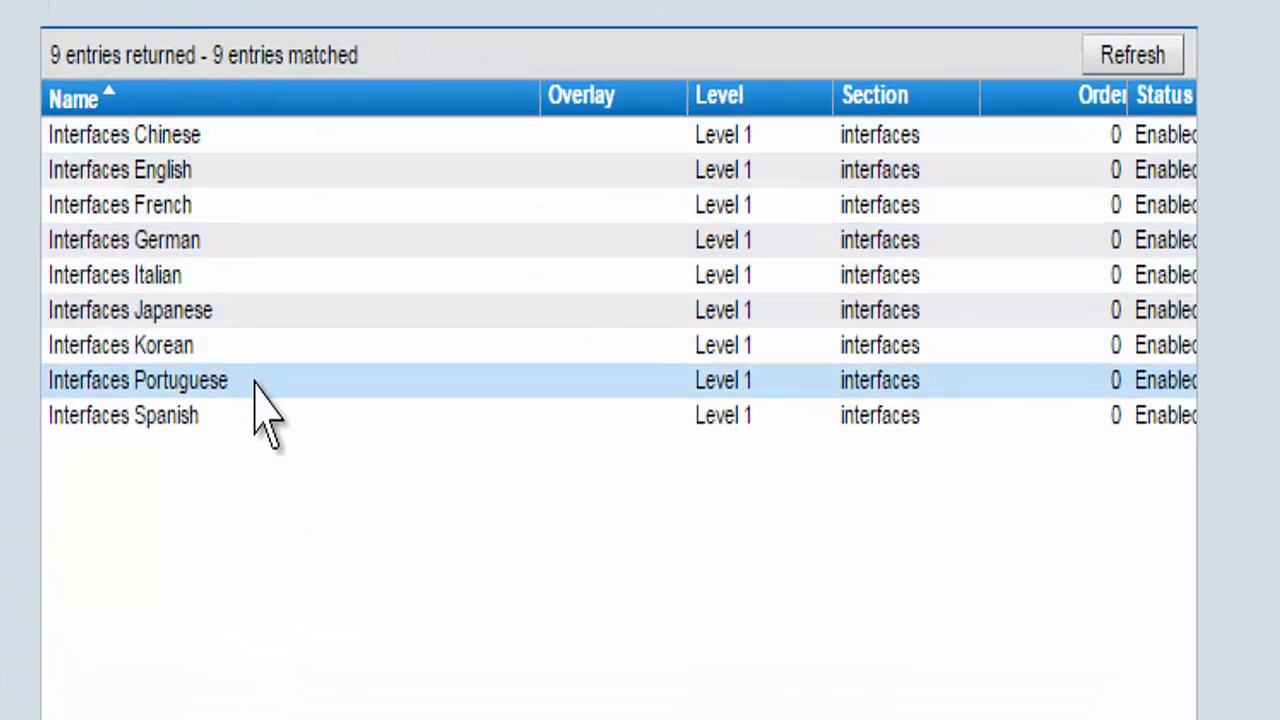
Step: Select the Interfaces English entry among the nine language interface rows
{"action": "left_click", "coordinate": [122, 415]}
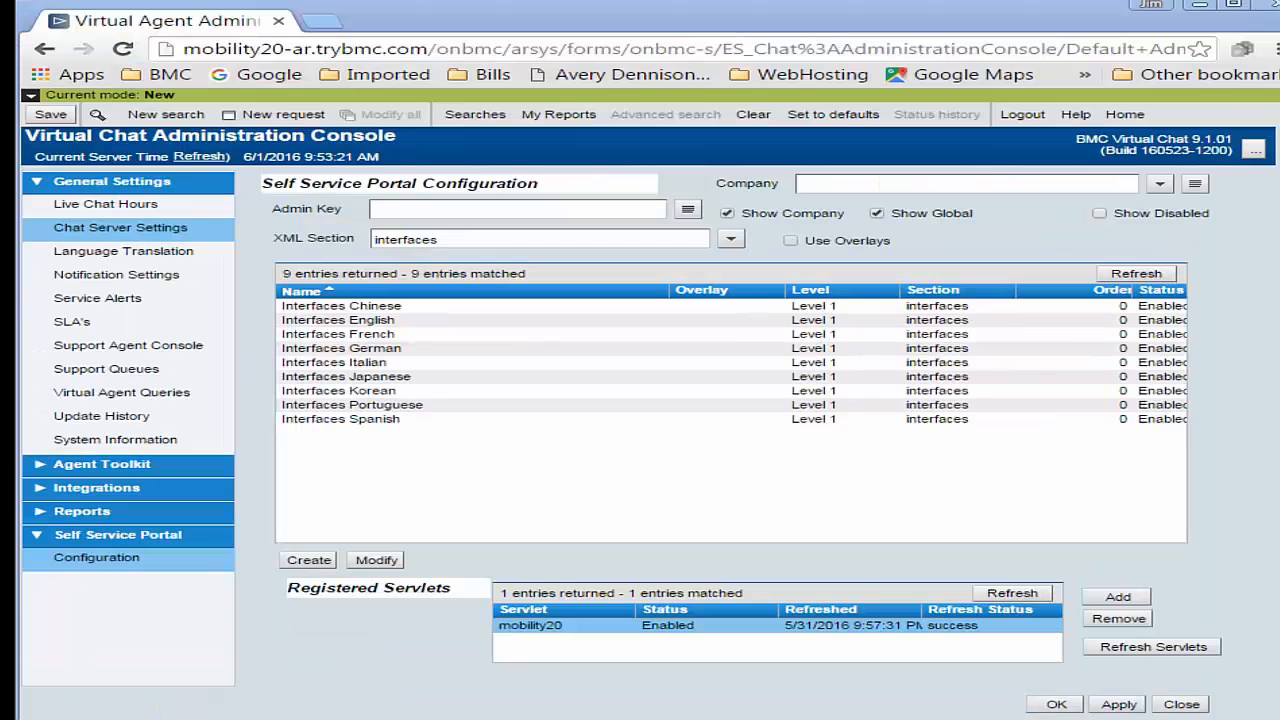
{"action": "mouse_move", "coordinate": [360, 334]}
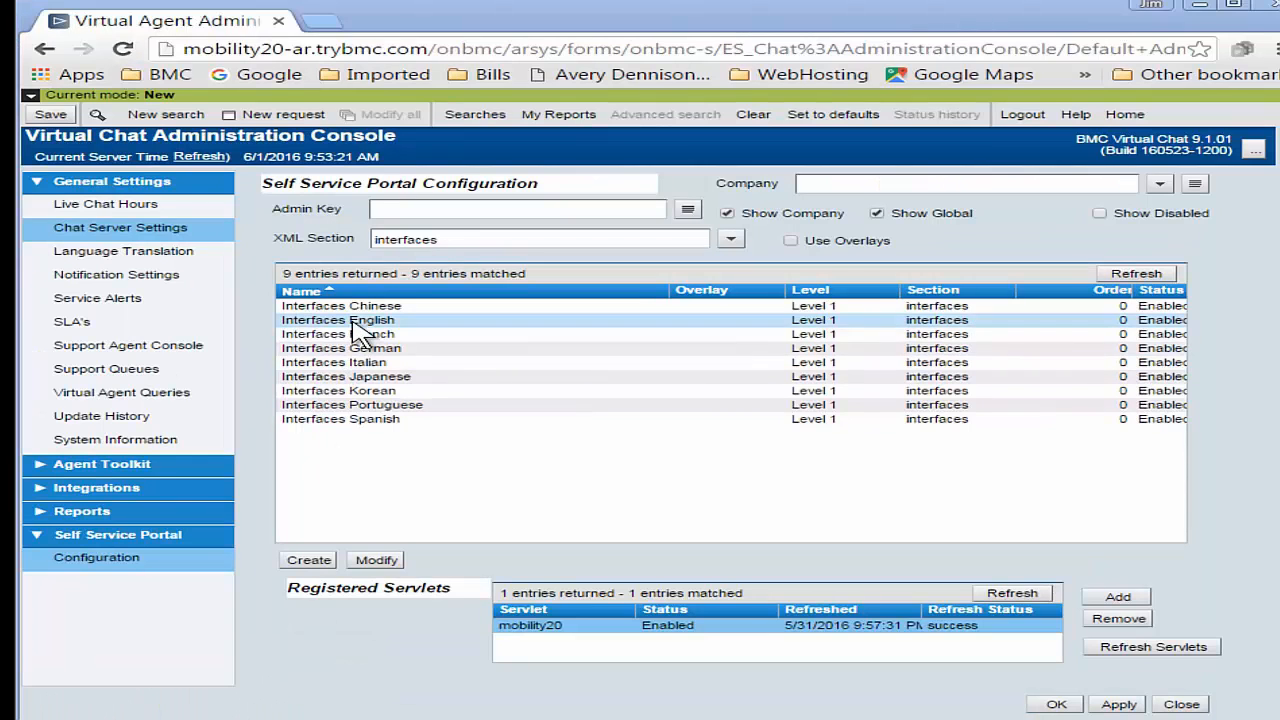
{"action": "left_click", "coordinate": [338, 319]}
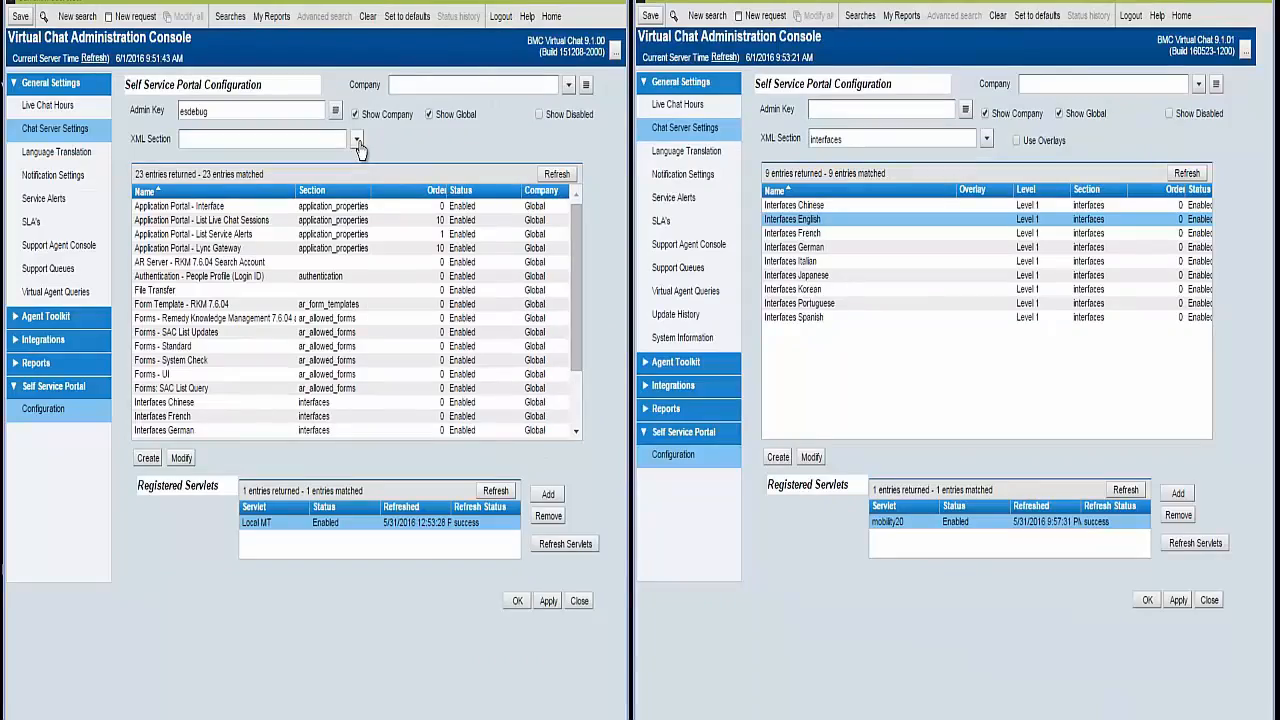
Step: Filter the second console's entries to interfaces, browse the languages, and include disabled entries
{"action": "left_click", "coordinate": [357, 139]}
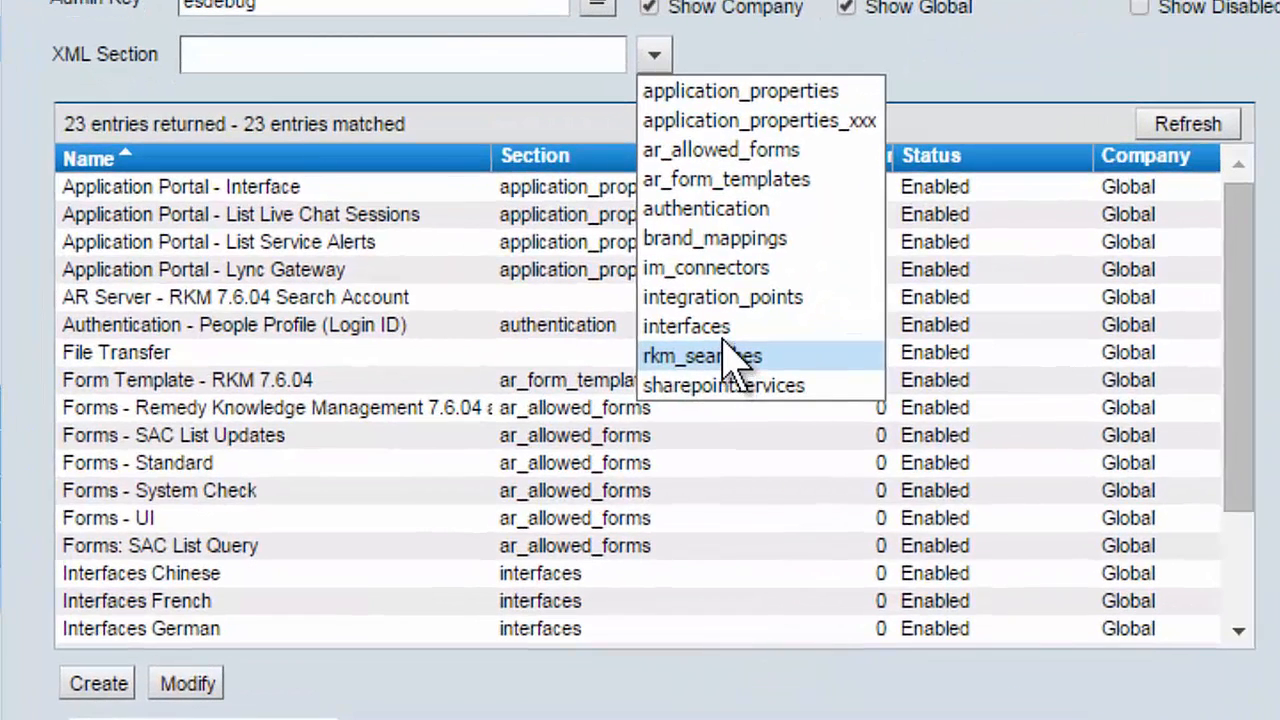
{"action": "left_click", "coordinate": [686, 326]}
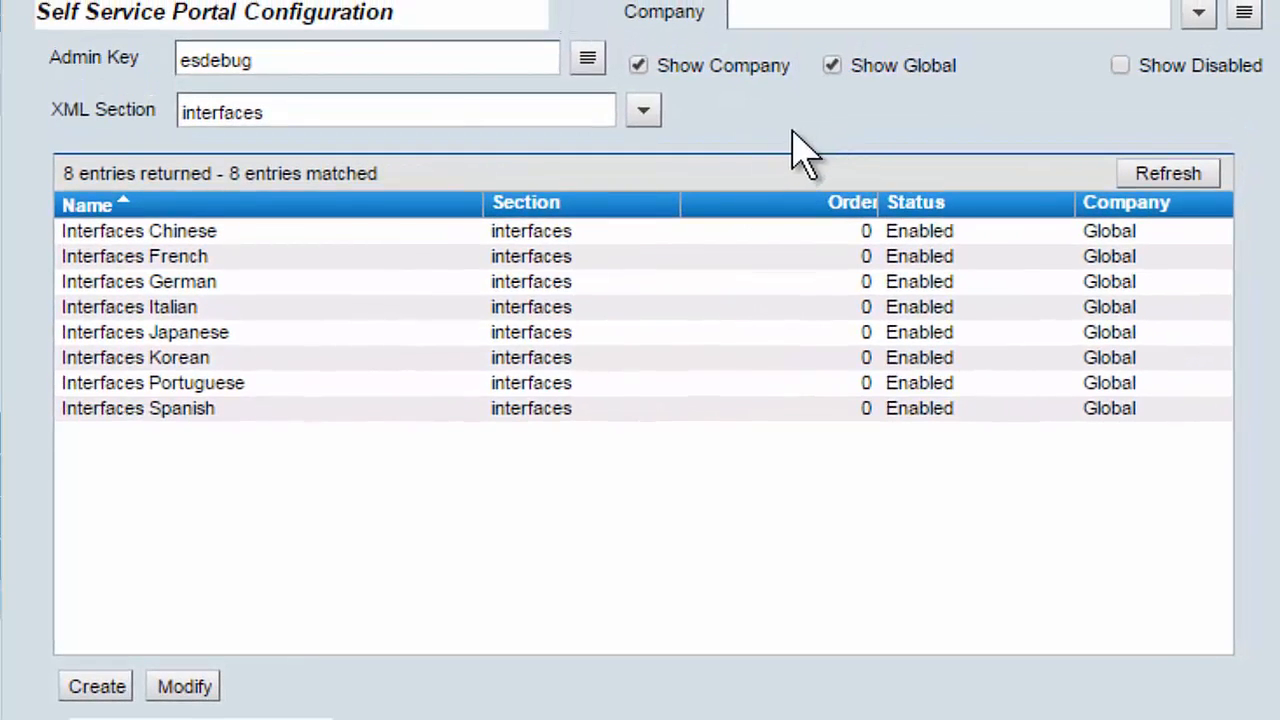
{"action": "mouse_move", "coordinate": [1075, 120]}
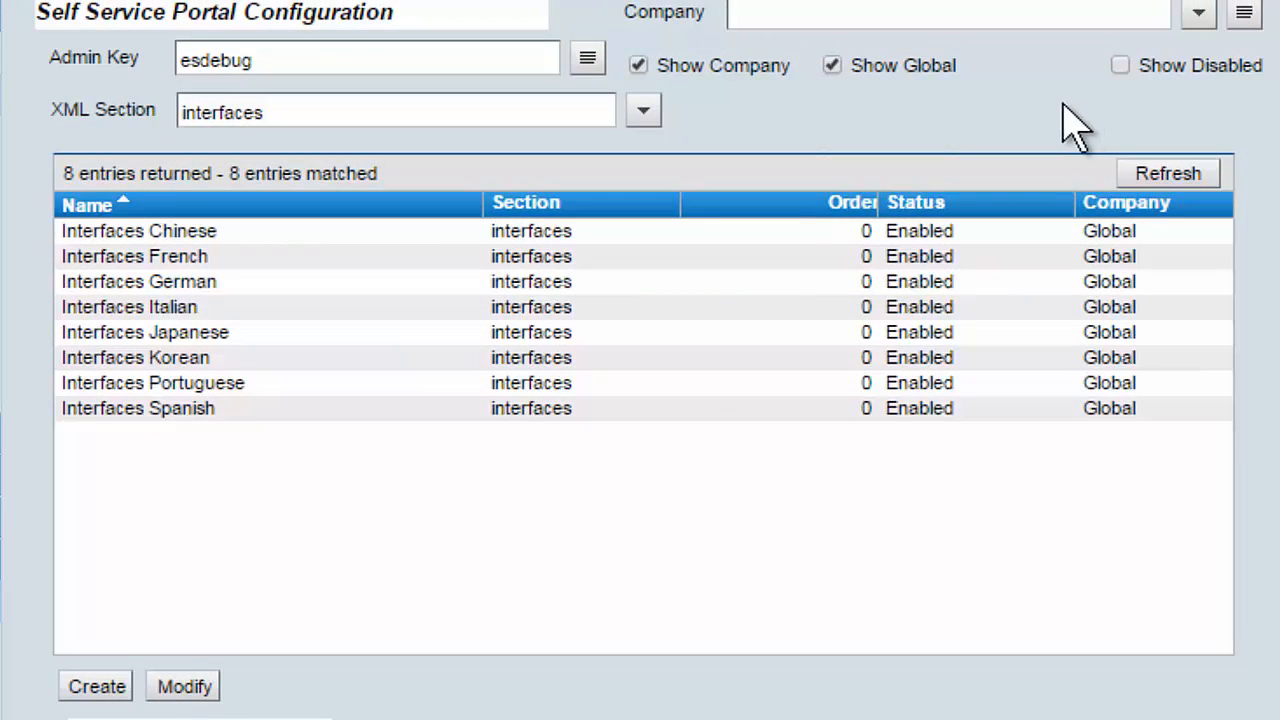
{"action": "left_click", "coordinate": [135, 357]}
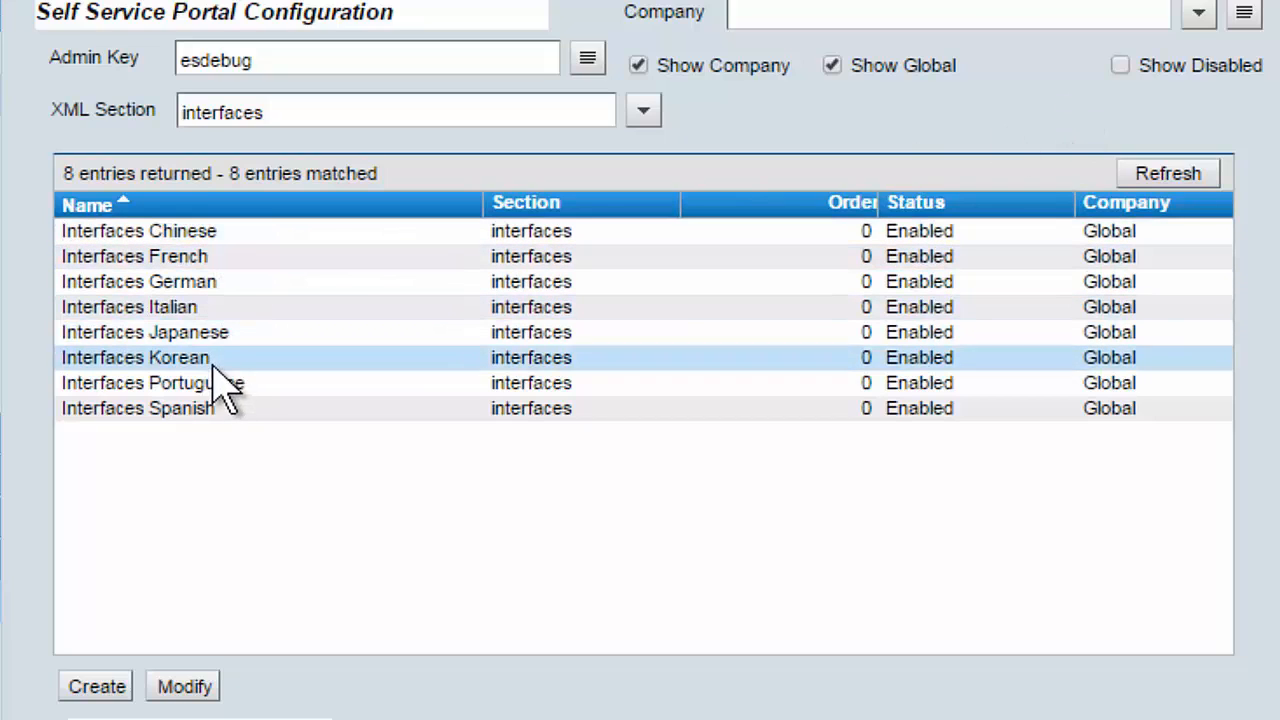
{"action": "left_click", "coordinate": [137, 408]}
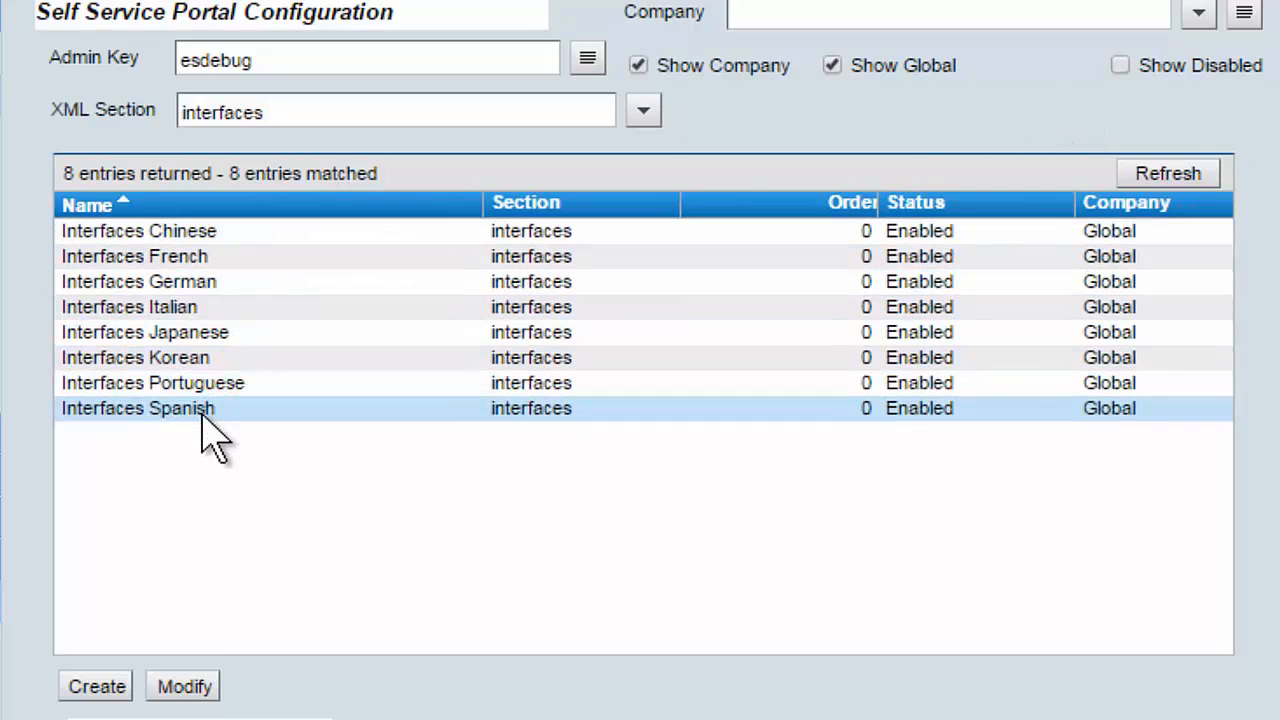
{"action": "mouse_move", "coordinate": [1135, 85]}
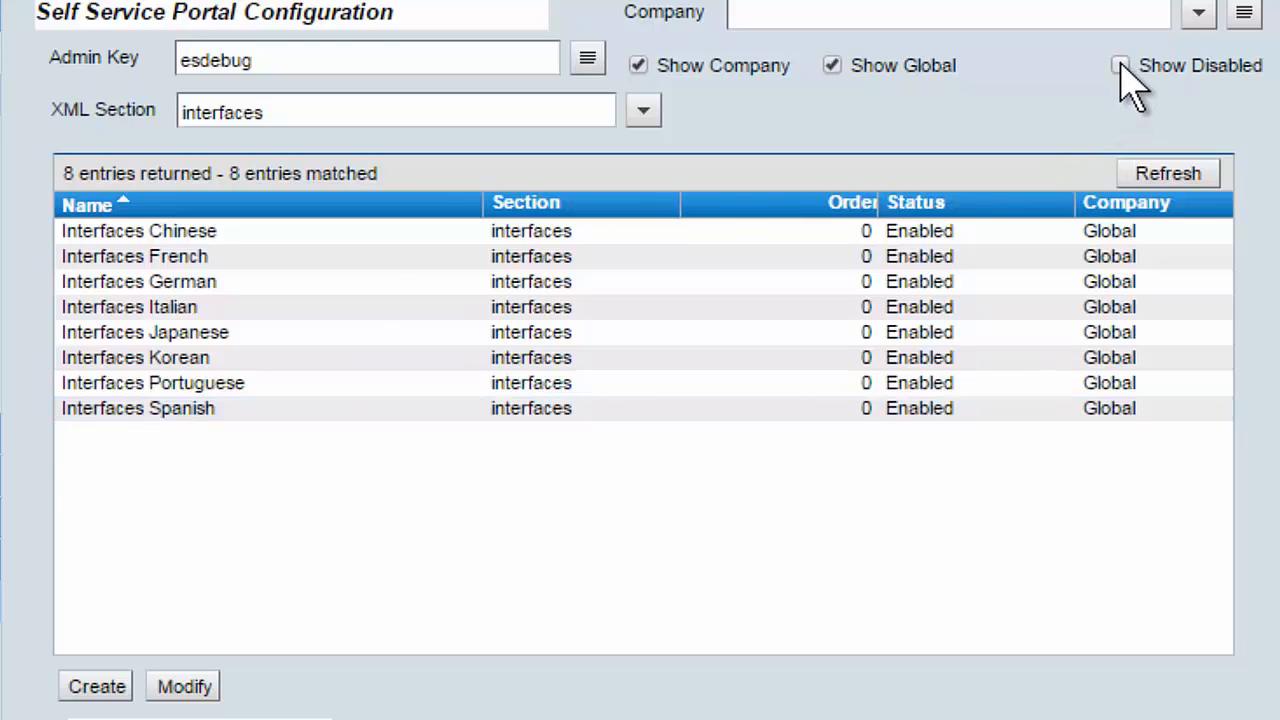
{"action": "left_click", "coordinate": [1120, 64]}
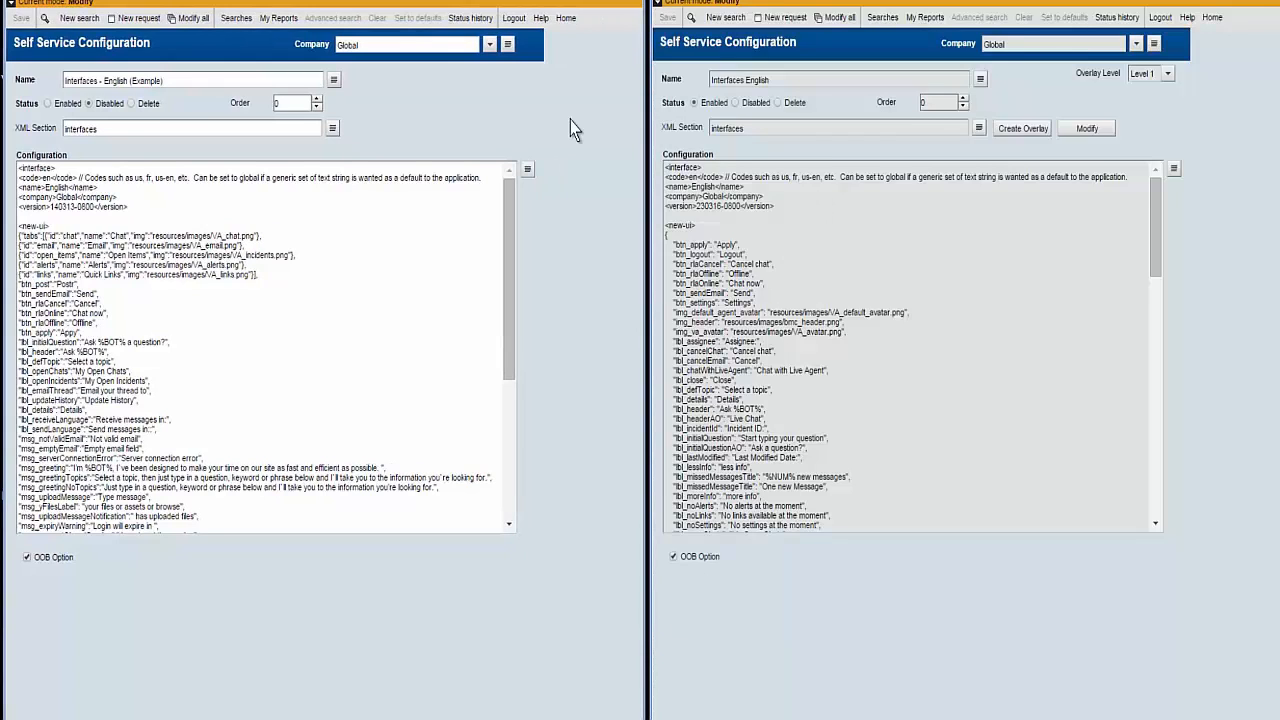
{"action": "mouse_move", "coordinate": [370, 135]}
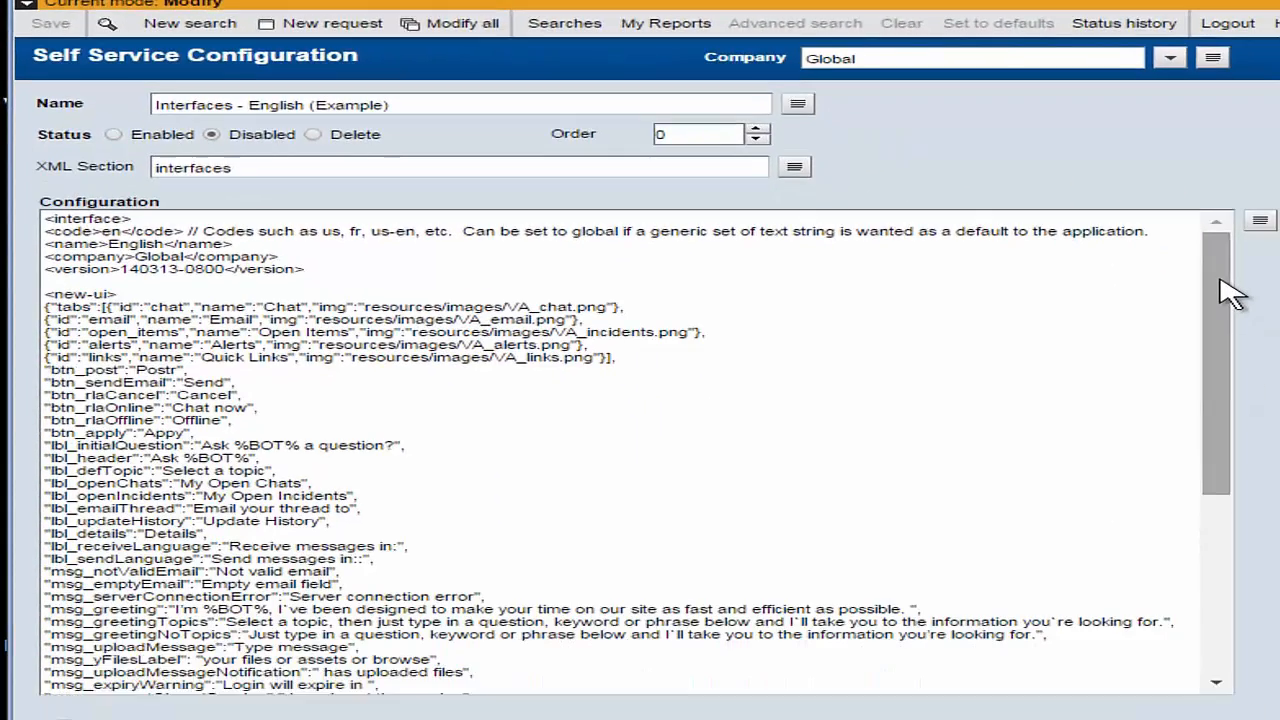
Step: Scroll the Interfaces - English (Example) configuration XML through to its closing tags
{"action": "scroll", "scroll_direction": "down", "scroll_amount": 3}
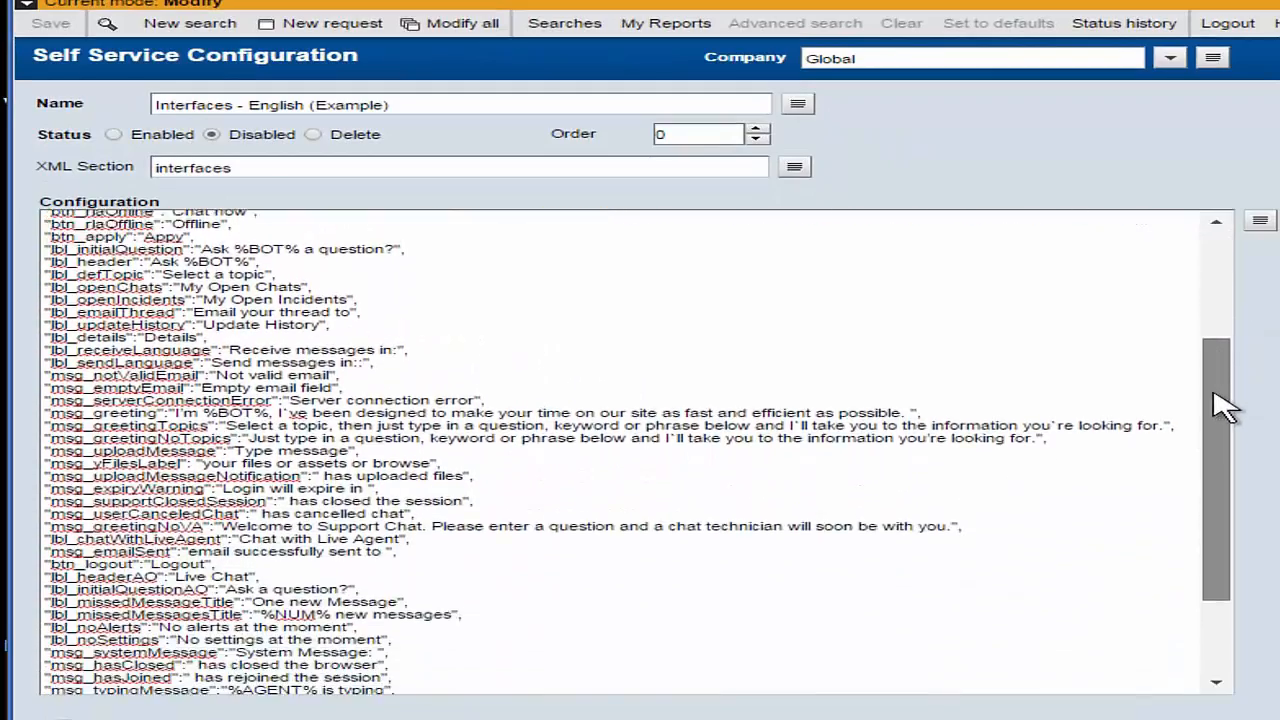
{"action": "scroll", "scroll_direction": "down", "scroll_amount": 3}
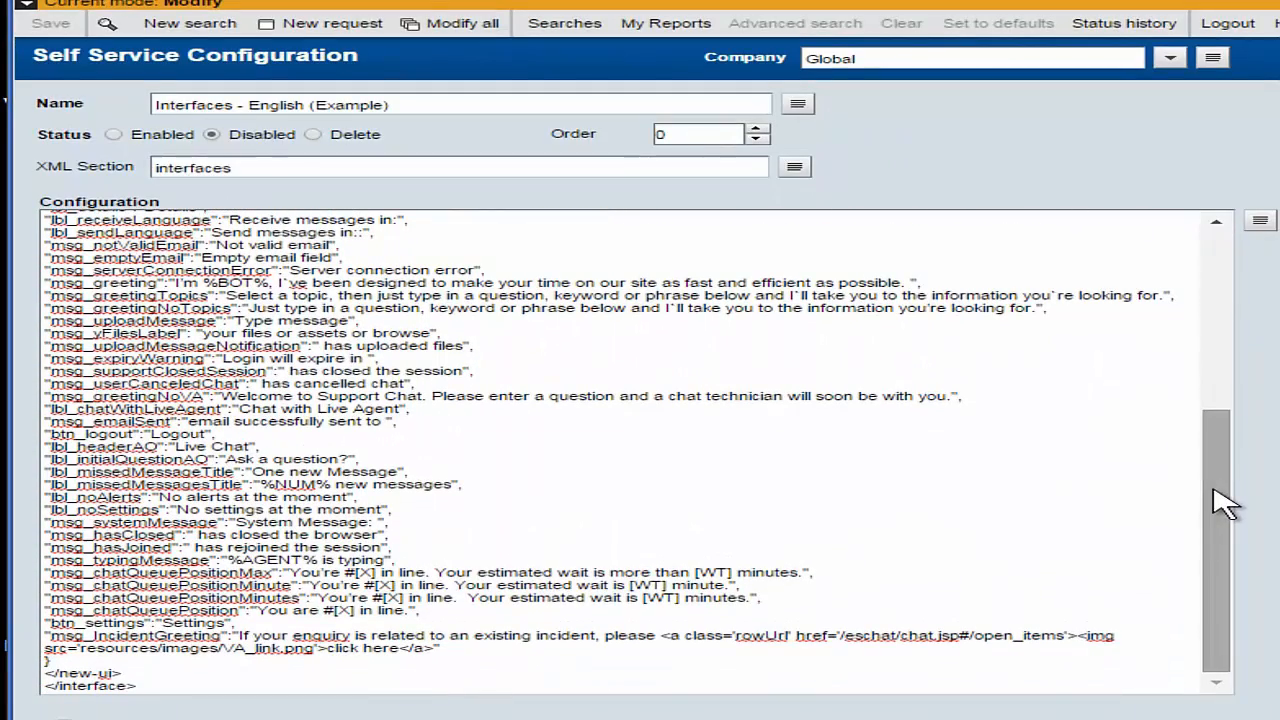
{"action": "scroll", "scroll_direction": "up", "scroll_amount": 3}
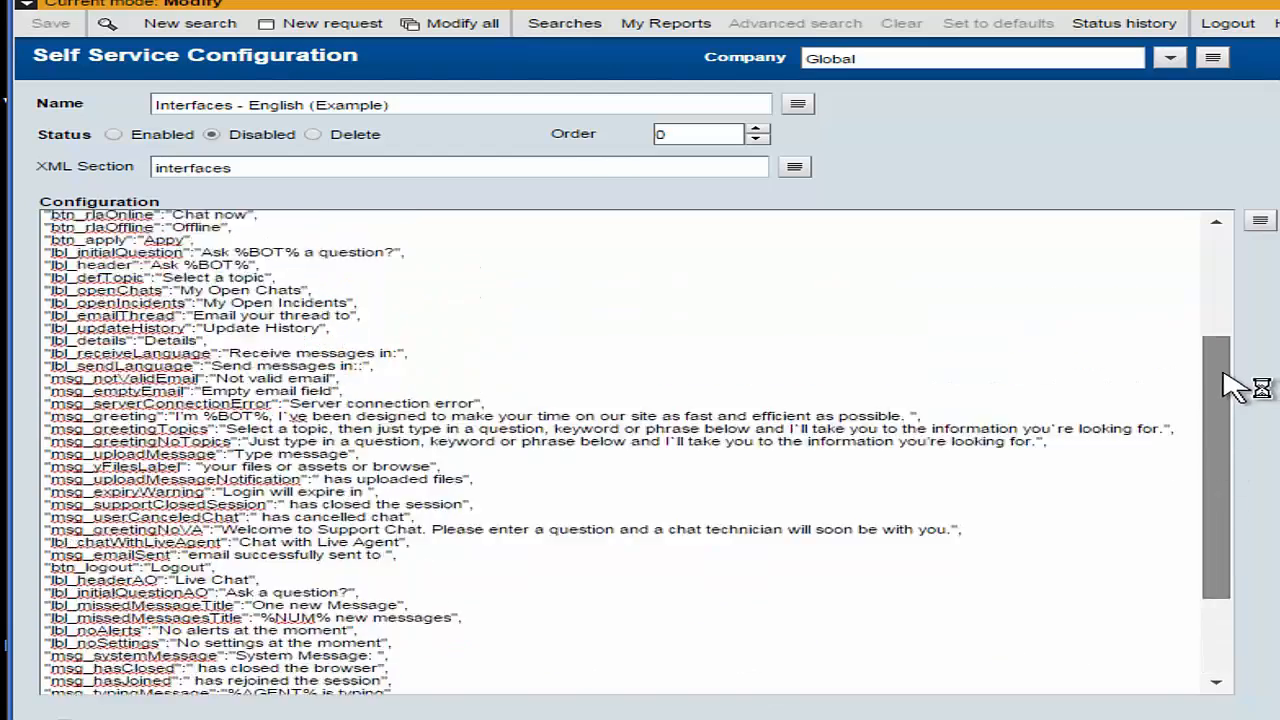
{"action": "scroll", "scroll_direction": "down", "scroll_amount": 3}
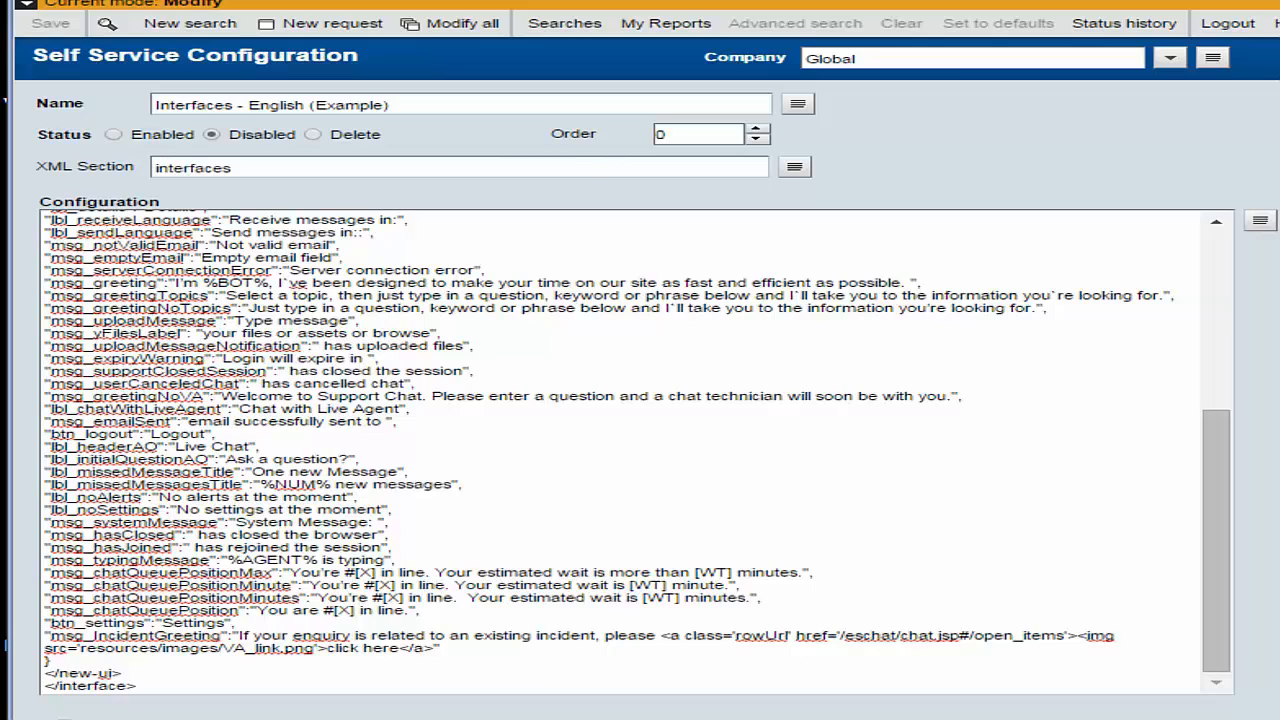
{"action": "mouse_move", "coordinate": [918, 155]}
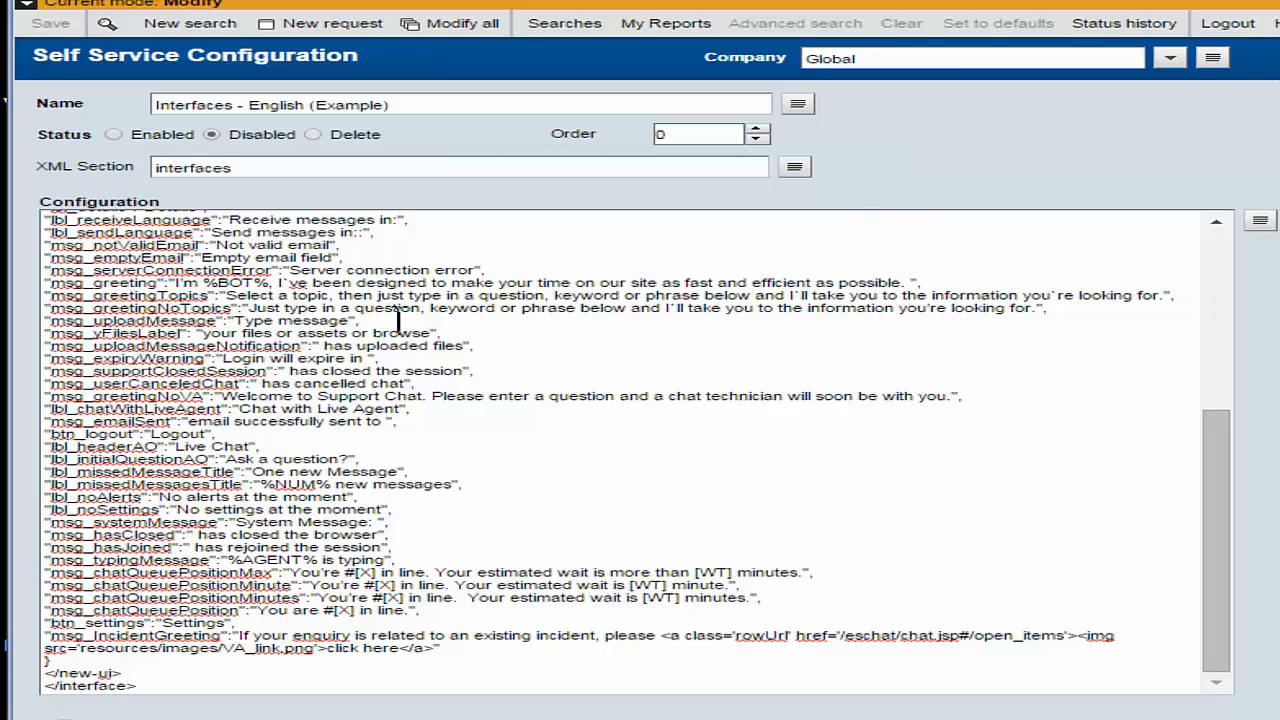
Step: Set the Interfaces - English (Example) record's Status to Enabled
{"action": "left_click", "coordinate": [113, 134]}
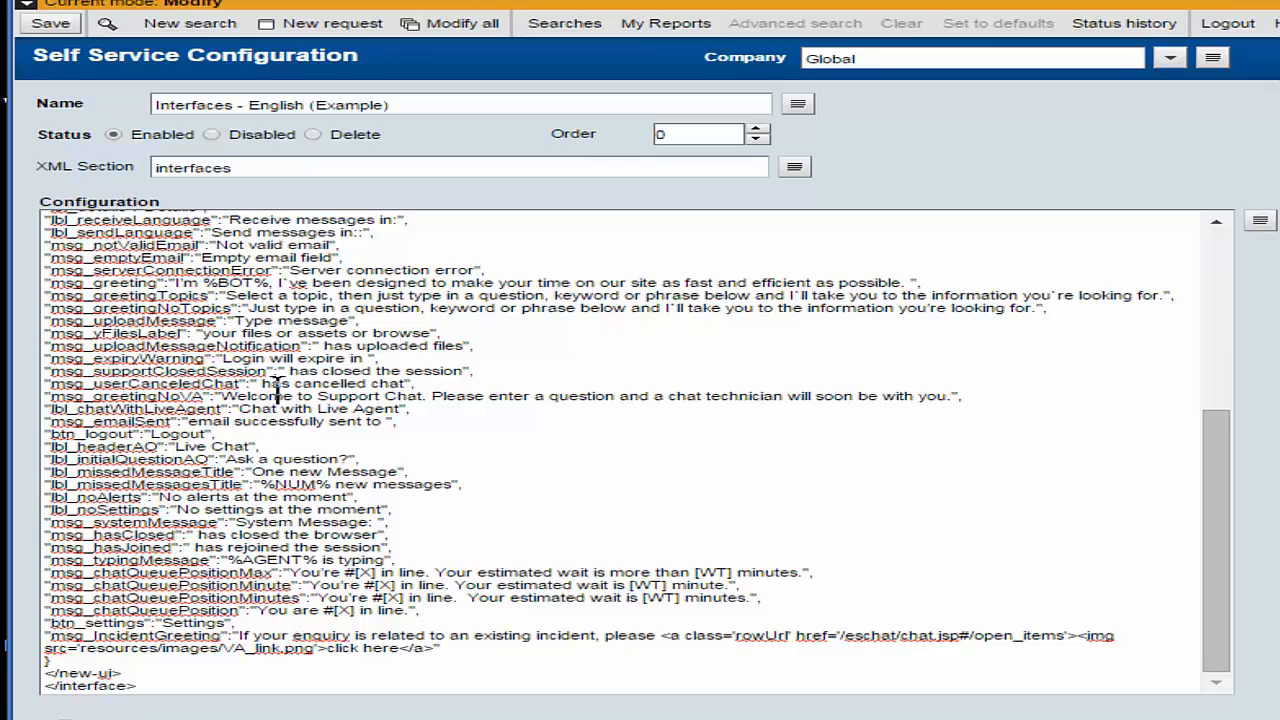
{"action": "mouse_move", "coordinate": [312, 248]}
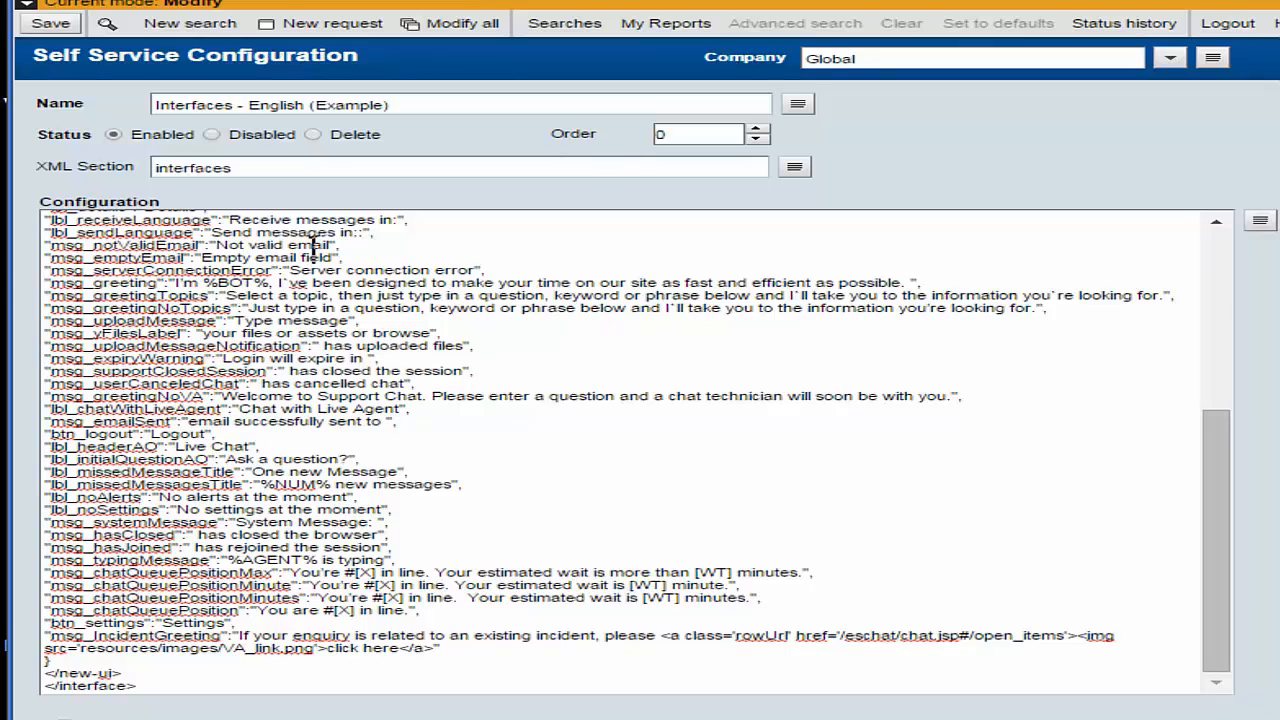
{"action": "mouse_move", "coordinate": [240, 135]}
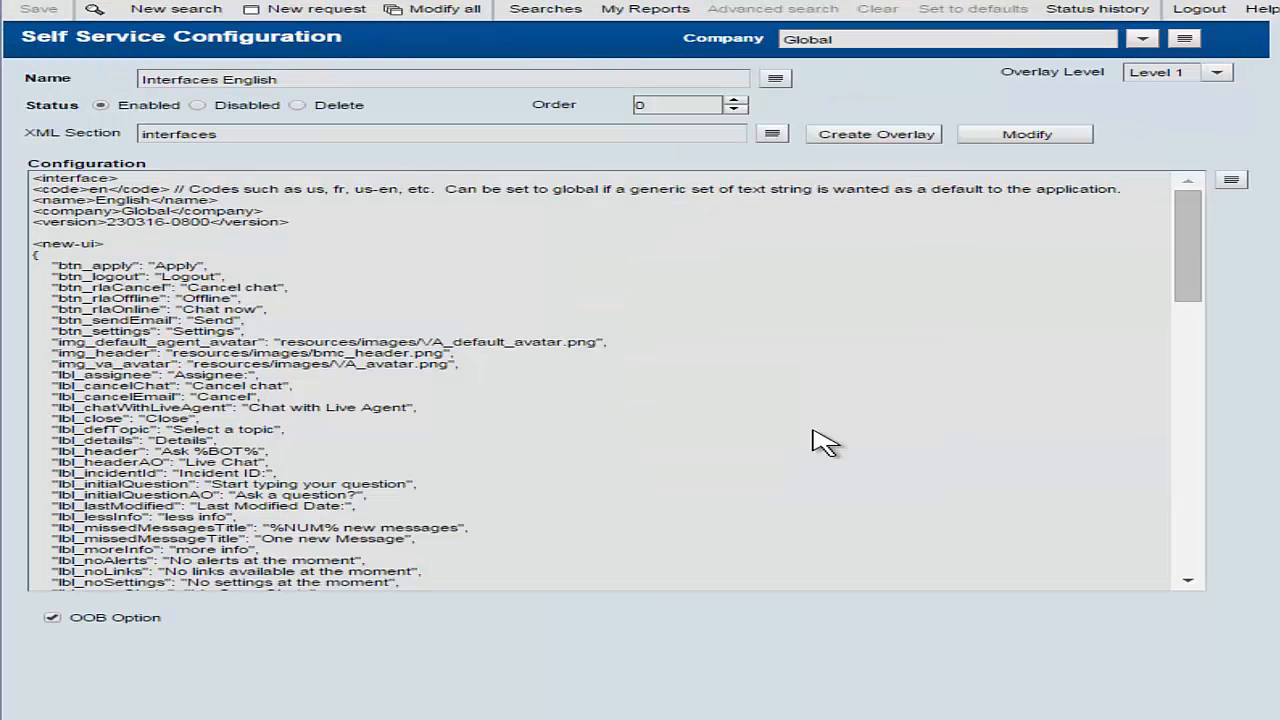
{"action": "mouse_move", "coordinate": [390, 335]}
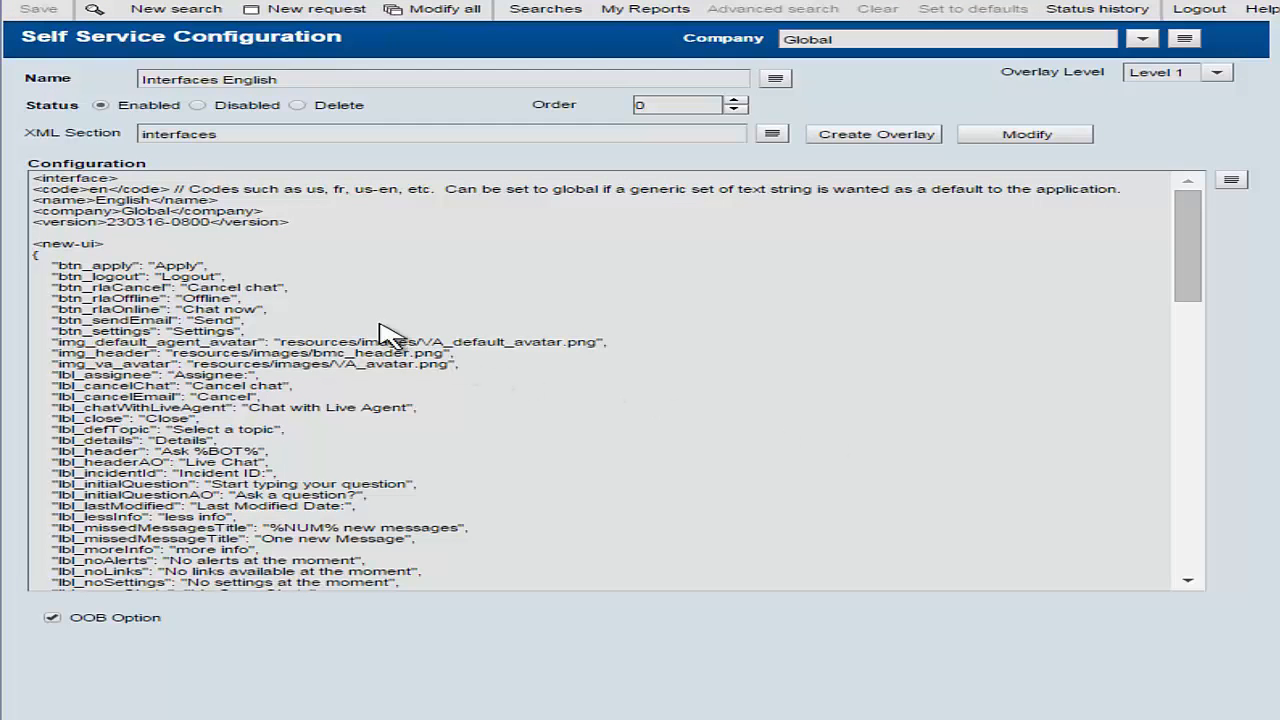
{"action": "mouse_move", "coordinate": [345, 295]}
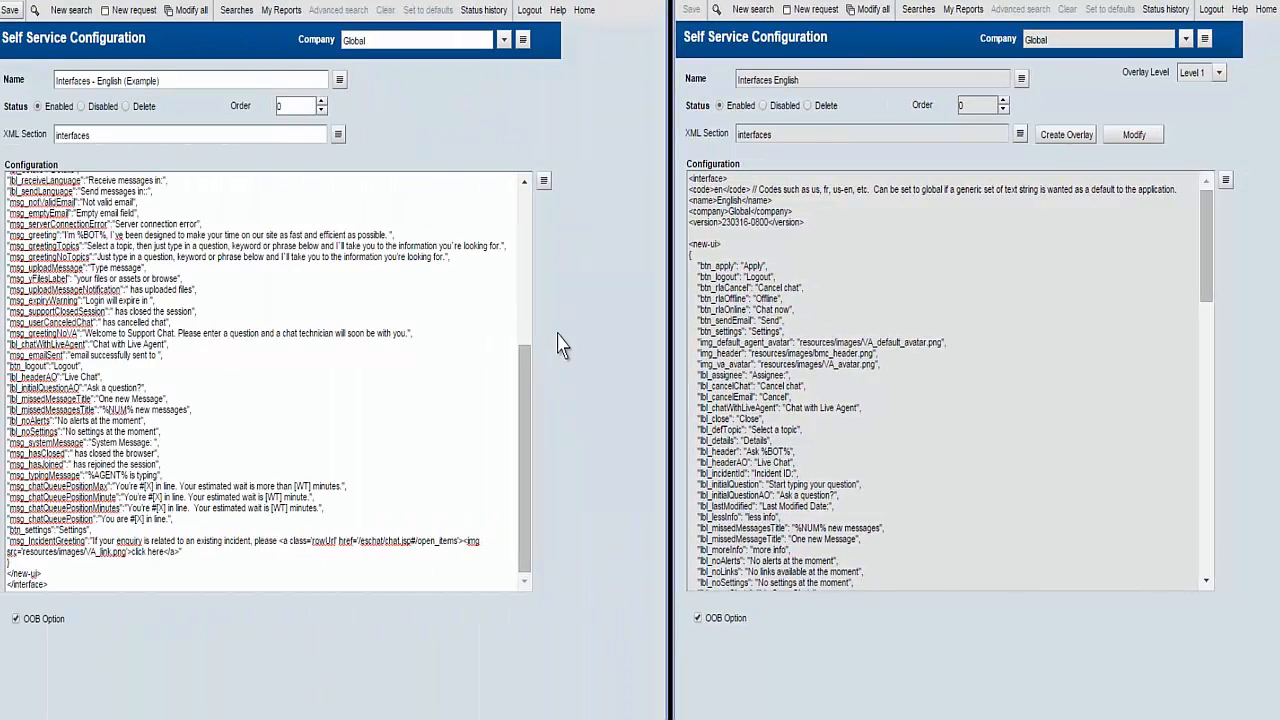
Step: Expand the English example's Configuration text into a popup filling the left half
{"action": "left_click", "coordinate": [544, 181]}
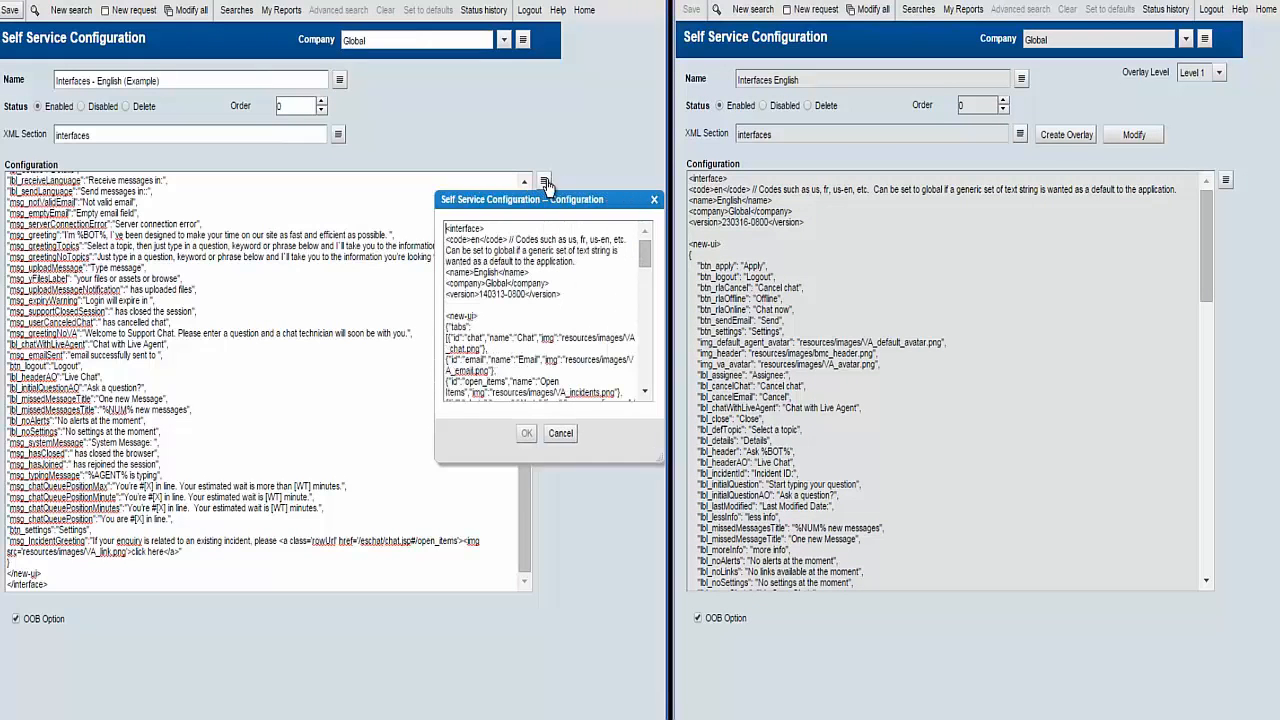
{"action": "left_click_drag", "start_coordinate": [548, 199], "coordinate": [110, 36]}
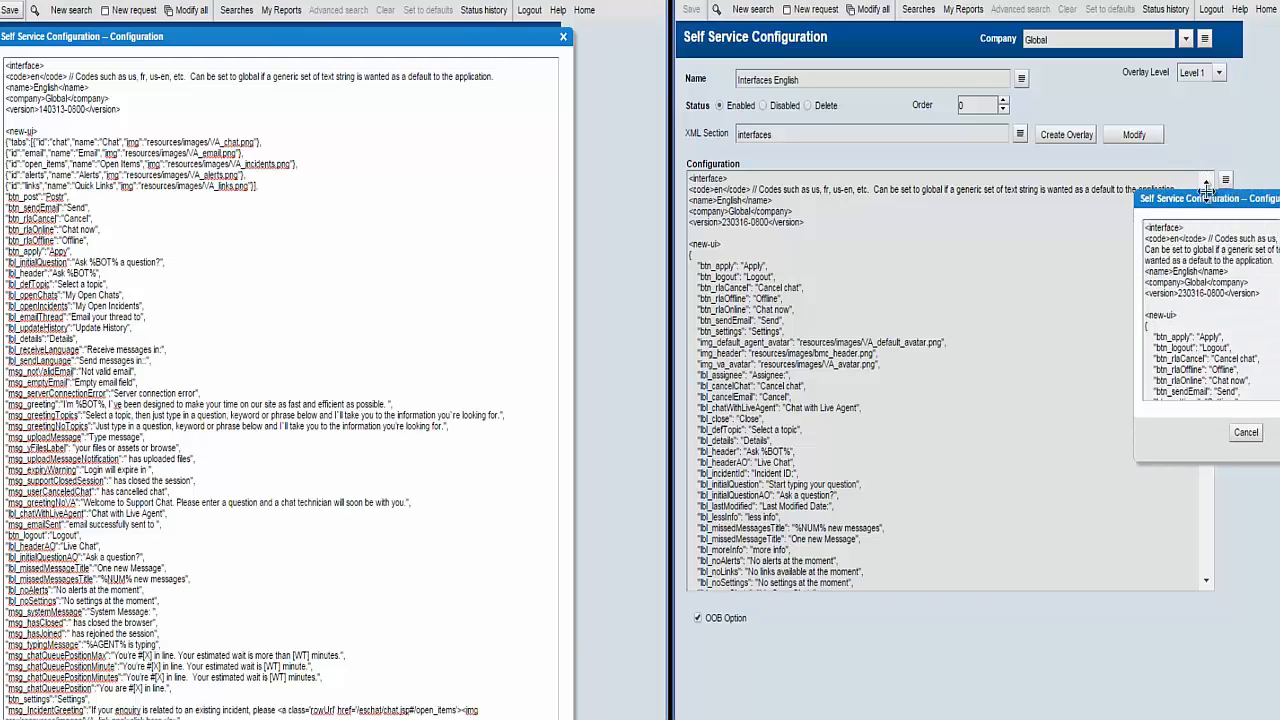
{"action": "left_click", "coordinate": [1206, 183]}
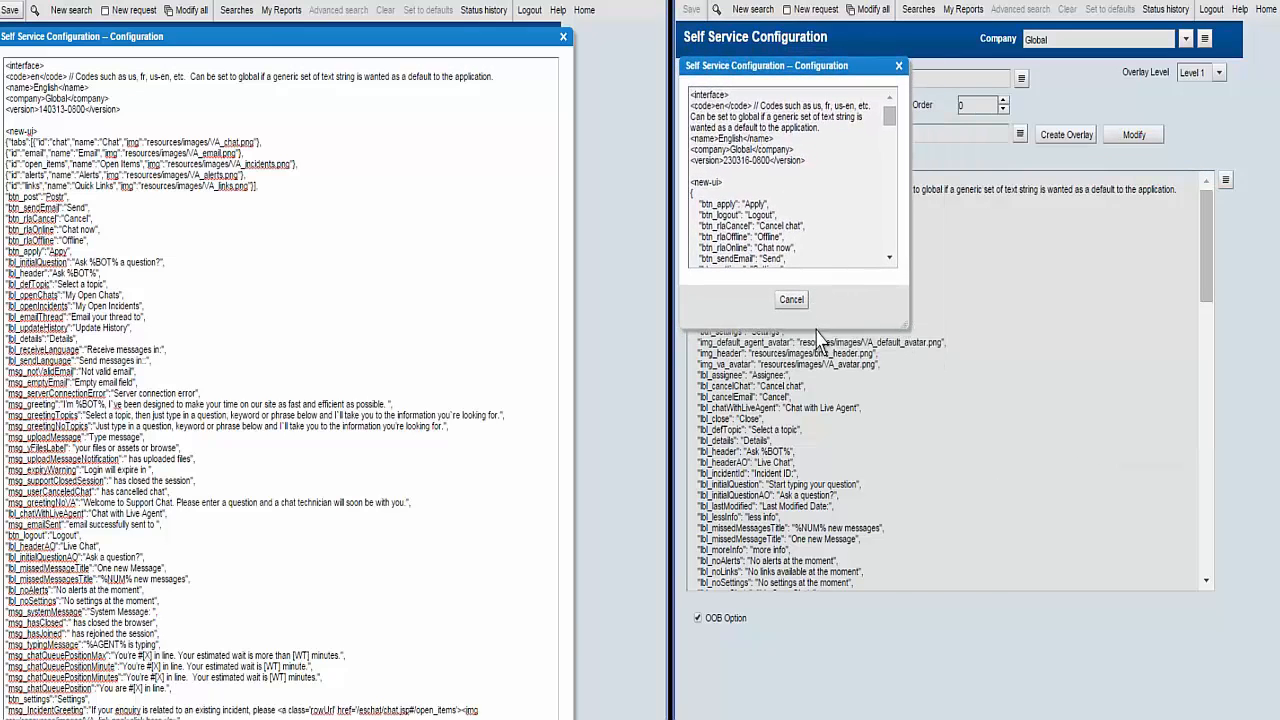
{"action": "left_click", "coordinate": [791, 299]}
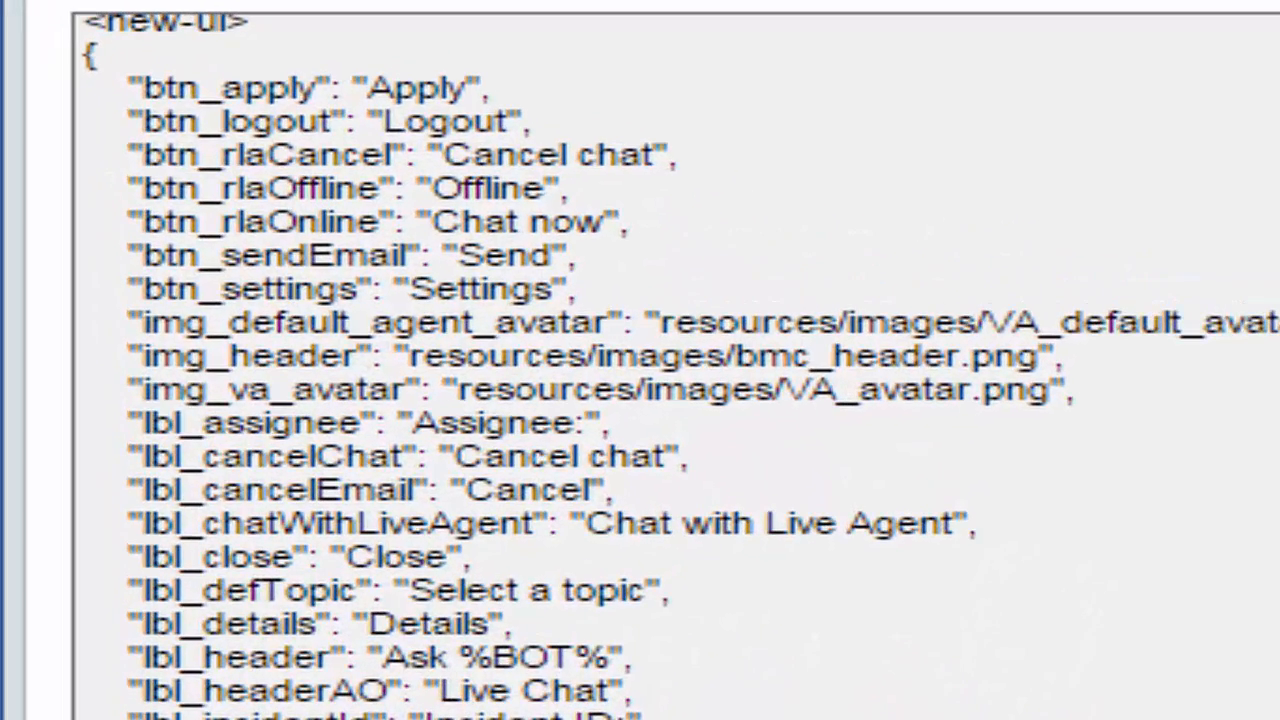
{"action": "scroll", "scroll_direction": "up", "scroll_amount": 3}
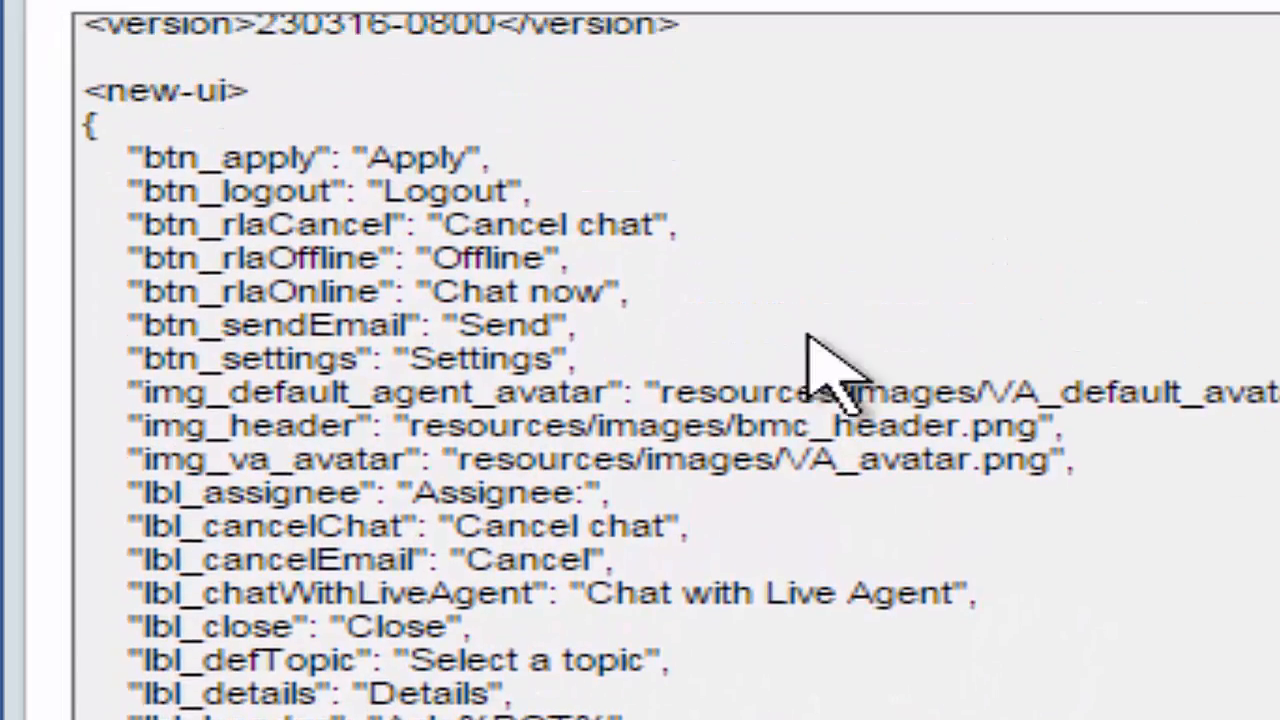
{"action": "scroll", "scroll_direction": "down", "scroll_amount": 3}
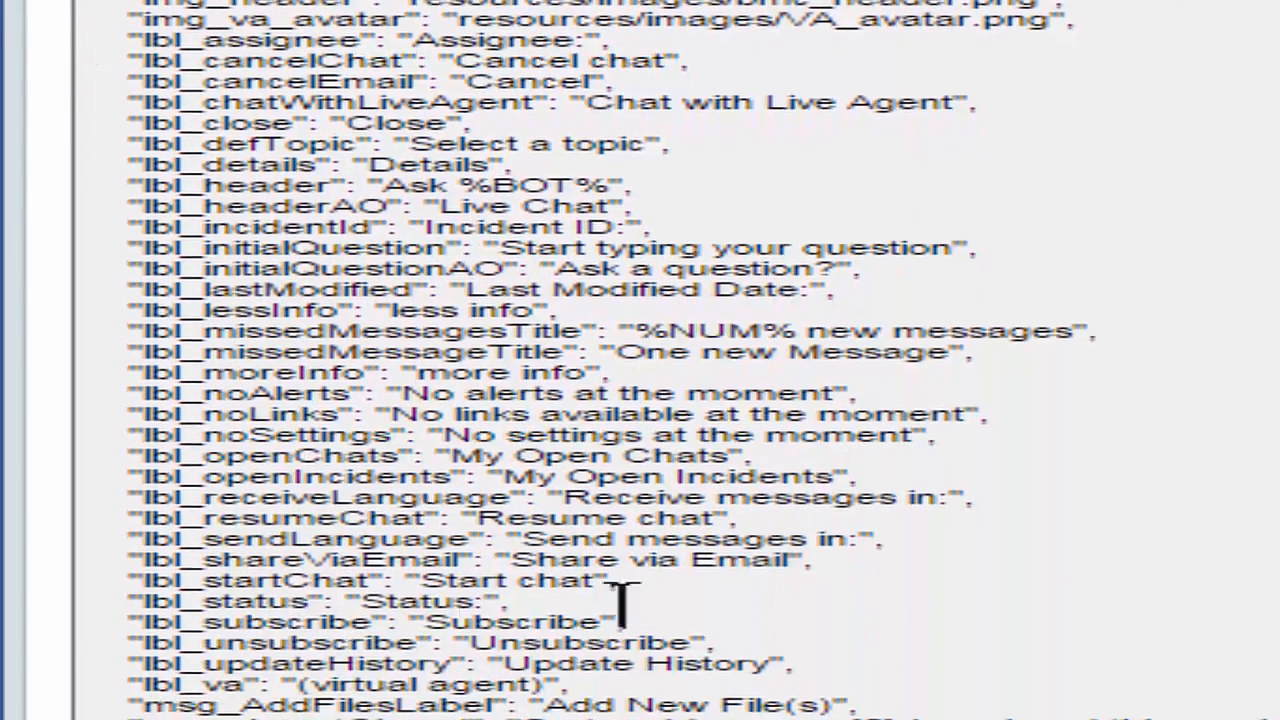
{"action": "scroll", "scroll_direction": "down", "scroll_amount": 3}
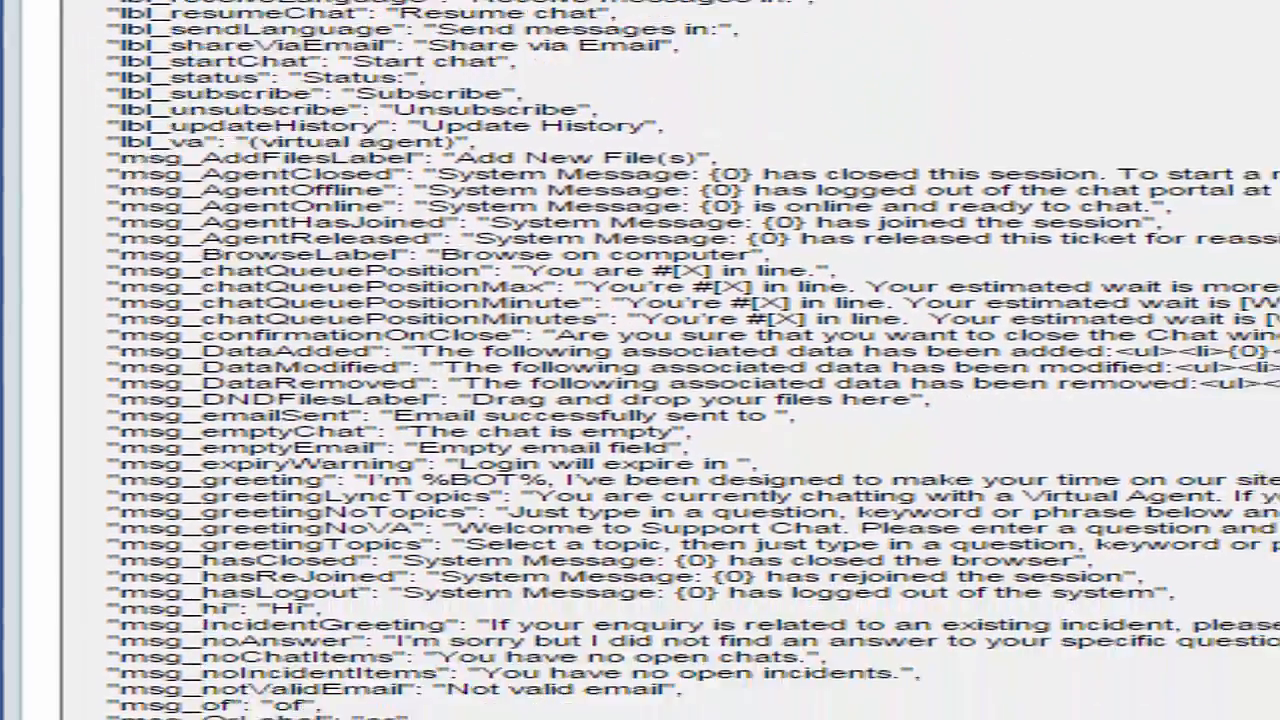
{"action": "scroll", "scroll_direction": "down", "scroll_amount": 3}
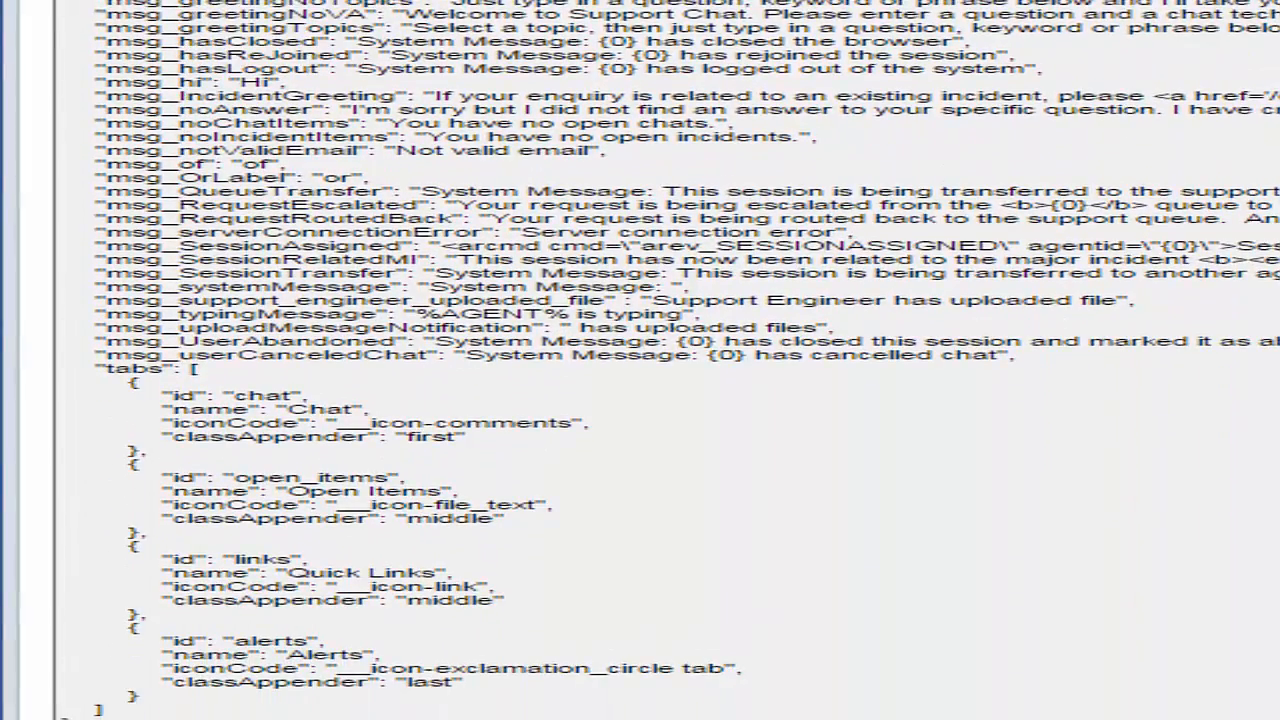
{"action": "scroll", "scroll_direction": "up", "scroll_amount": 3}
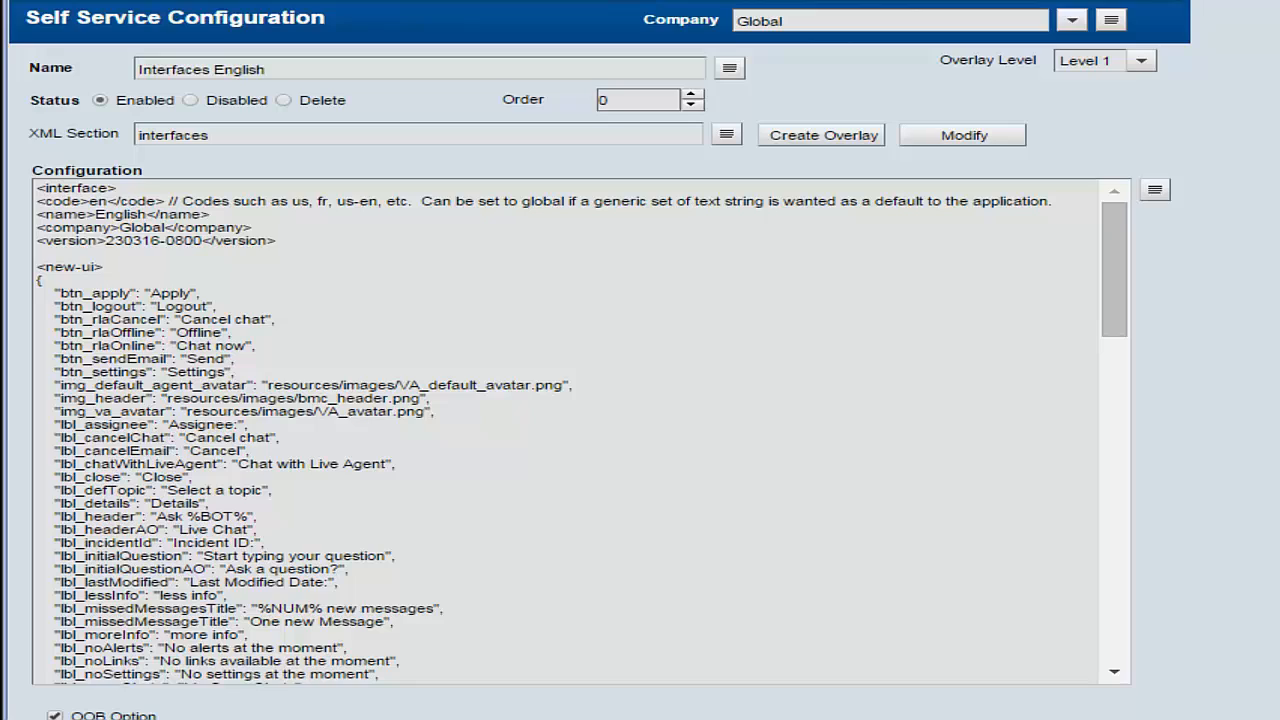
{"action": "mouse_move", "coordinate": [370, 330]}
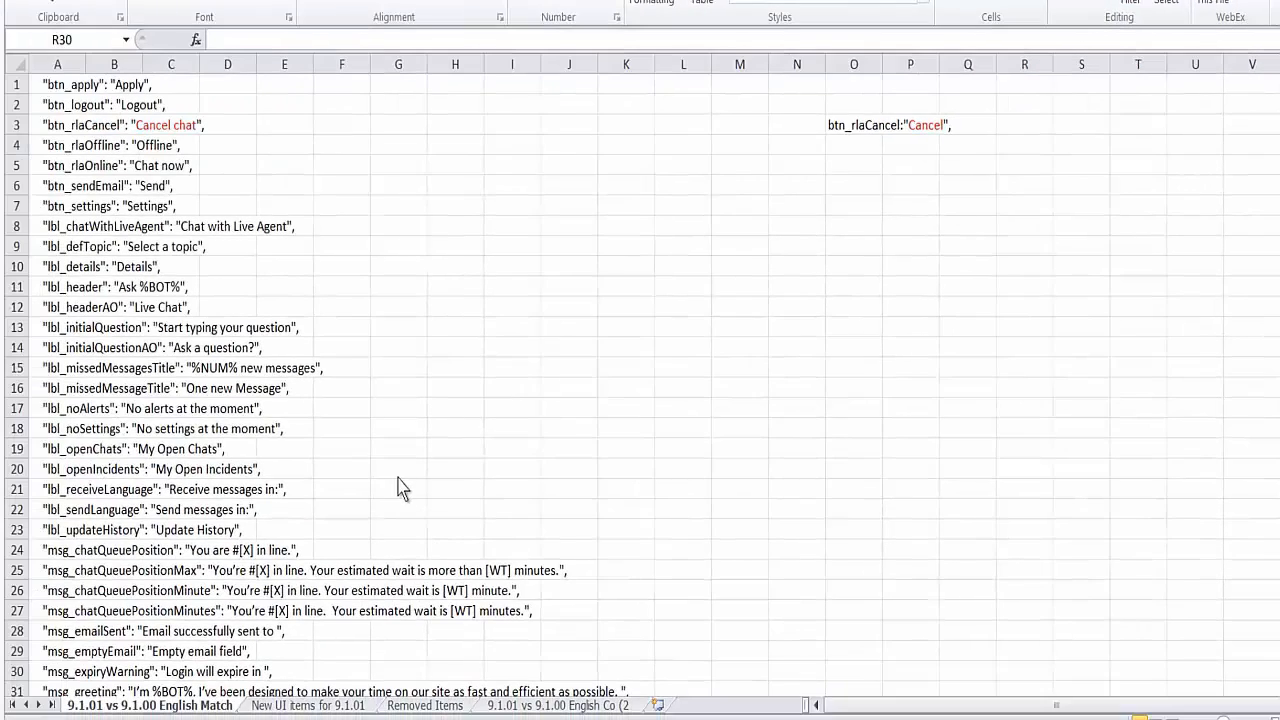
{"action": "mouse_move", "coordinate": [193, 133]}
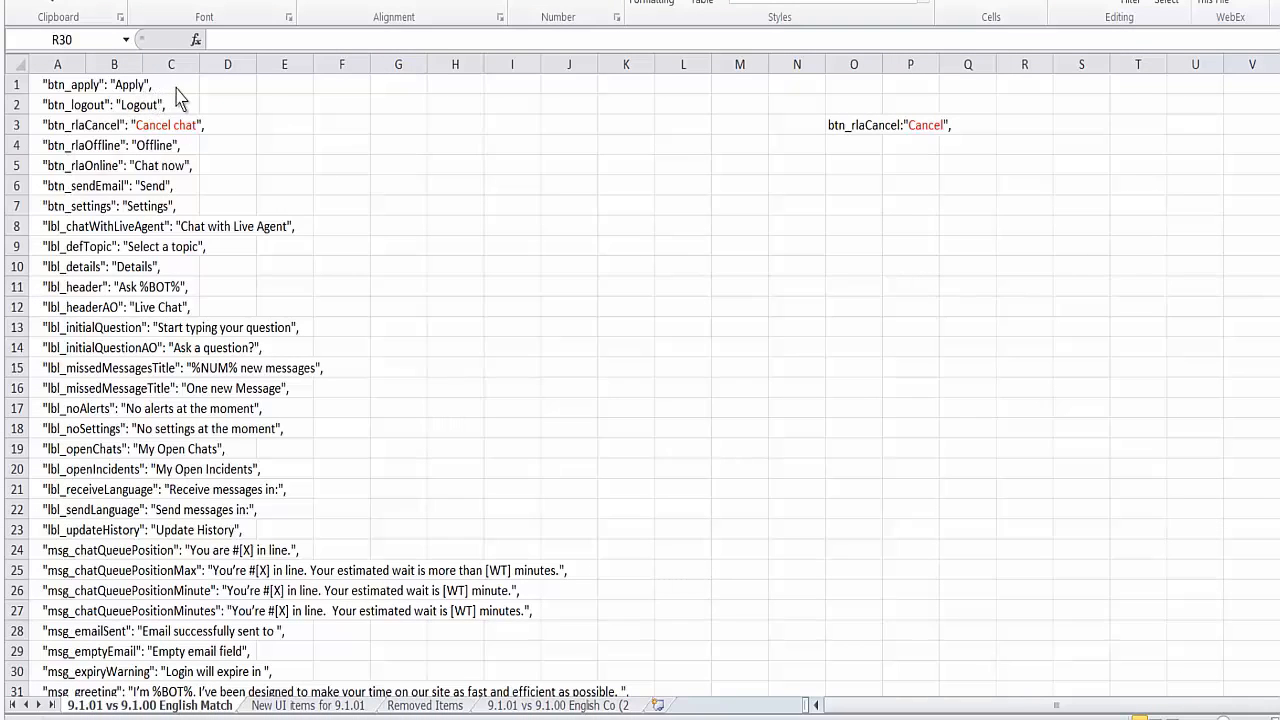
{"action": "mouse_move", "coordinate": [128, 104]}
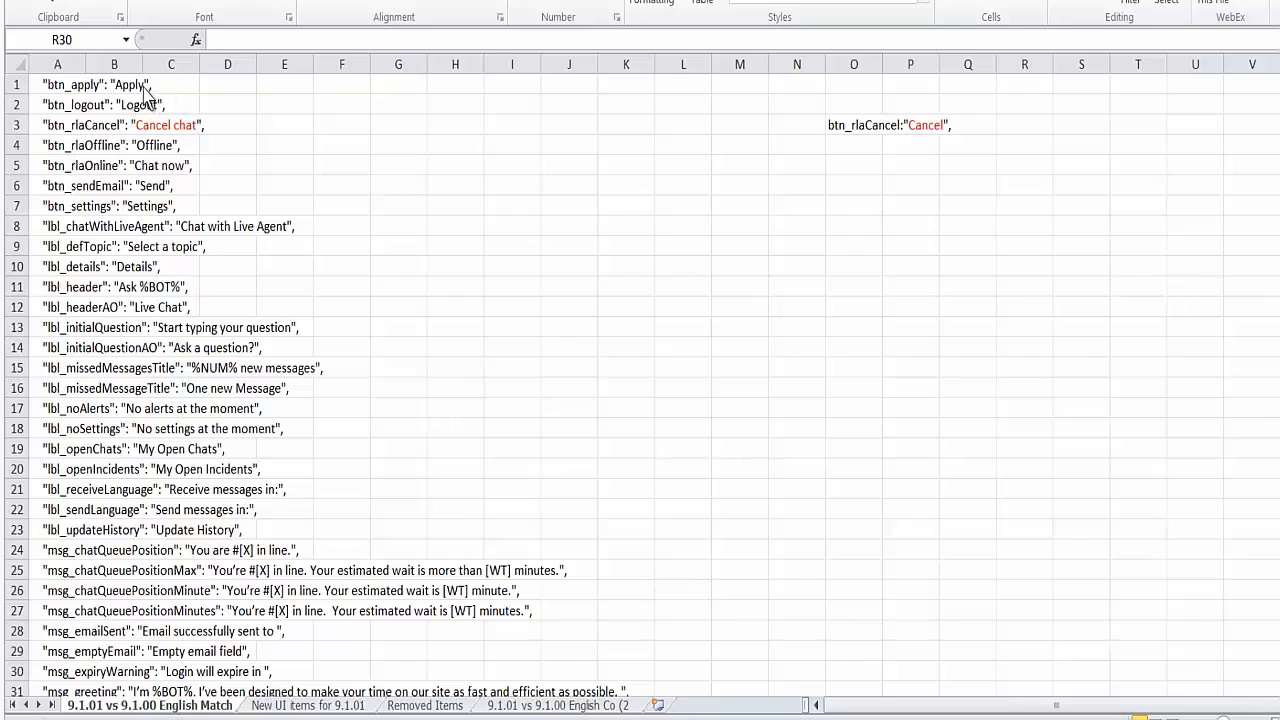
{"action": "mouse_move", "coordinate": [170, 90]}
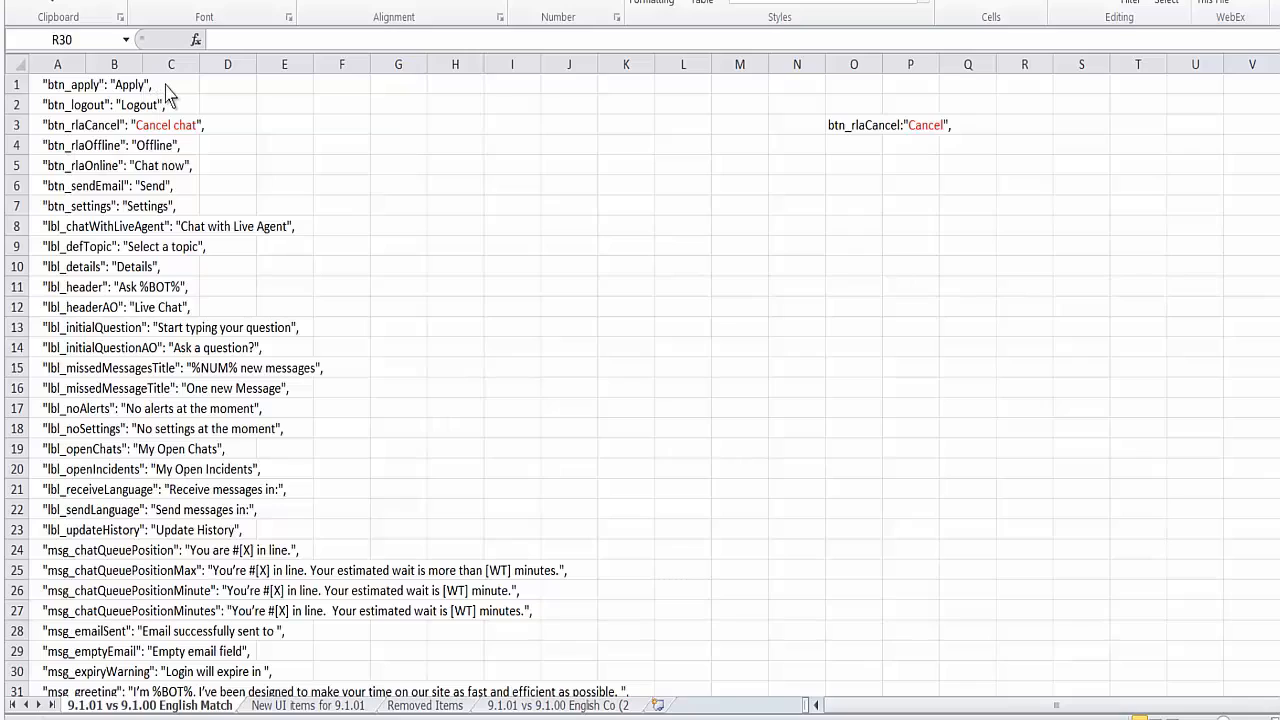
{"action": "mouse_move", "coordinate": [333, 131]}
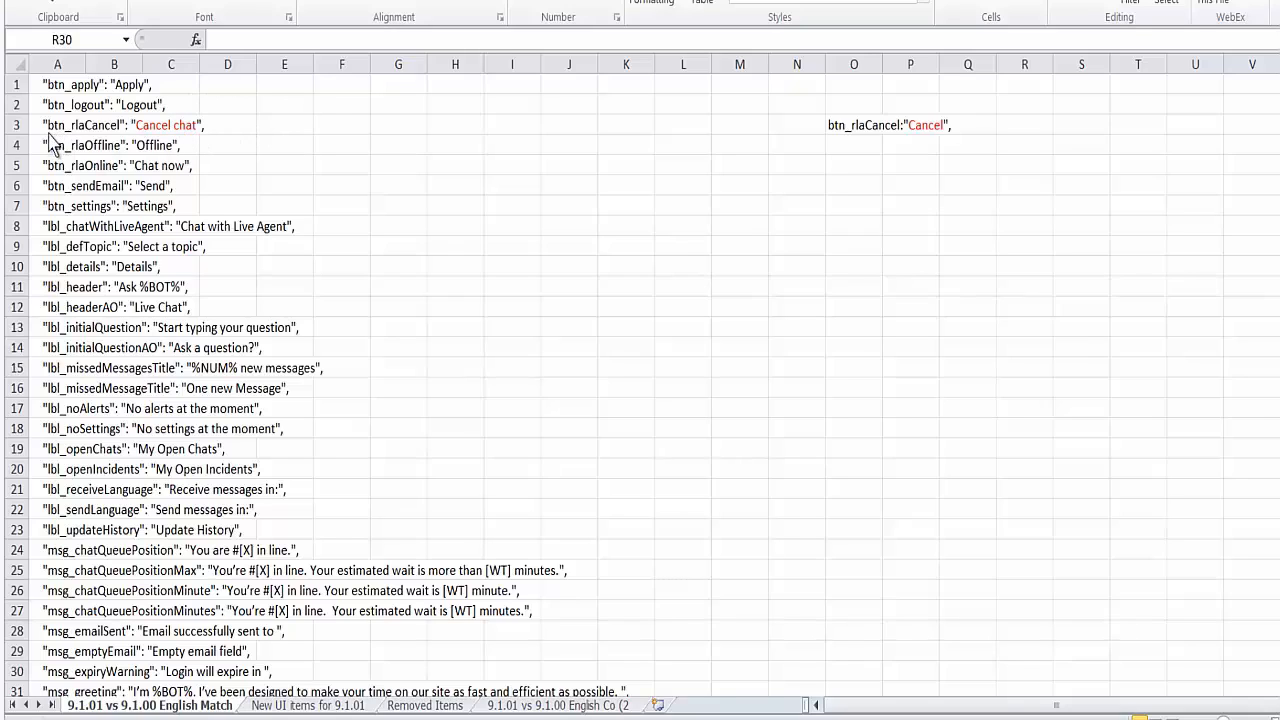
{"action": "mouse_move", "coordinate": [118, 138]}
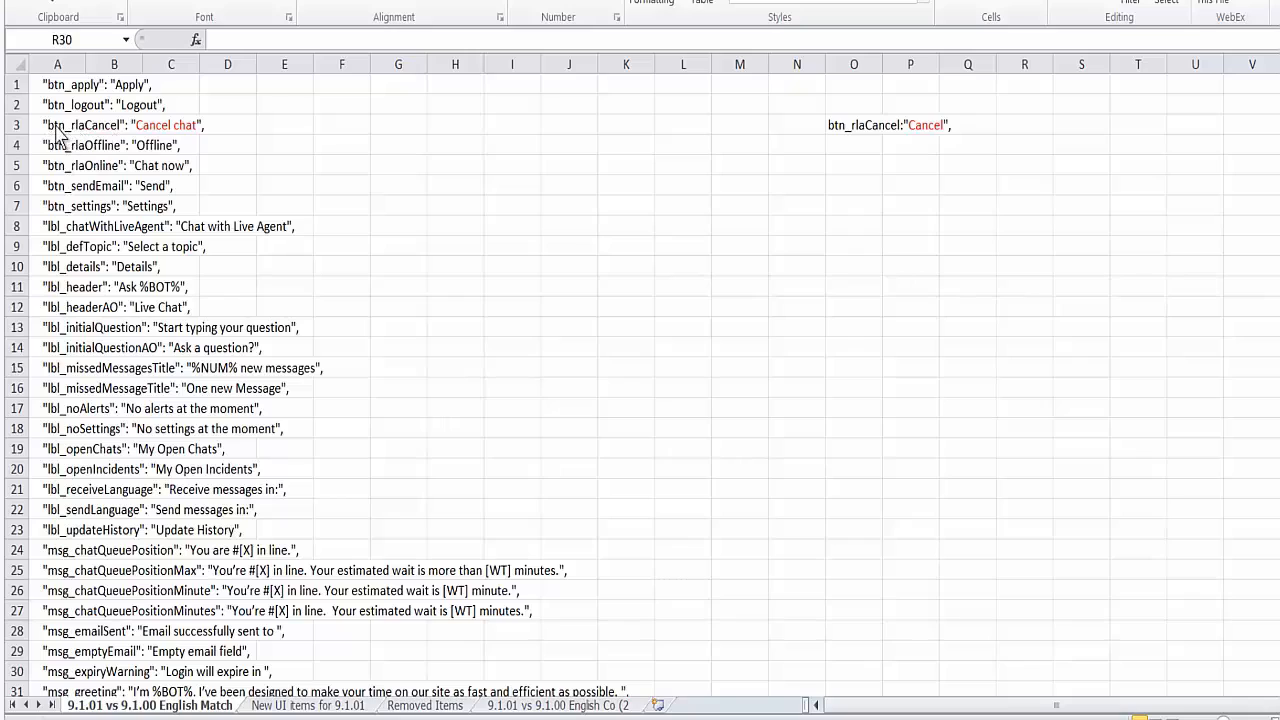
{"action": "mouse_move", "coordinate": [117, 140]}
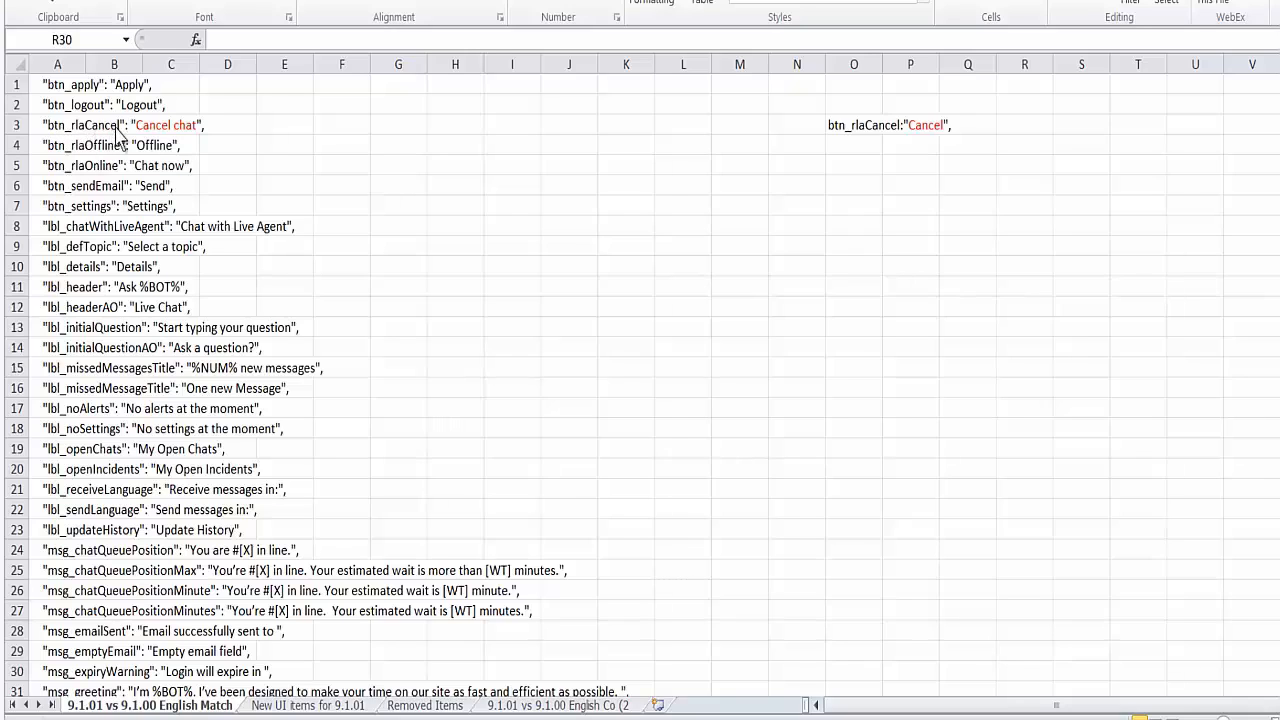
{"action": "mouse_move", "coordinate": [188, 138]}
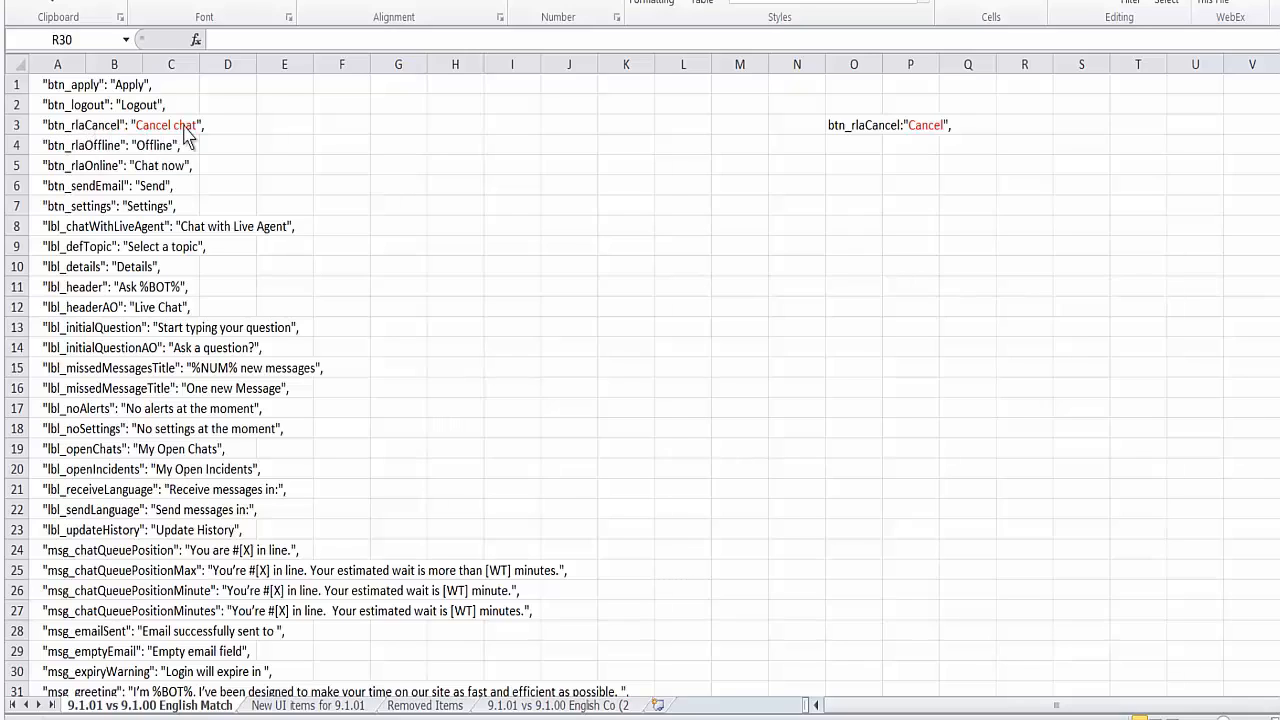
{"action": "mouse_move", "coordinate": [935, 138]}
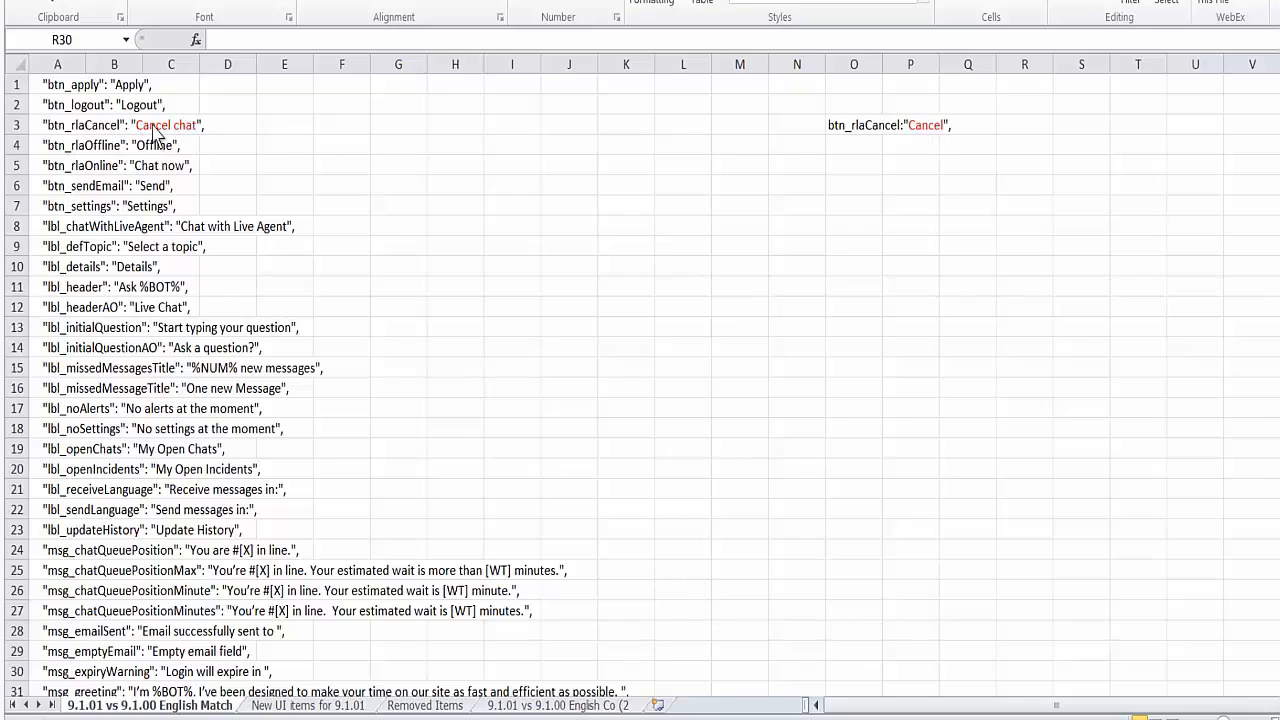
{"action": "mouse_move", "coordinate": [158, 110]}
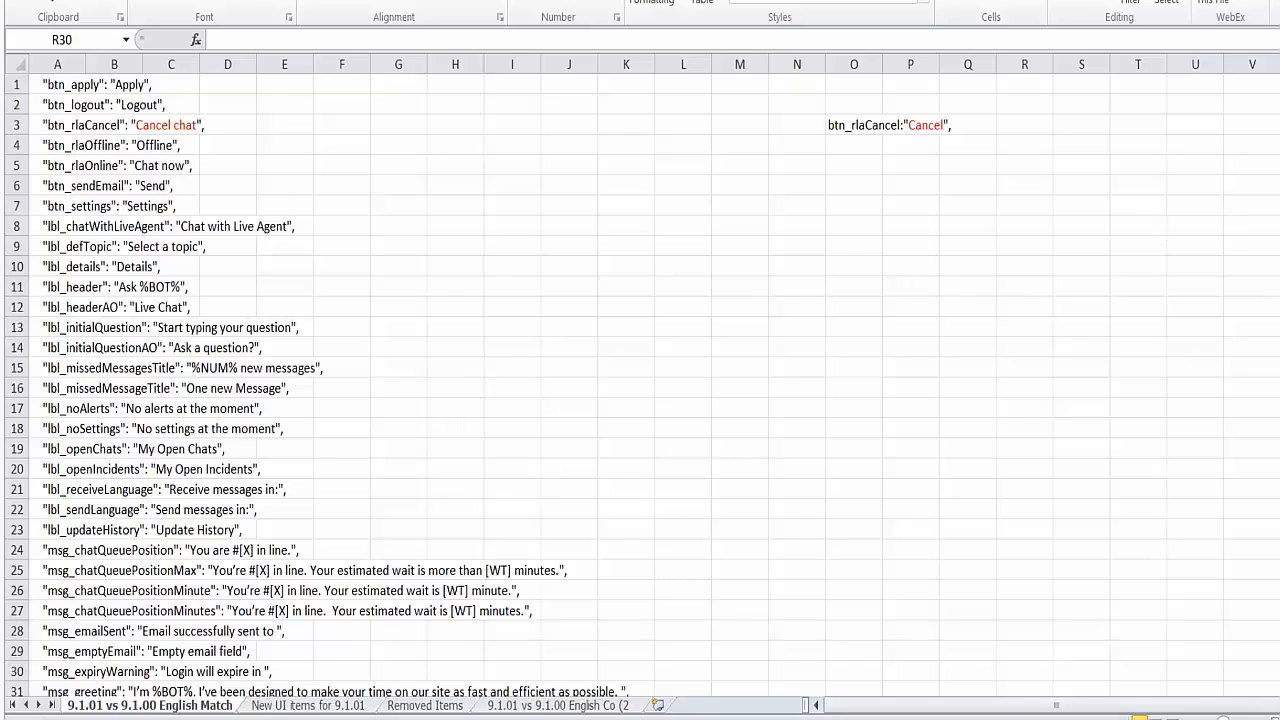
Step: Review the '9.1.01 vs 9.1.00 English Match' rows, then move to the new UI items sheet
{"action": "left_click", "coordinate": [1024, 671]}
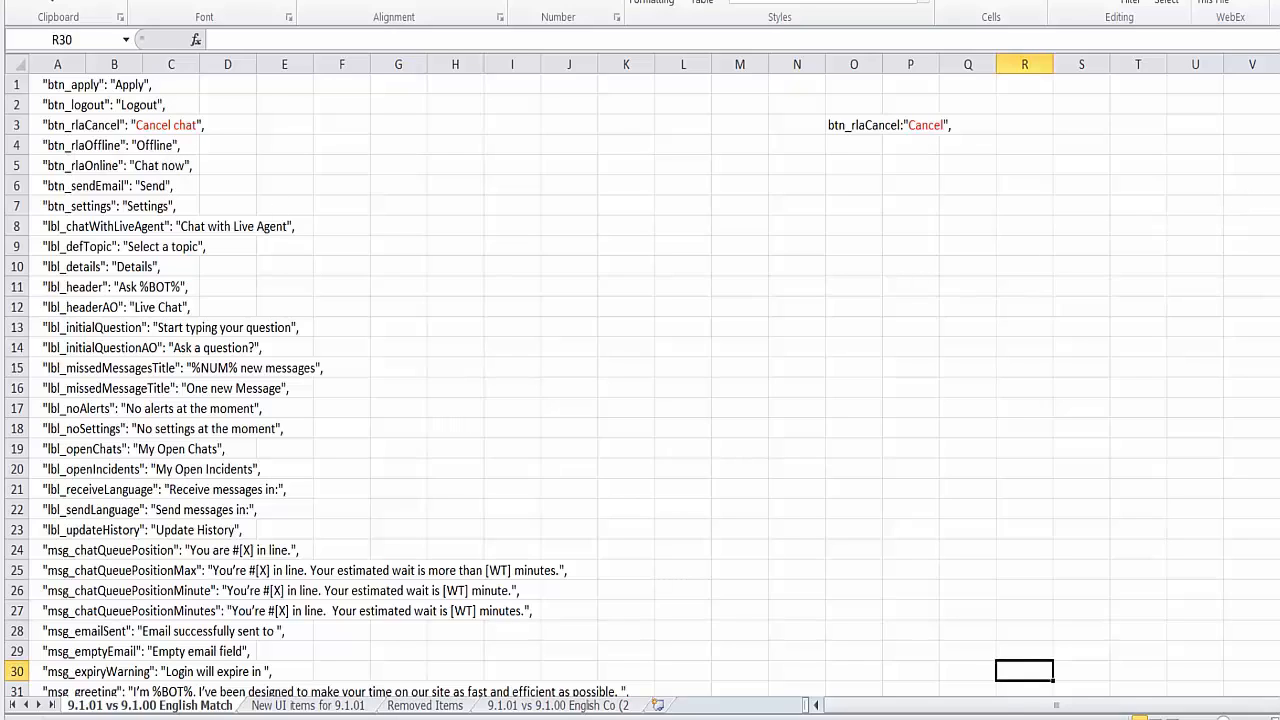
{"action": "scroll", "scroll_direction": "down", "scroll_amount": 3}
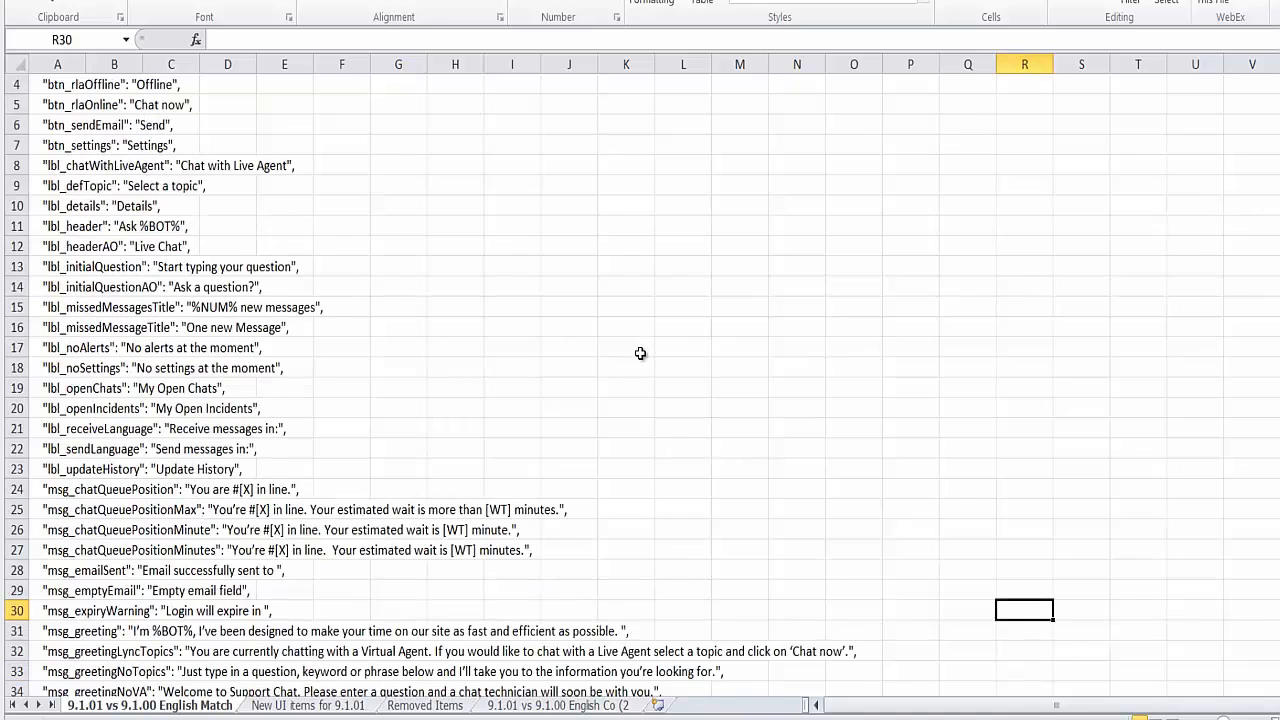
{"action": "scroll", "scroll_direction": "down", "scroll_amount": 3}
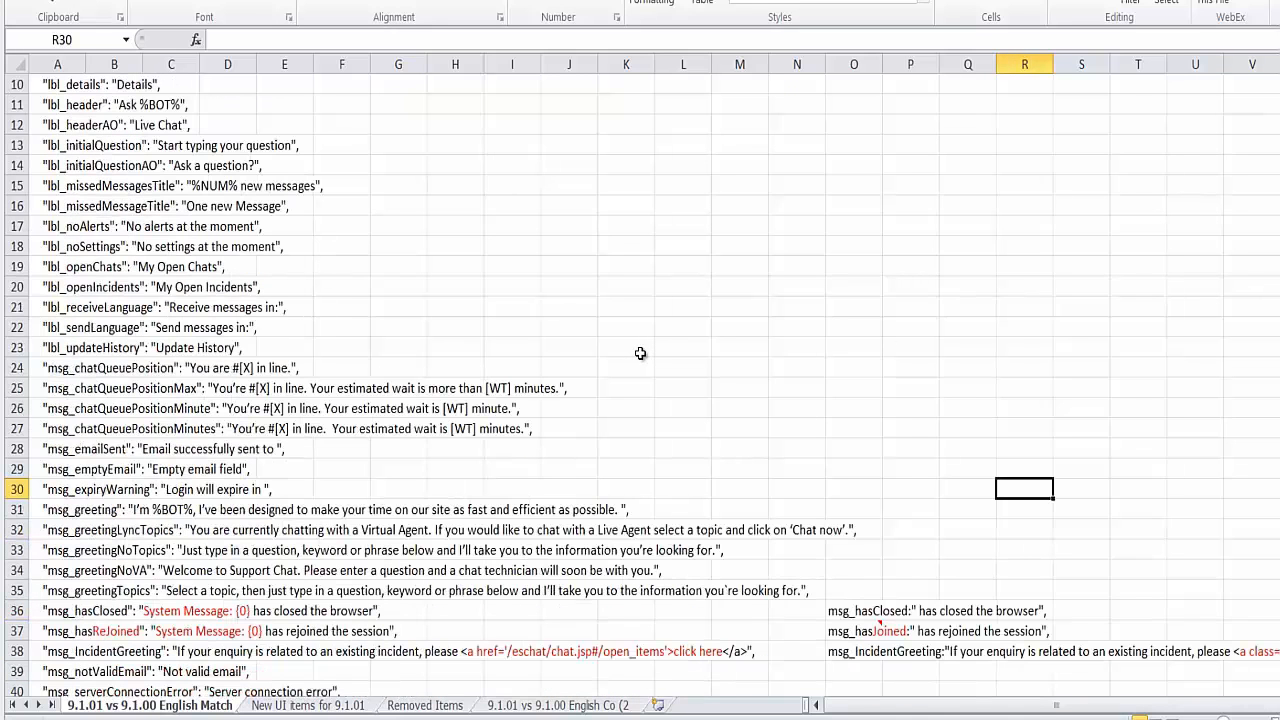
{"action": "scroll", "scroll_direction": "down", "scroll_amount": 3}
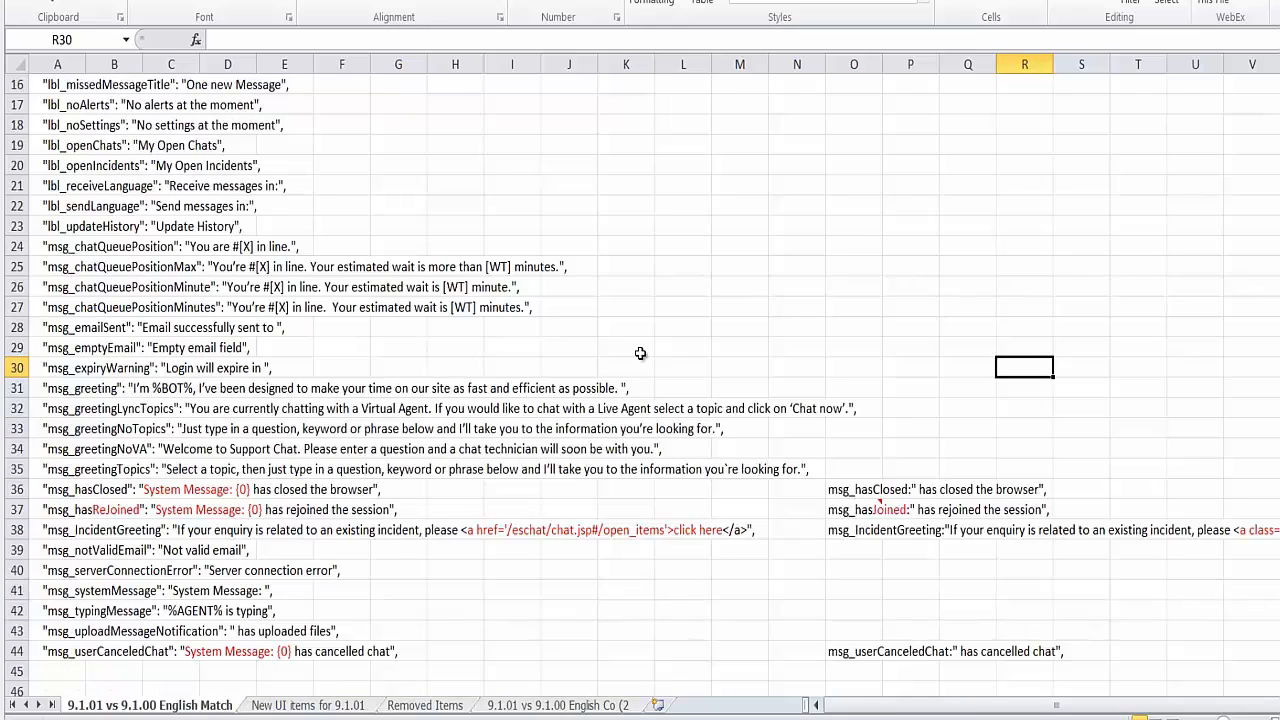
{"action": "mouse_move", "coordinate": [588, 587]}
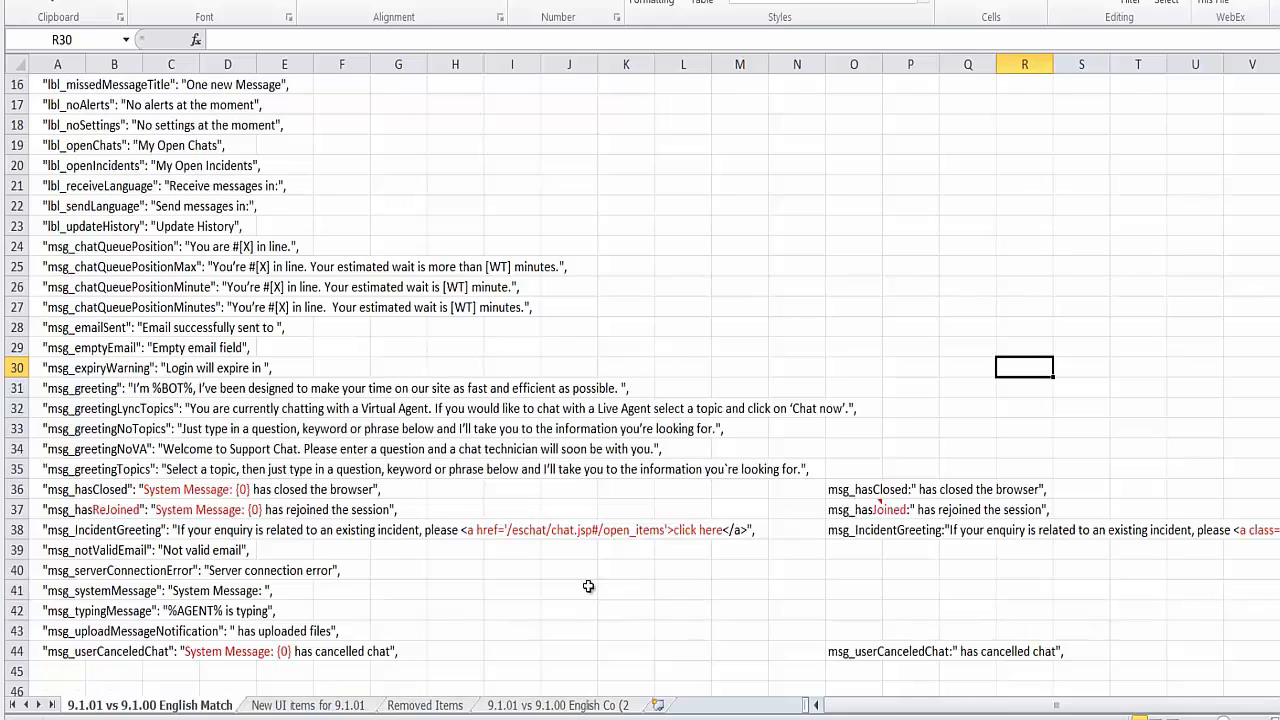
{"action": "mouse_move", "coordinate": [534, 578]}
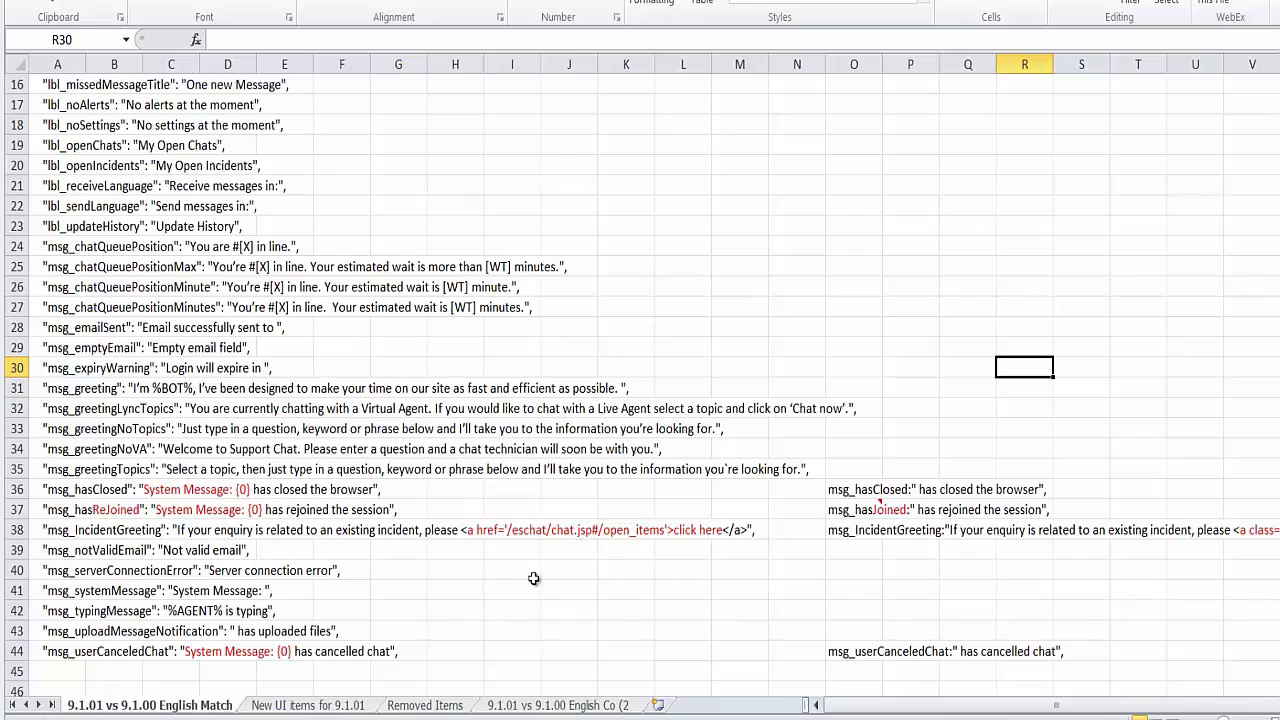
{"action": "mouse_move", "coordinate": [516, 322]}
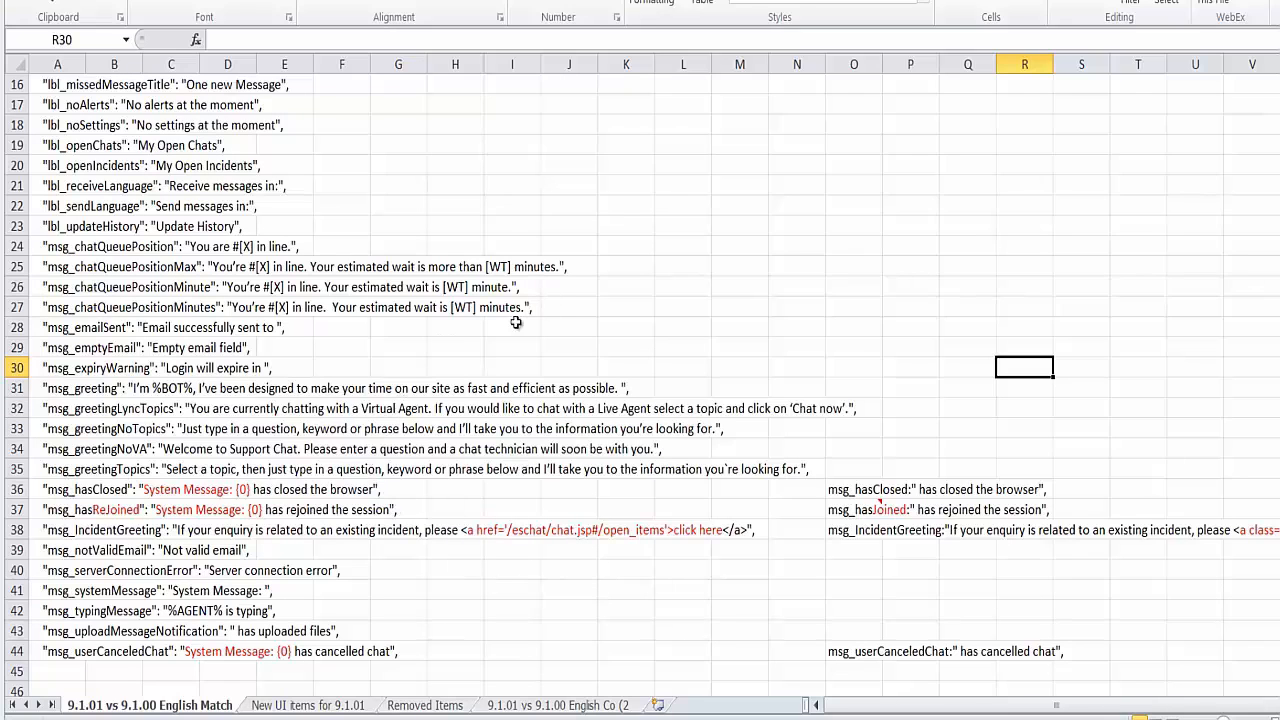
{"action": "mouse_move", "coordinate": [481, 360]}
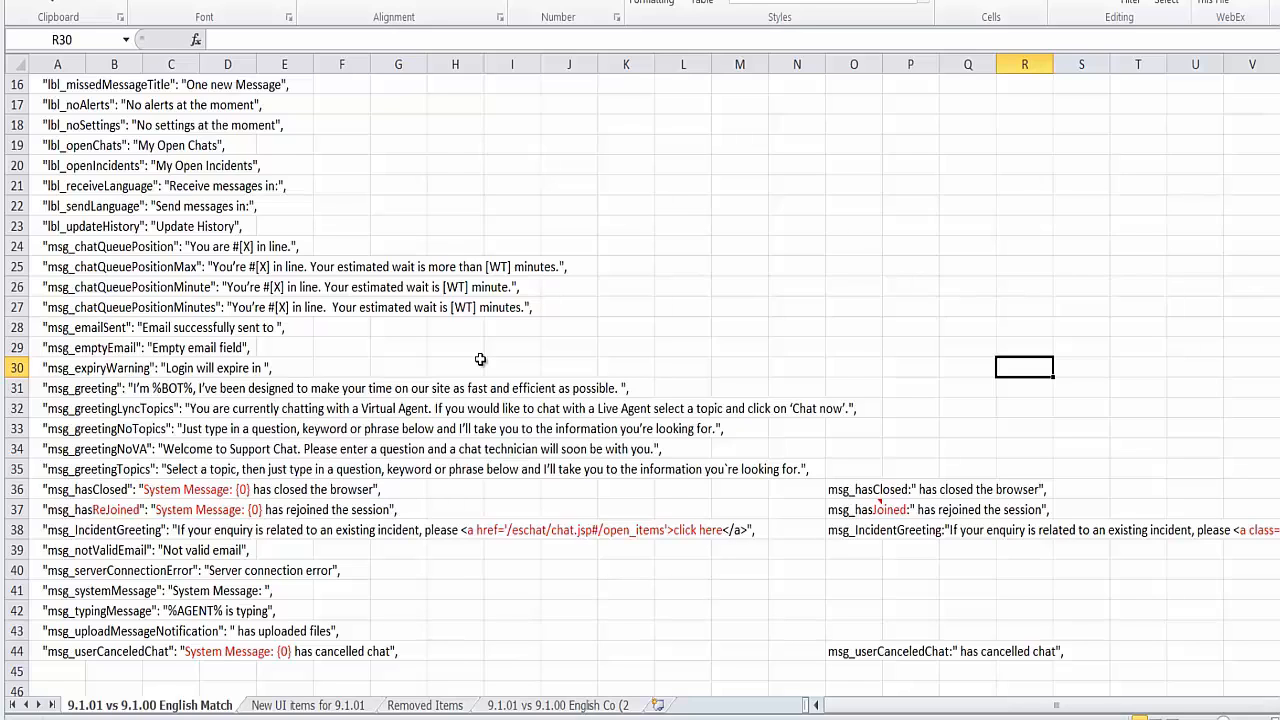
{"action": "left_click", "coordinate": [307, 705]}
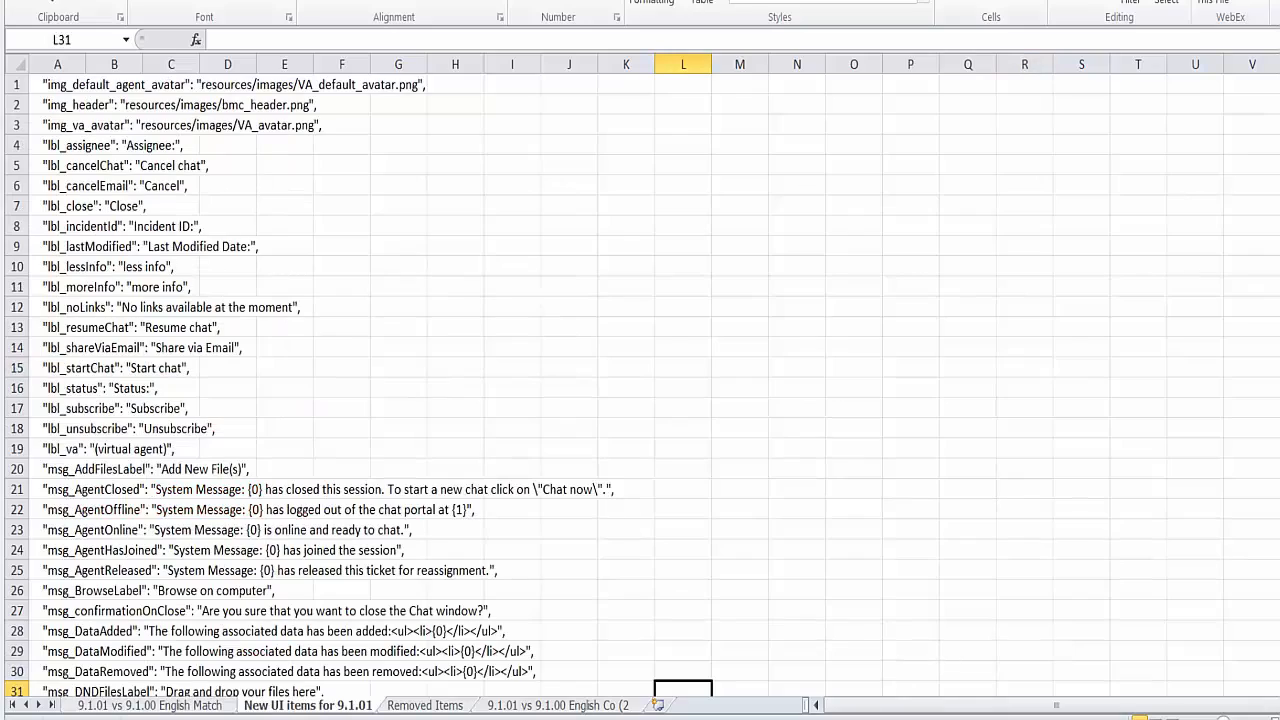
Step: Scroll through the 'New UI items for 9.1.01' entries including msg_noChatItems
{"action": "scroll", "scroll_direction": "down", "scroll_amount": 3}
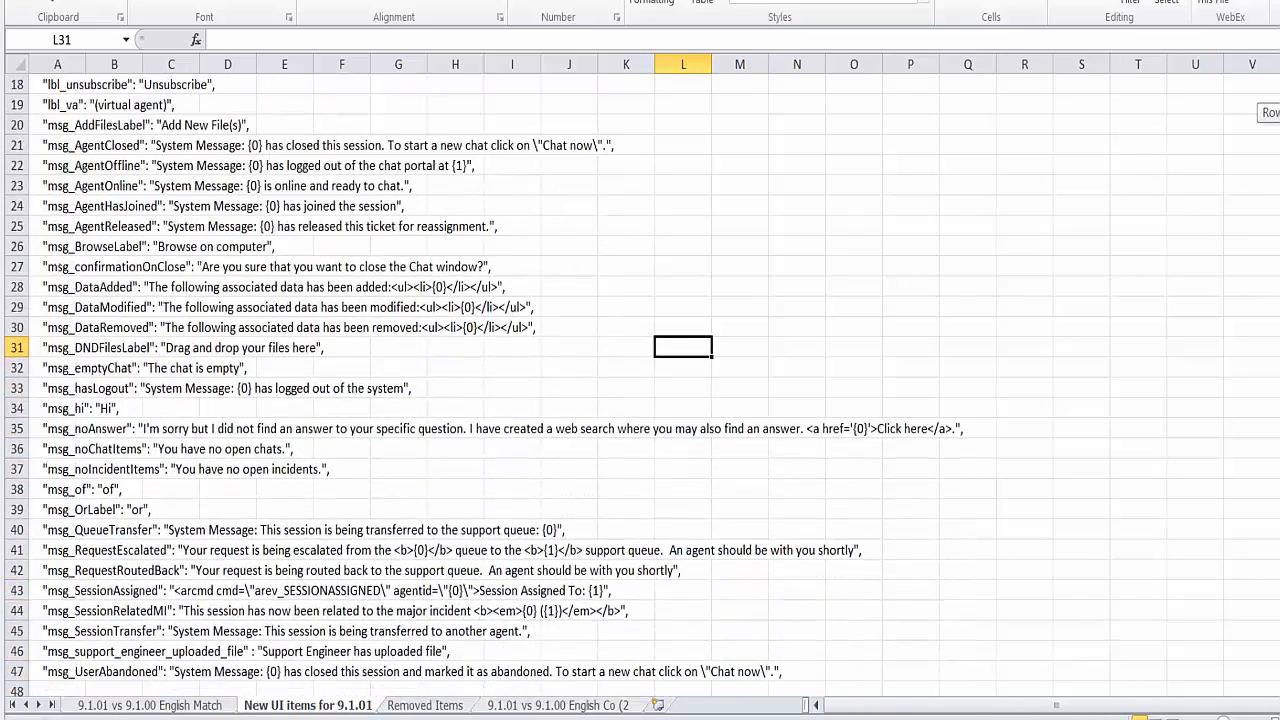
{"action": "scroll", "scroll_direction": "up", "scroll_amount": 3}
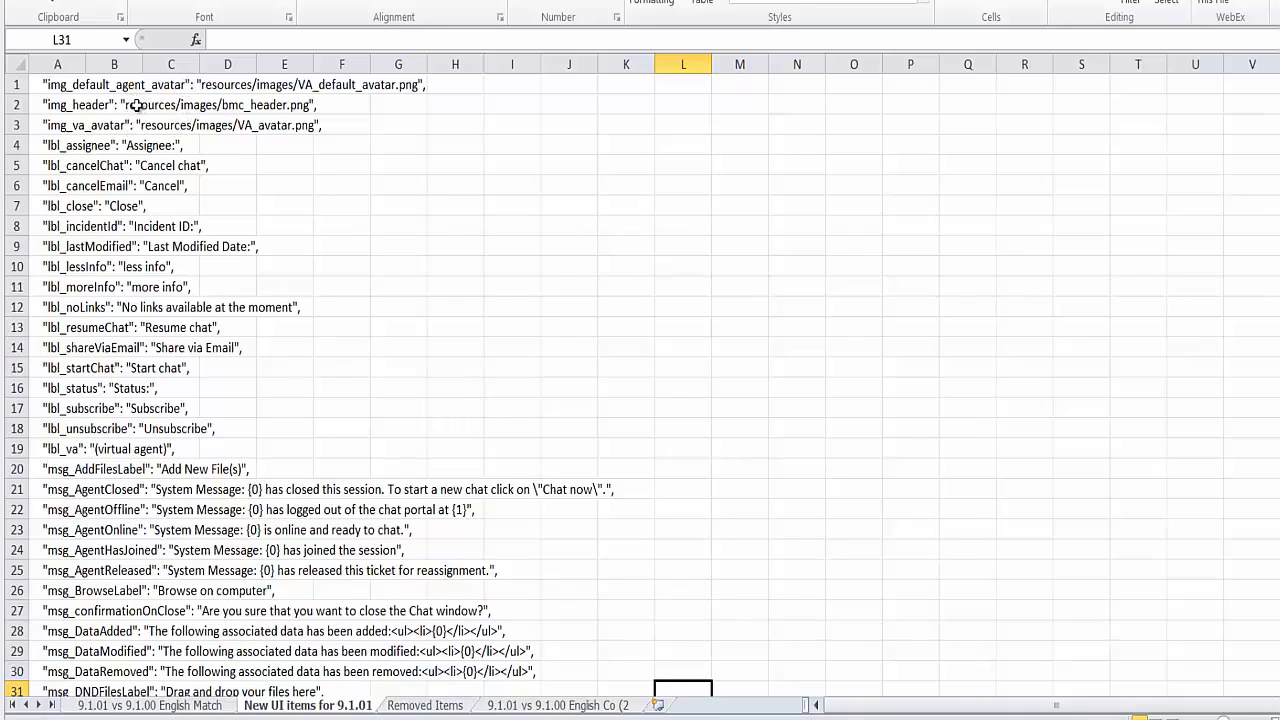
{"action": "mouse_move", "coordinate": [344, 203]}
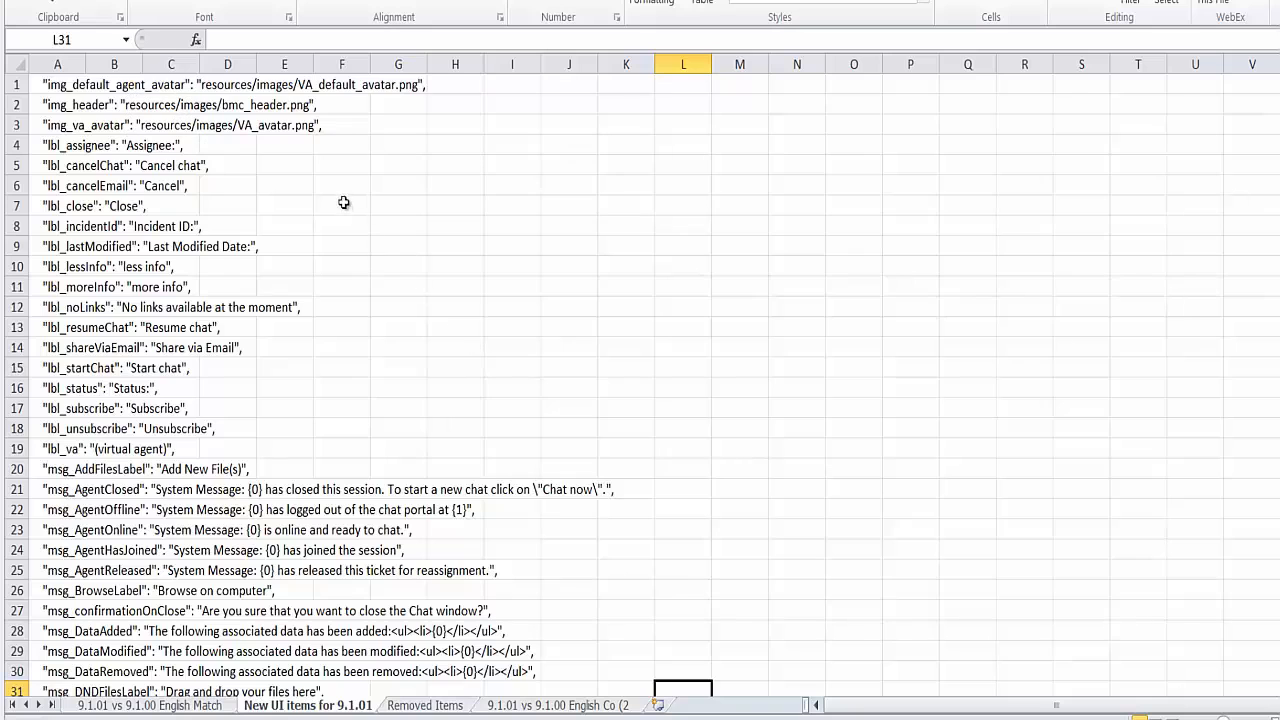
{"action": "mouse_move", "coordinate": [315, 181]}
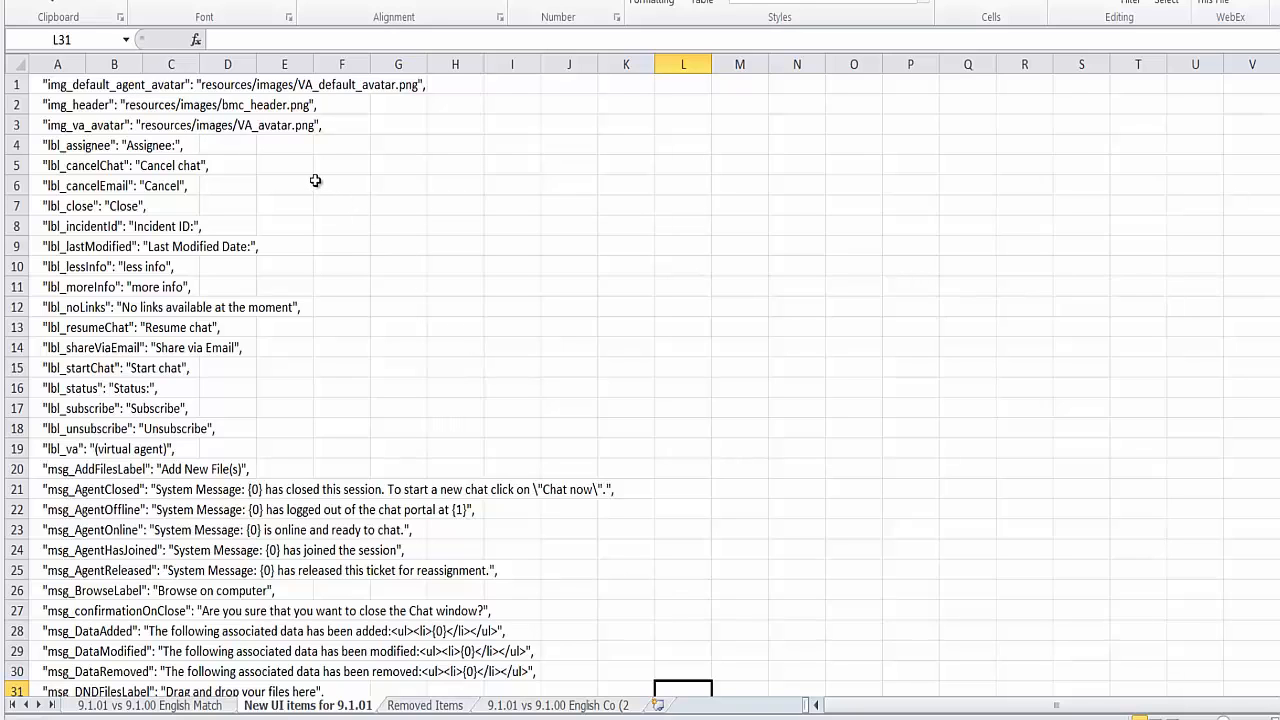
{"action": "scroll", "scroll_direction": "down", "scroll_amount": 3}
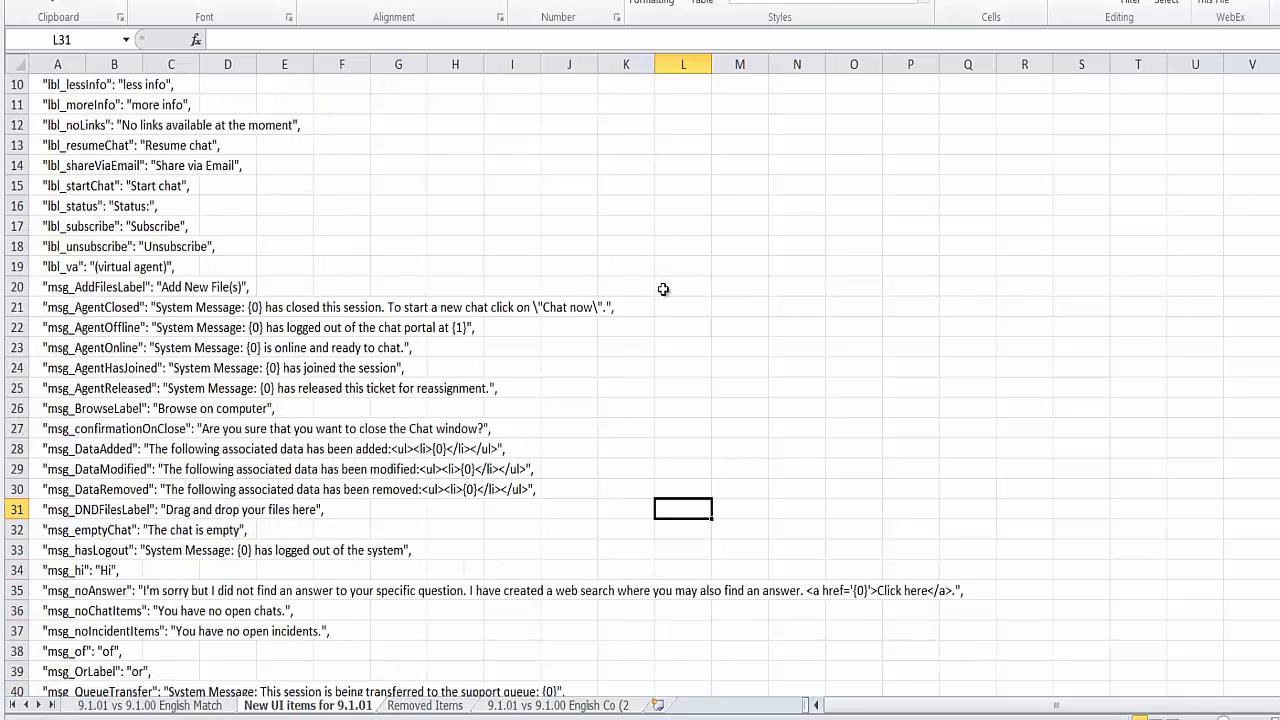
{"action": "scroll", "scroll_direction": "down", "scroll_amount": 3}
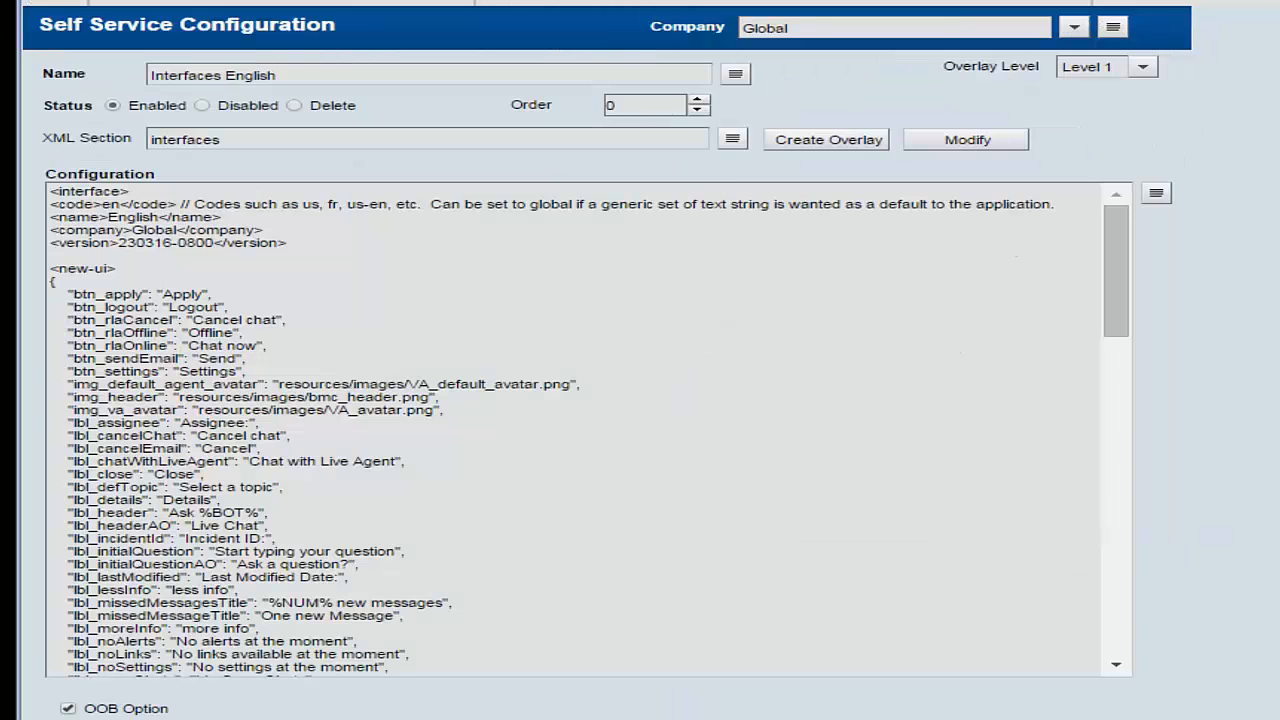
{"action": "mouse_move", "coordinate": [825, 370]}
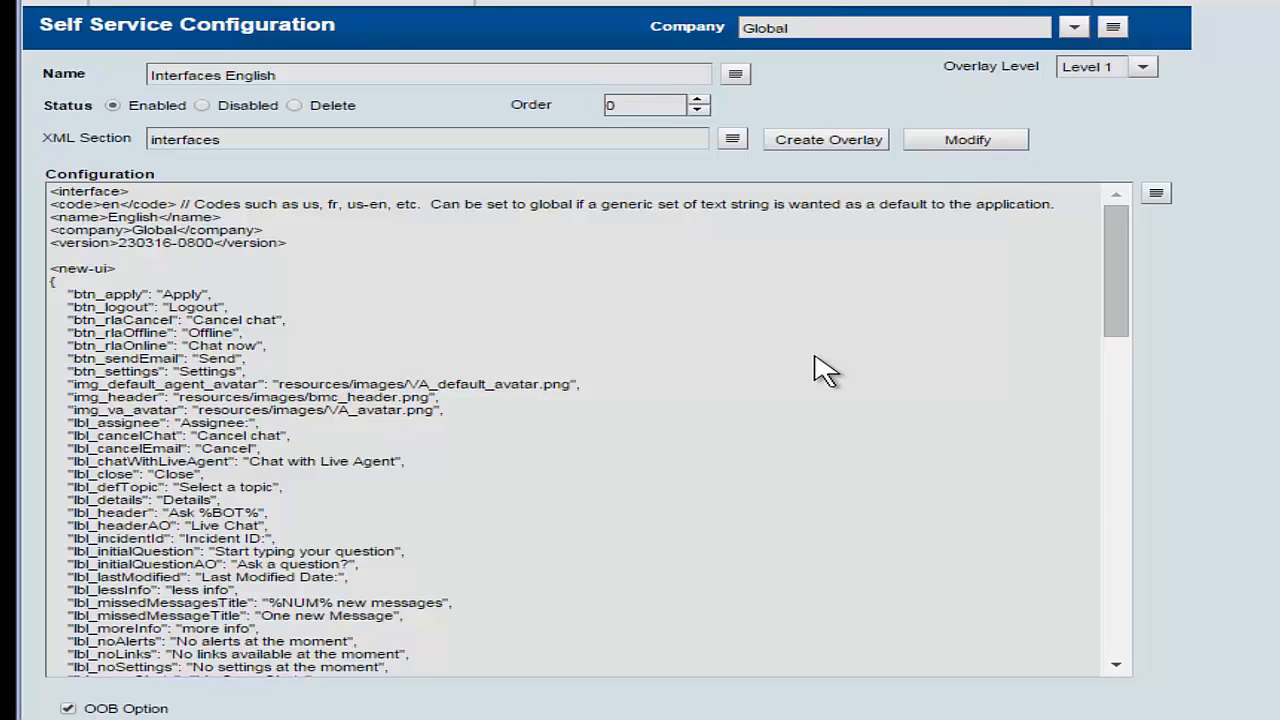
{"action": "mouse_move", "coordinate": [825, 118]}
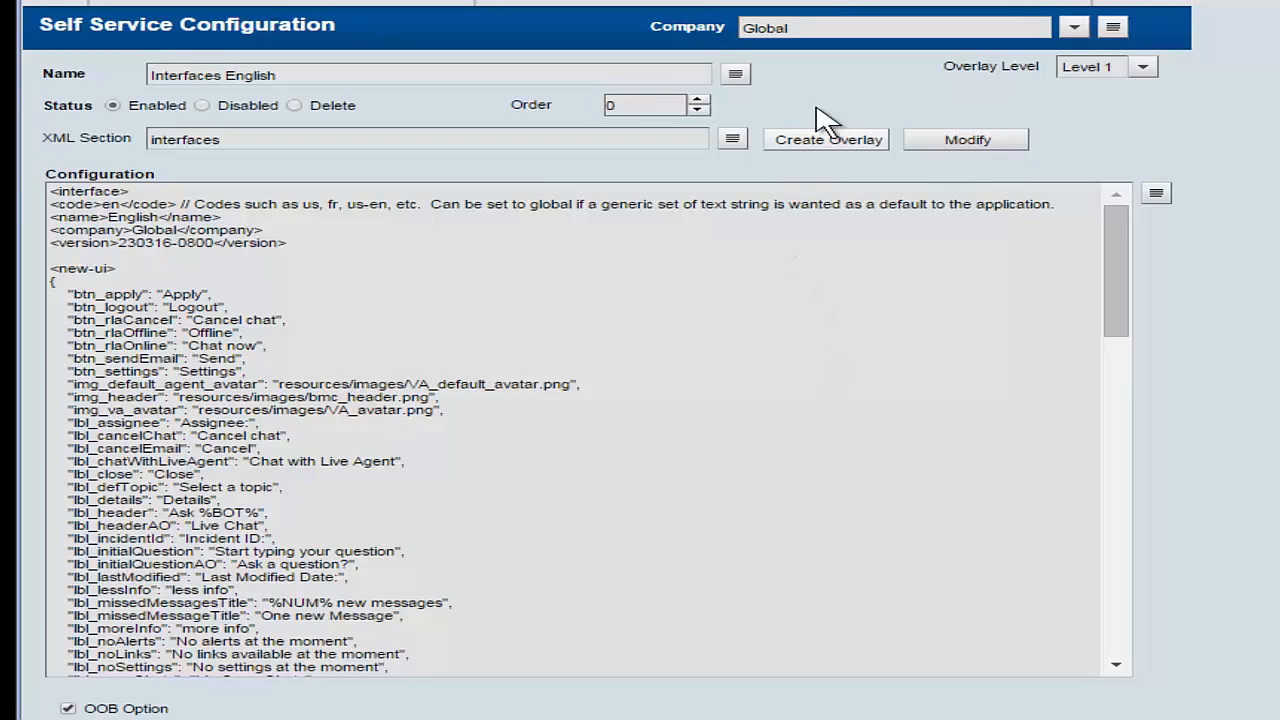
{"action": "mouse_move", "coordinate": [772, 165]}
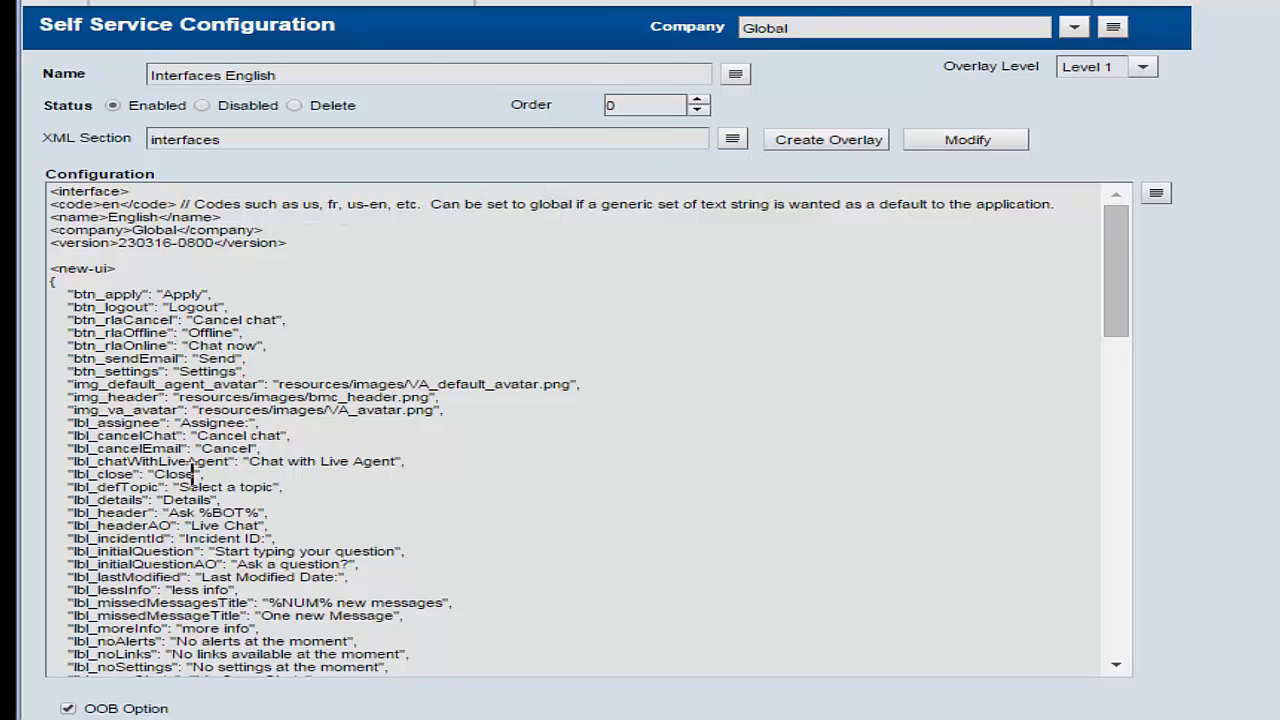
{"action": "mouse_move", "coordinate": [693, 267]}
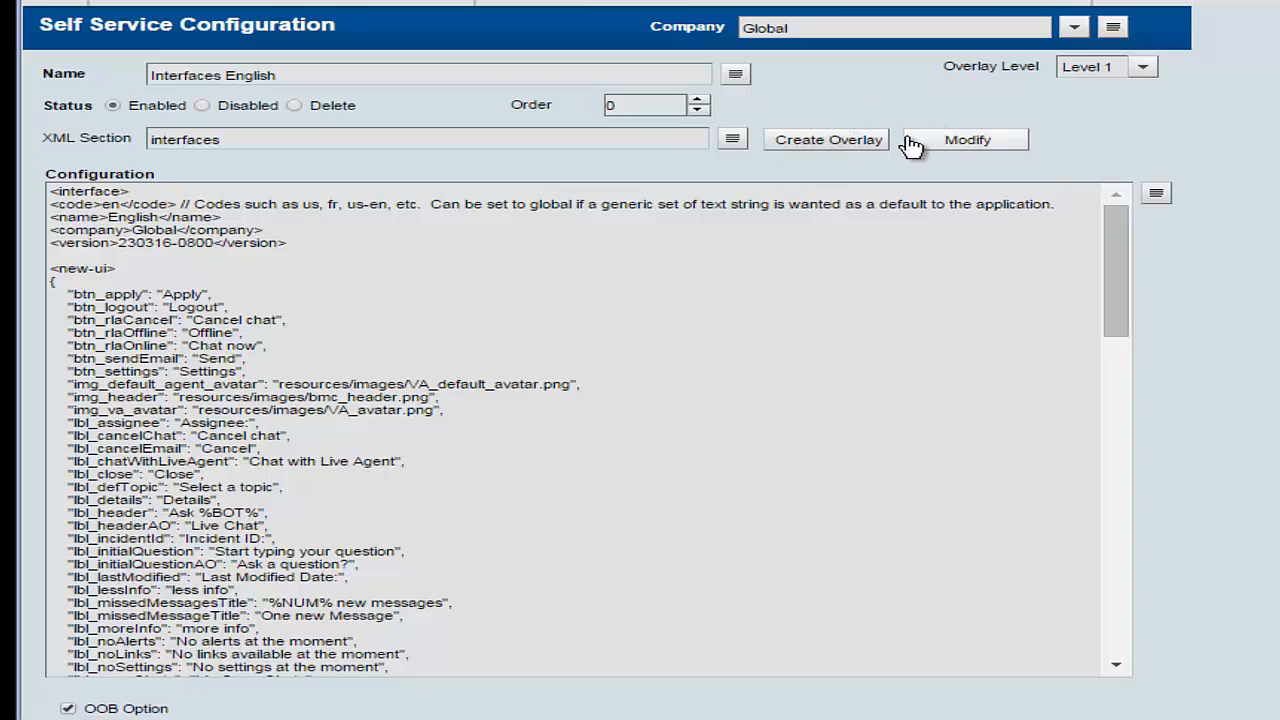
Step: Modify the Interfaces English configuration and acknowledge the base-configuration change warning
{"action": "left_click", "coordinate": [966, 139]}
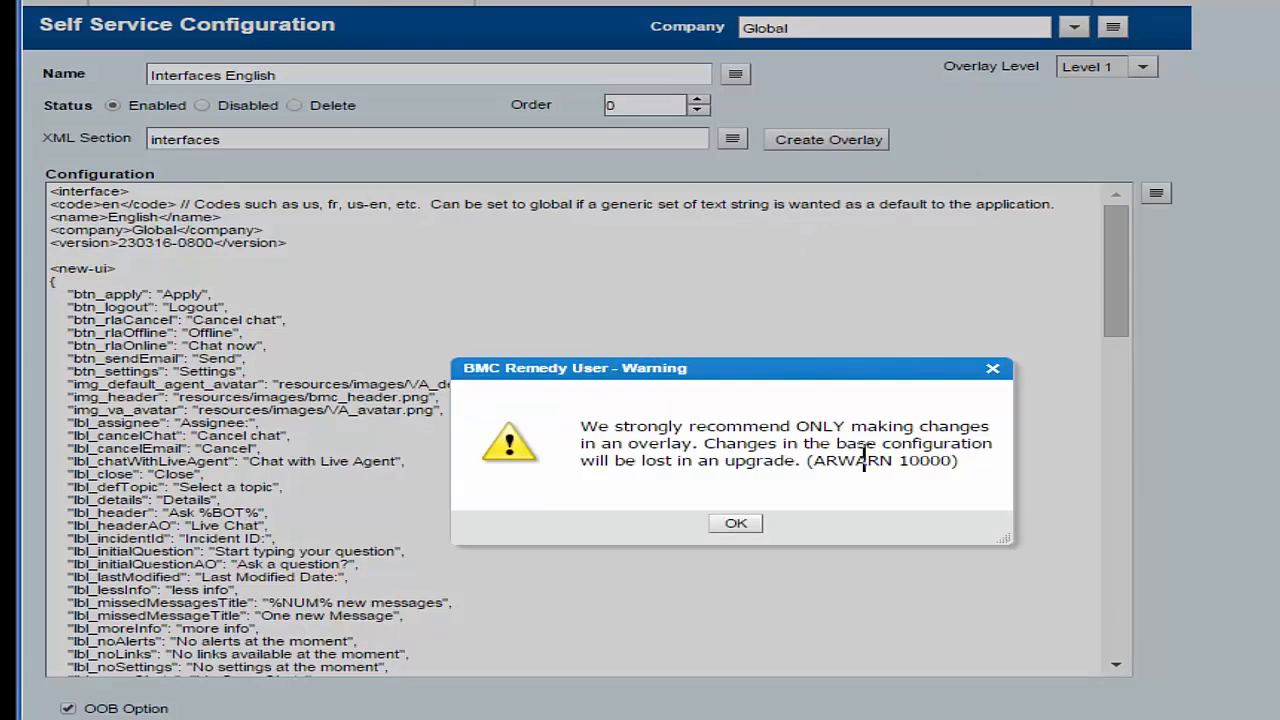
{"action": "mouse_move", "coordinate": [700, 490]}
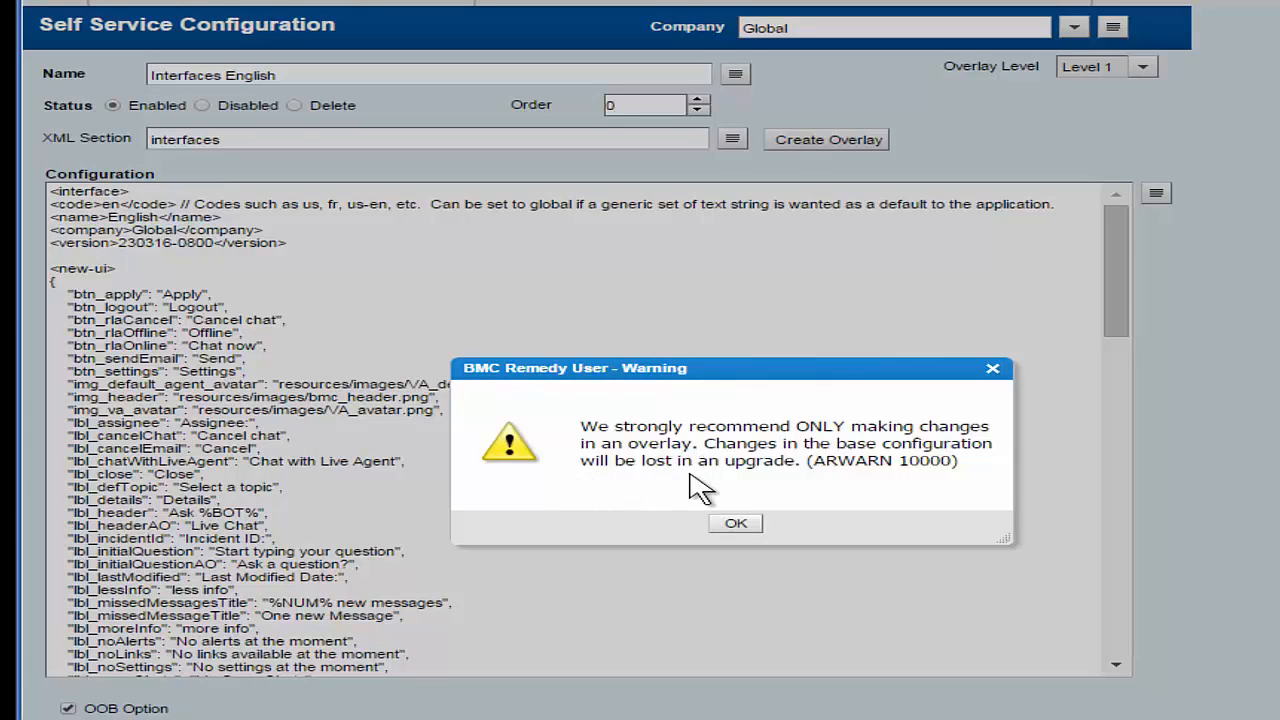
{"action": "mouse_move", "coordinate": [720, 490]}
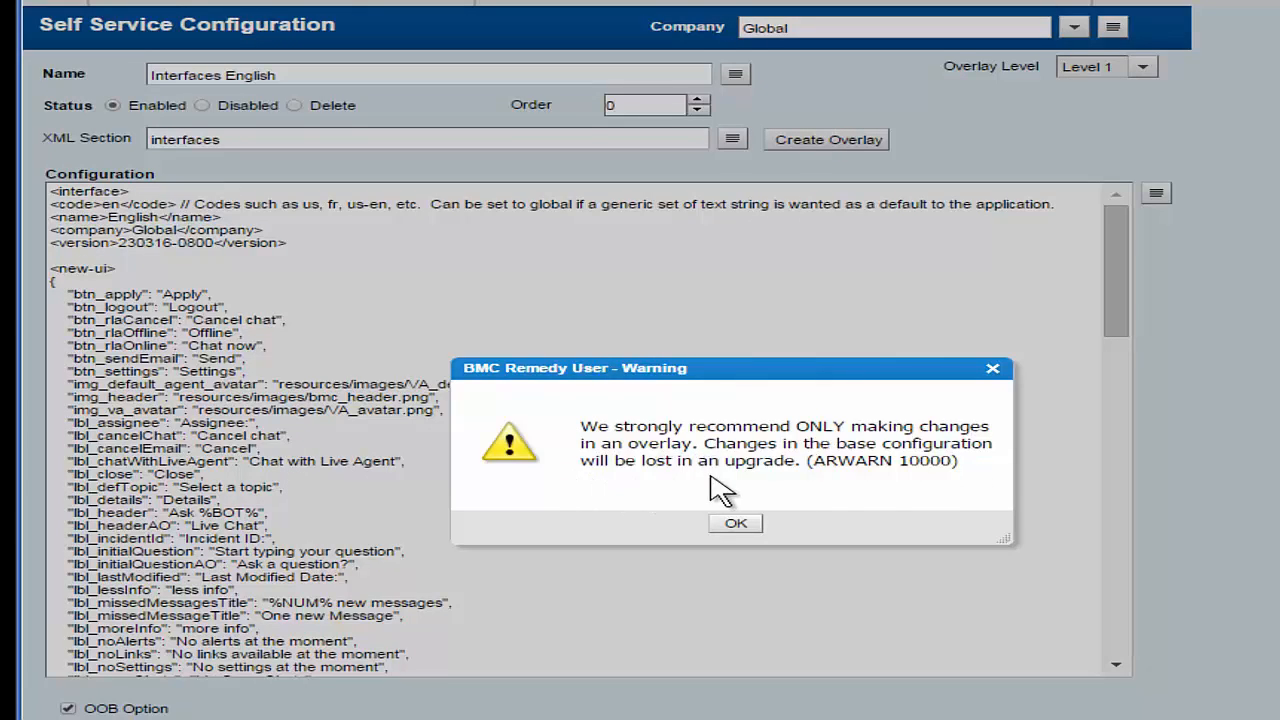
{"action": "mouse_move", "coordinate": [780, 490]}
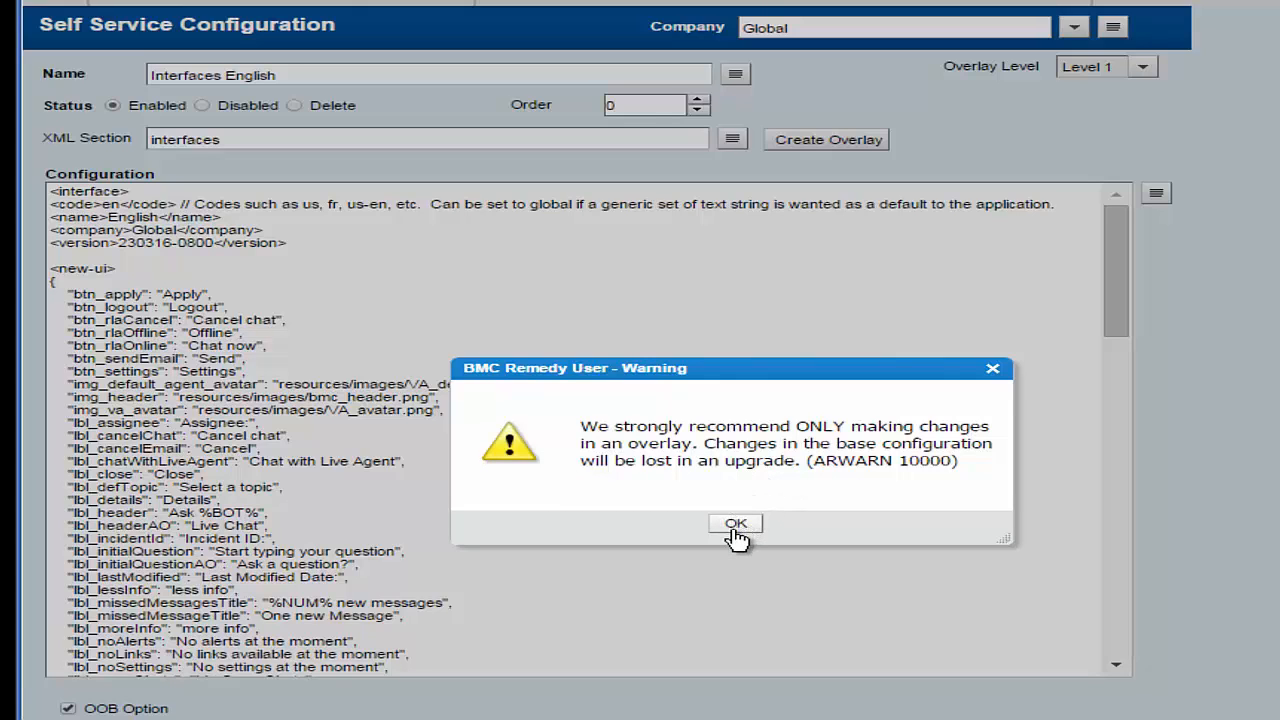
{"action": "left_click", "coordinate": [735, 523]}
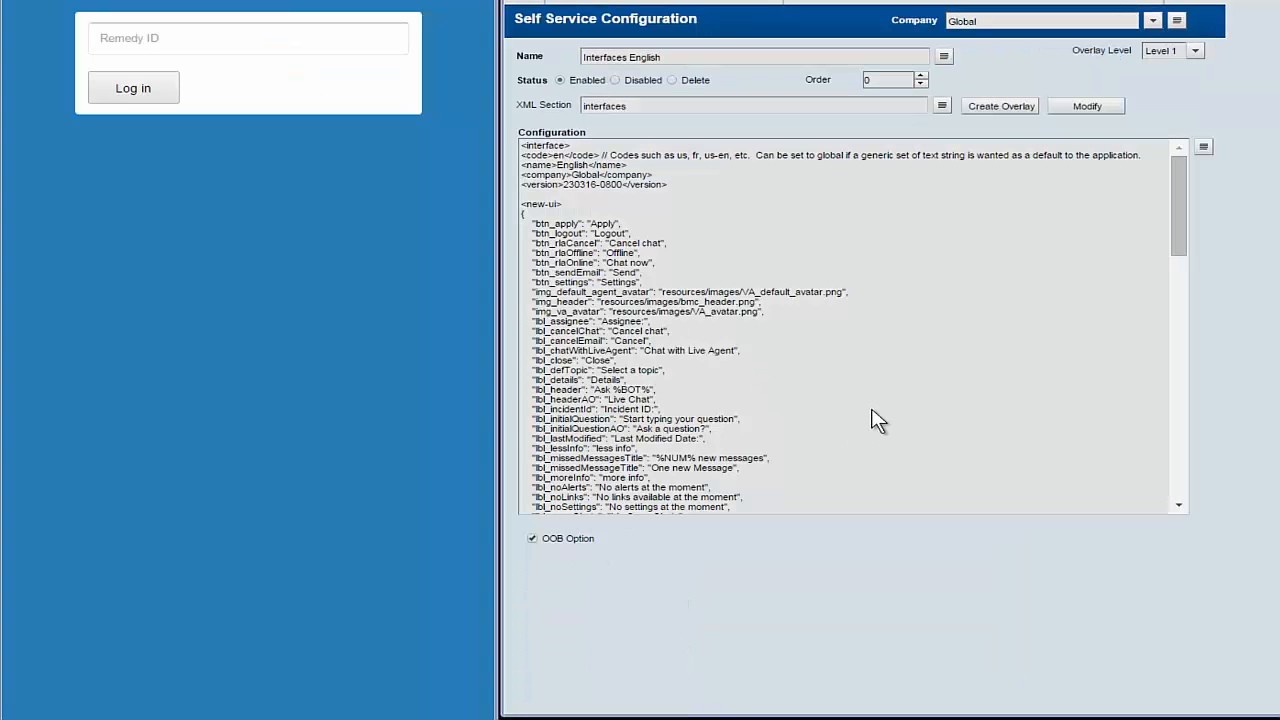
Step: Log in to the chat portal with Remedy ID 'Joe'
{"action": "left_click", "coordinate": [248, 38]}
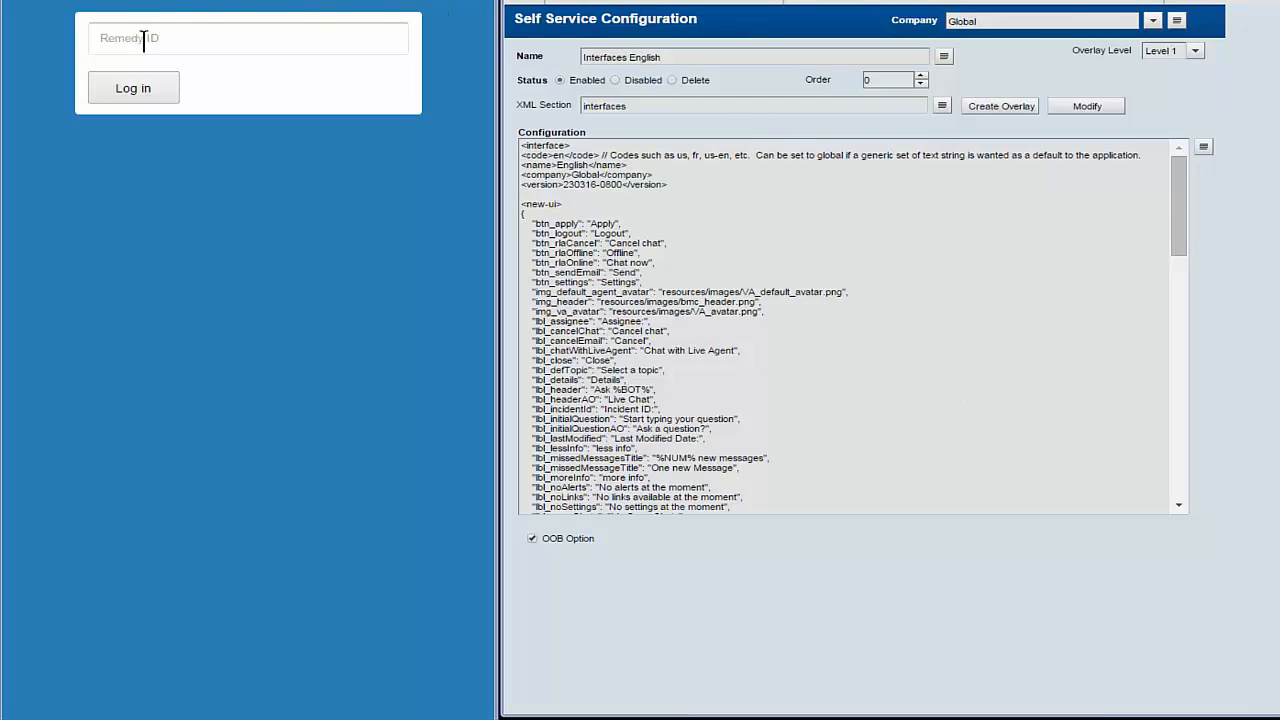
{"action": "type", "text": "Joe"}
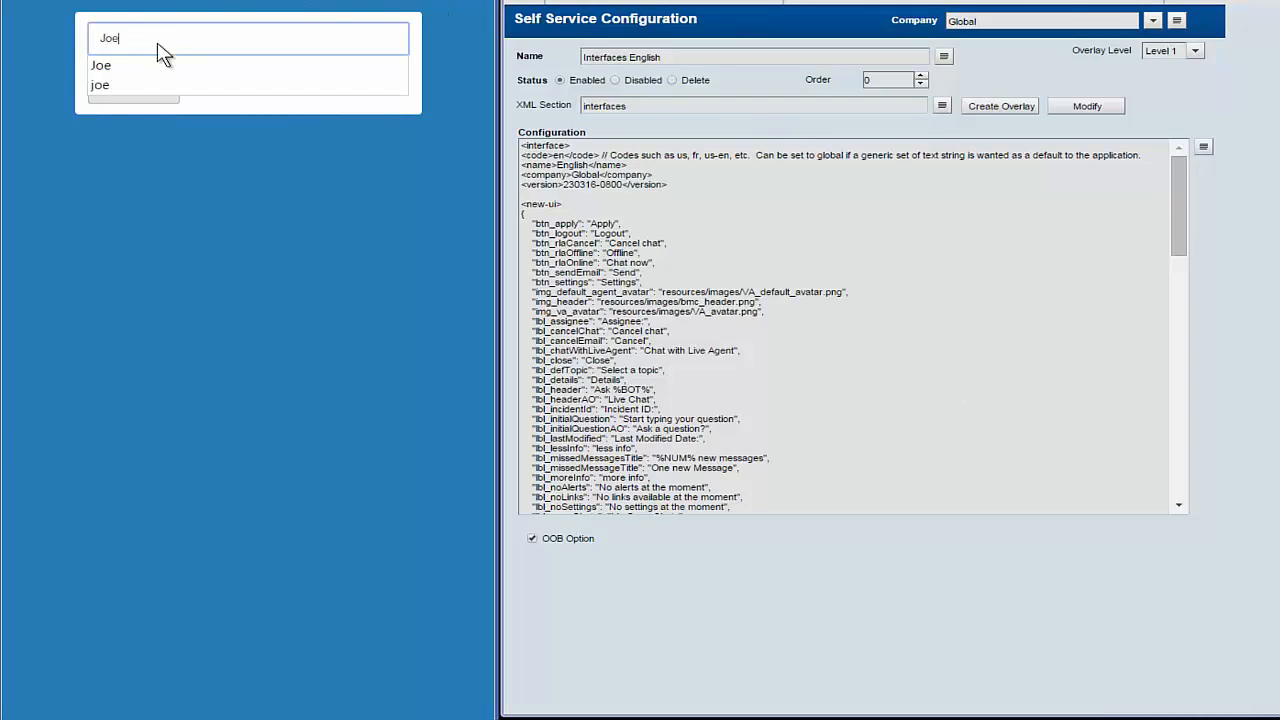
{"action": "left_click", "coordinate": [101, 65]}
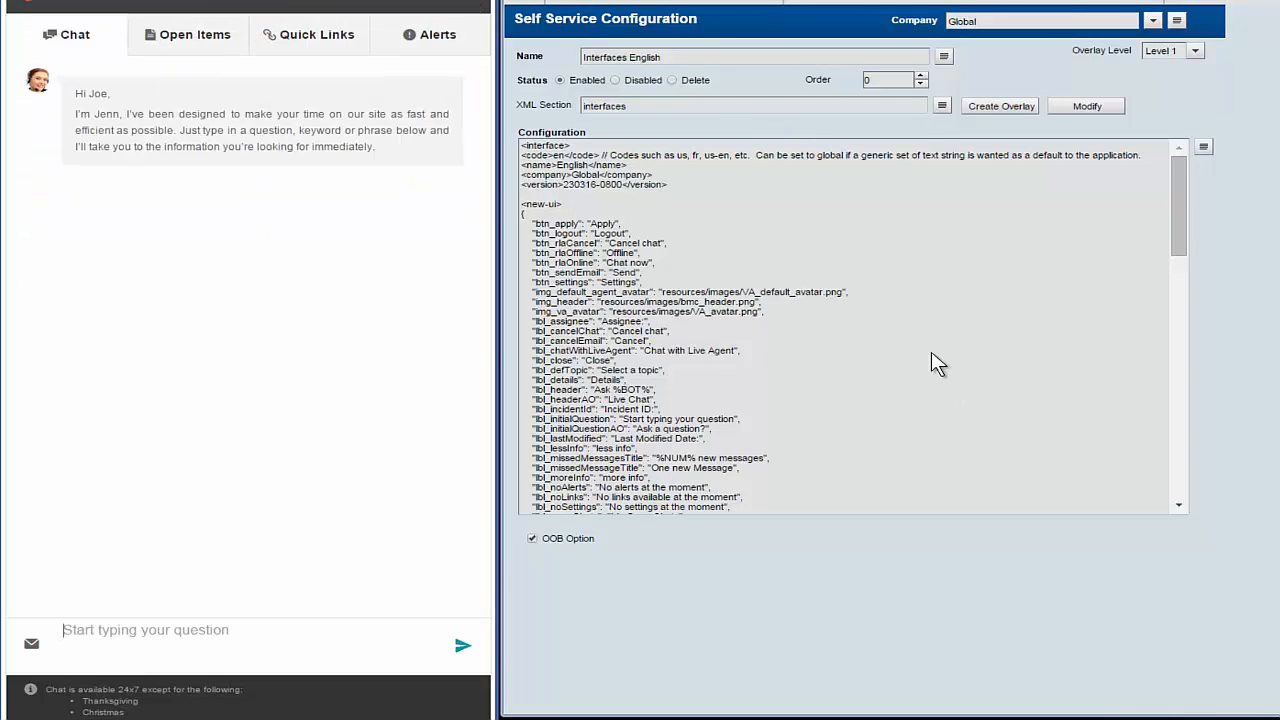
Step: Scroll the English configuration text down to the msg_noChatItems entry
{"action": "scroll", "scroll_direction": "down", "scroll_amount": 3}
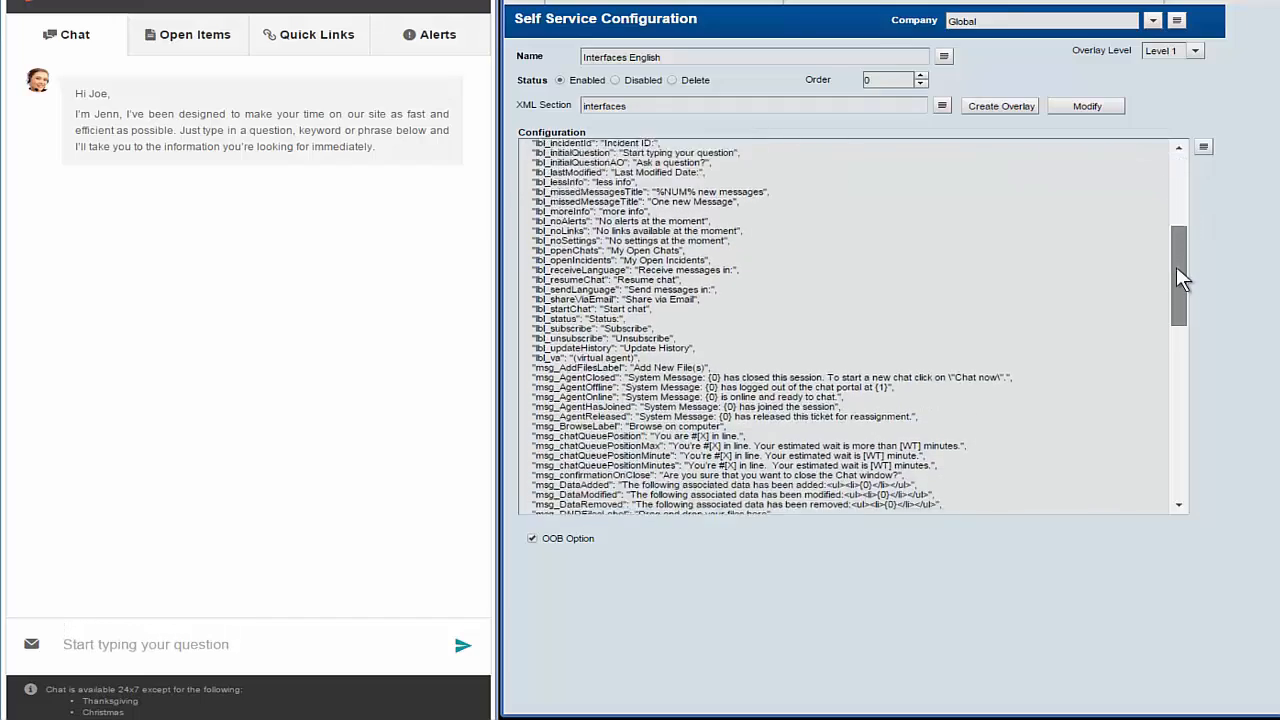
{"action": "scroll", "scroll_direction": "down", "scroll_amount": 3}
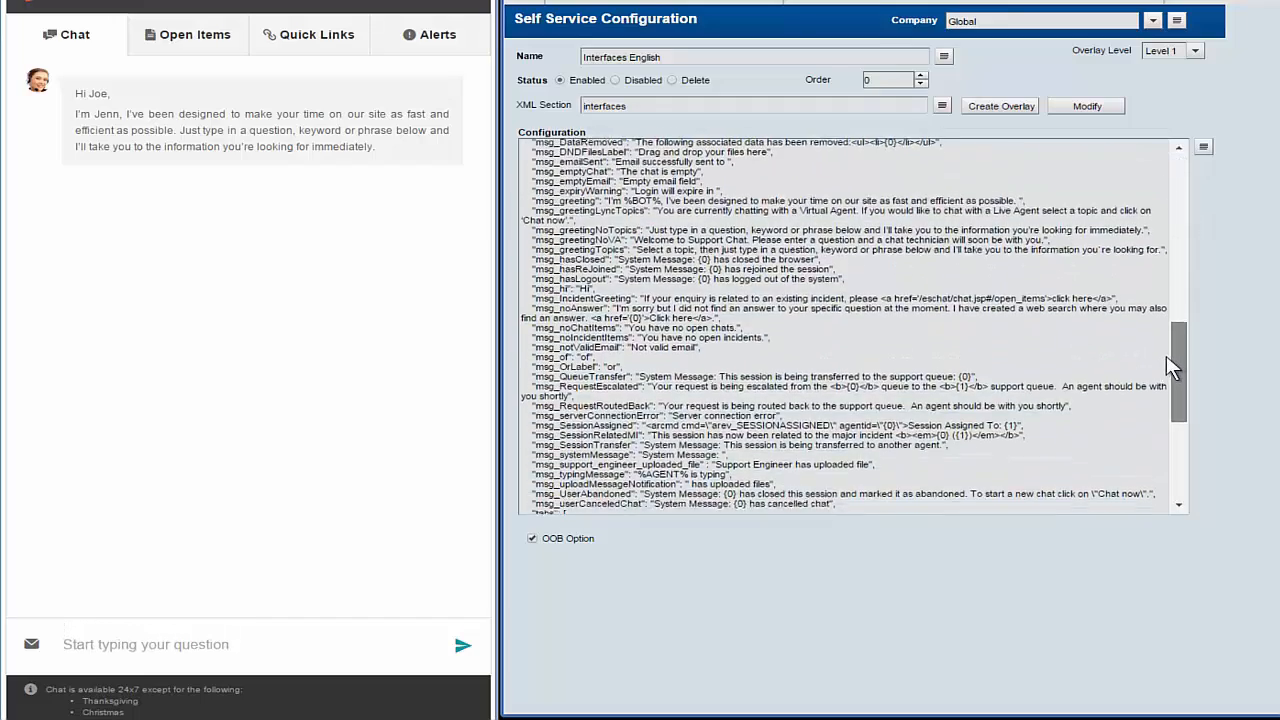
{"action": "scroll", "scroll_direction": "down", "scroll_amount": 3}
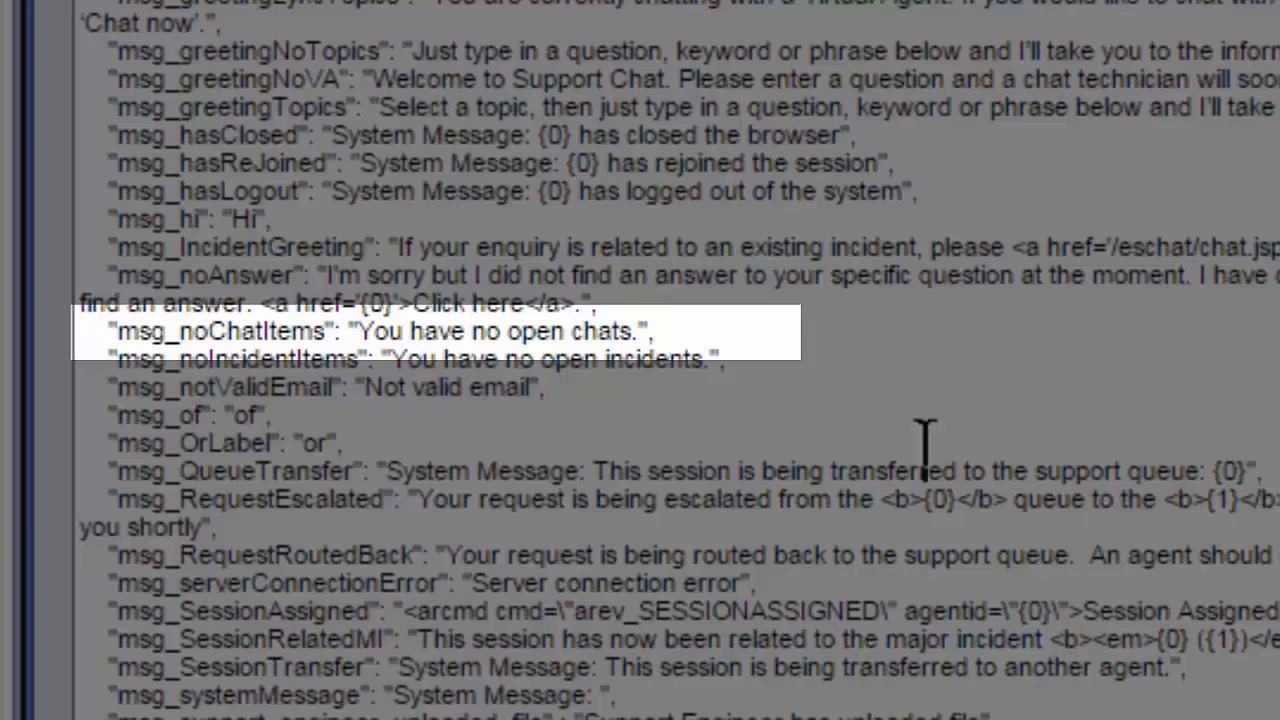
{"action": "mouse_move", "coordinate": [540, 470]}
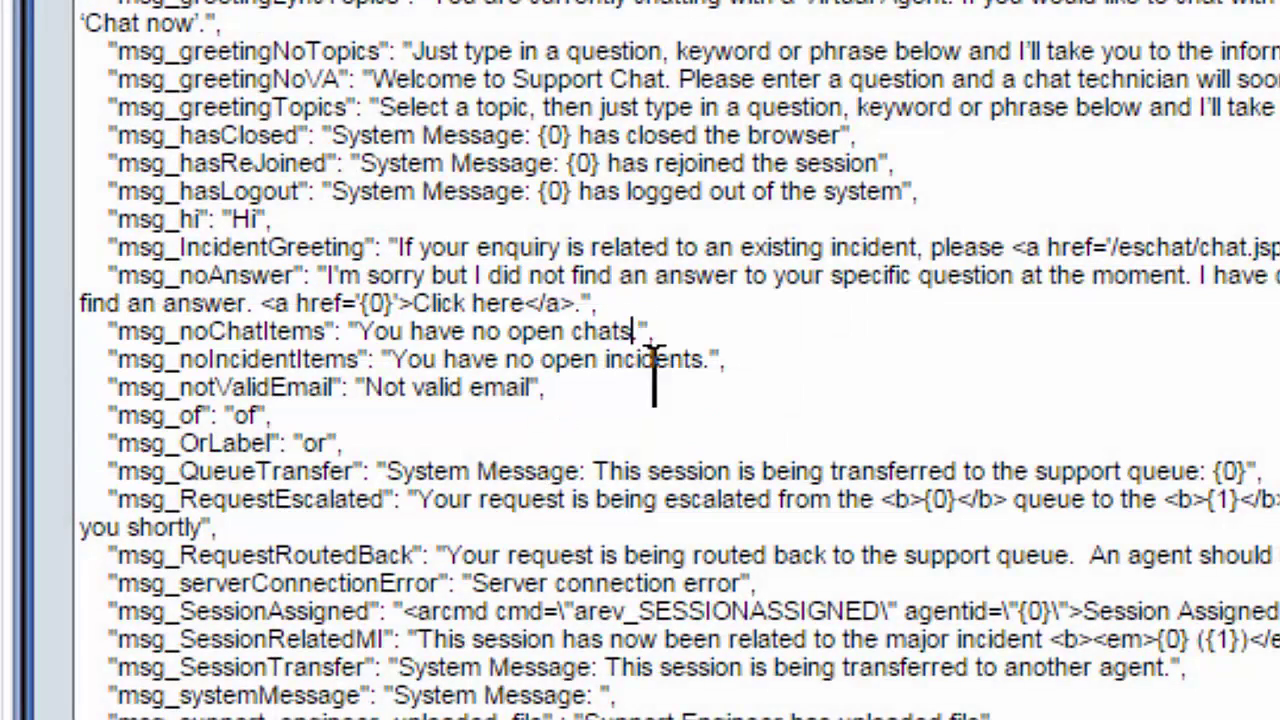
Step: Edit msg_noChatItems to read 'You have no open chats today.' and save
{"action": "type", "text": "tod"}
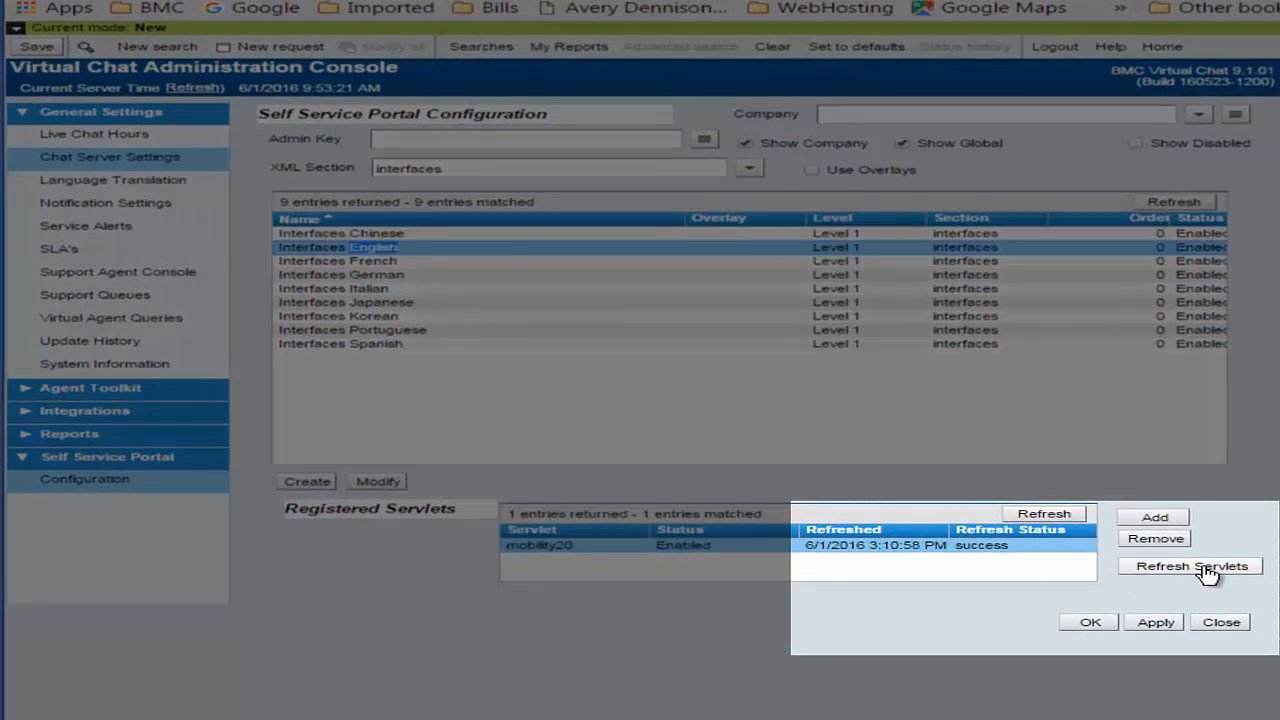
{"action": "mouse_move", "coordinate": [943, 572]}
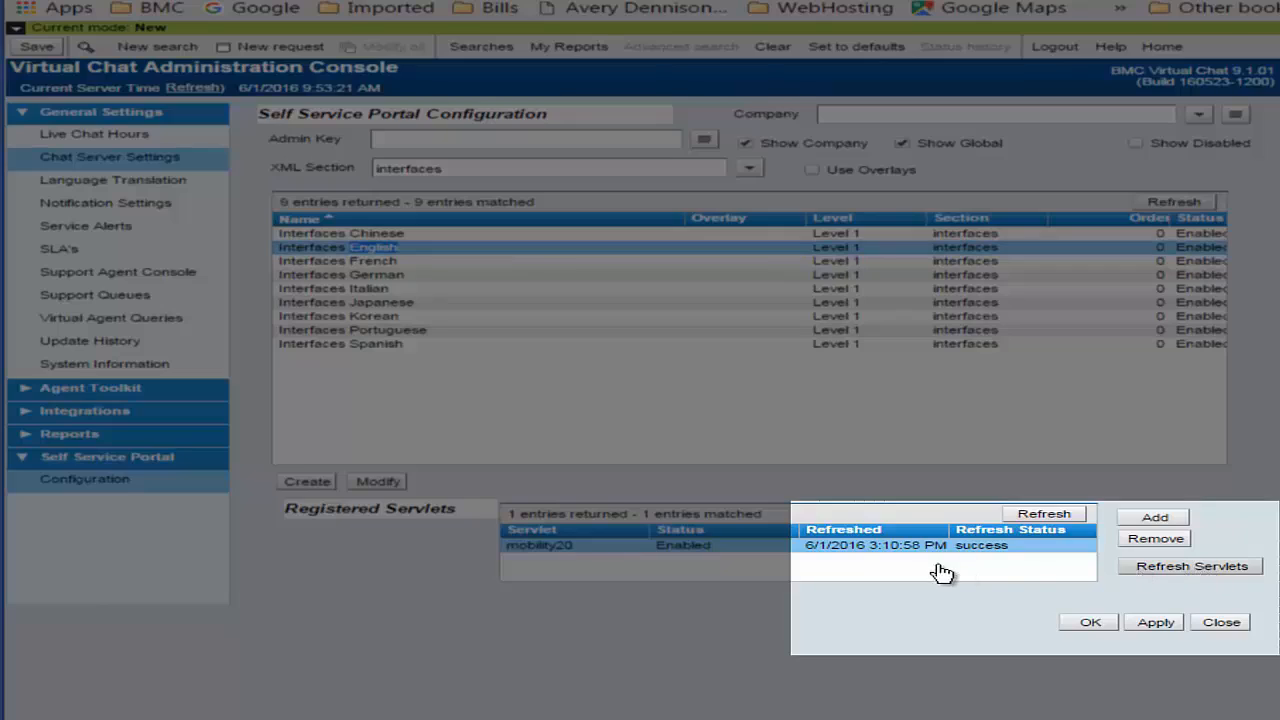
Step: Refresh the mobility20 servlet so the updated message goes live
{"action": "left_click", "coordinate": [1044, 513]}
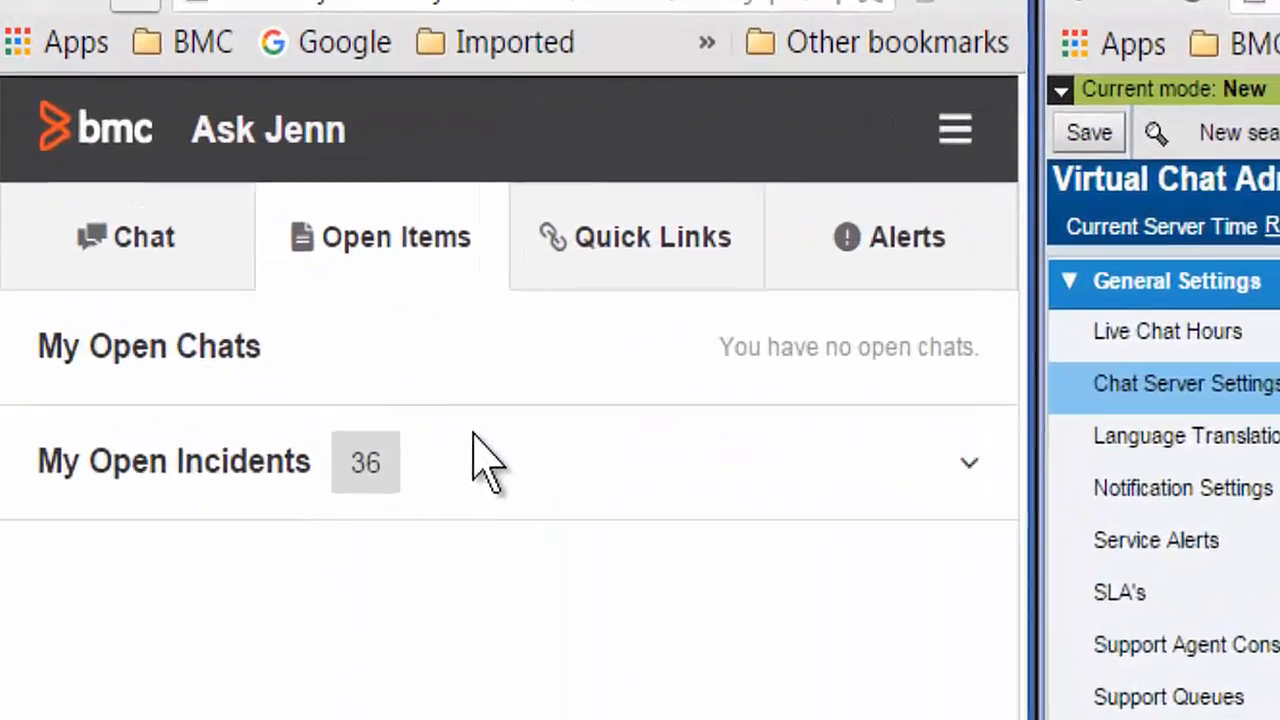
Step: Verify Open Items in Ask Jenn shows the new message and expand My Open Incidents
{"action": "left_click", "coordinate": [144, 236]}
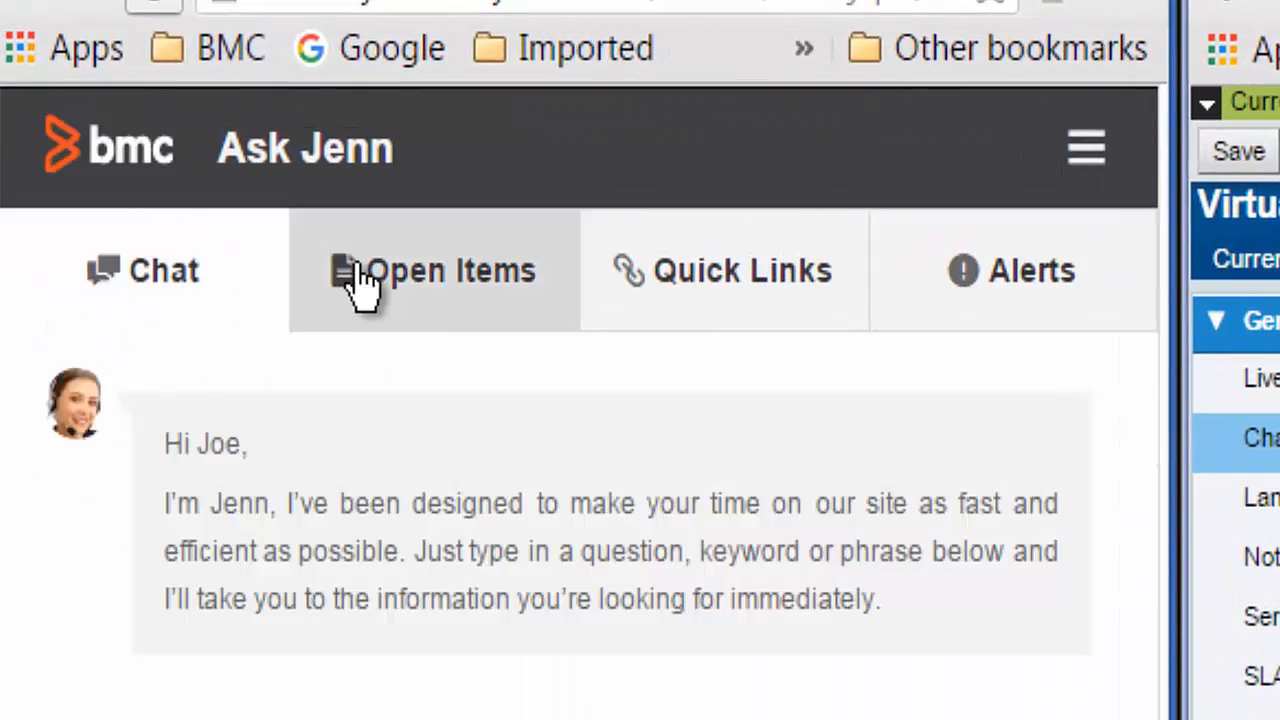
{"action": "left_click", "coordinate": [433, 270]}
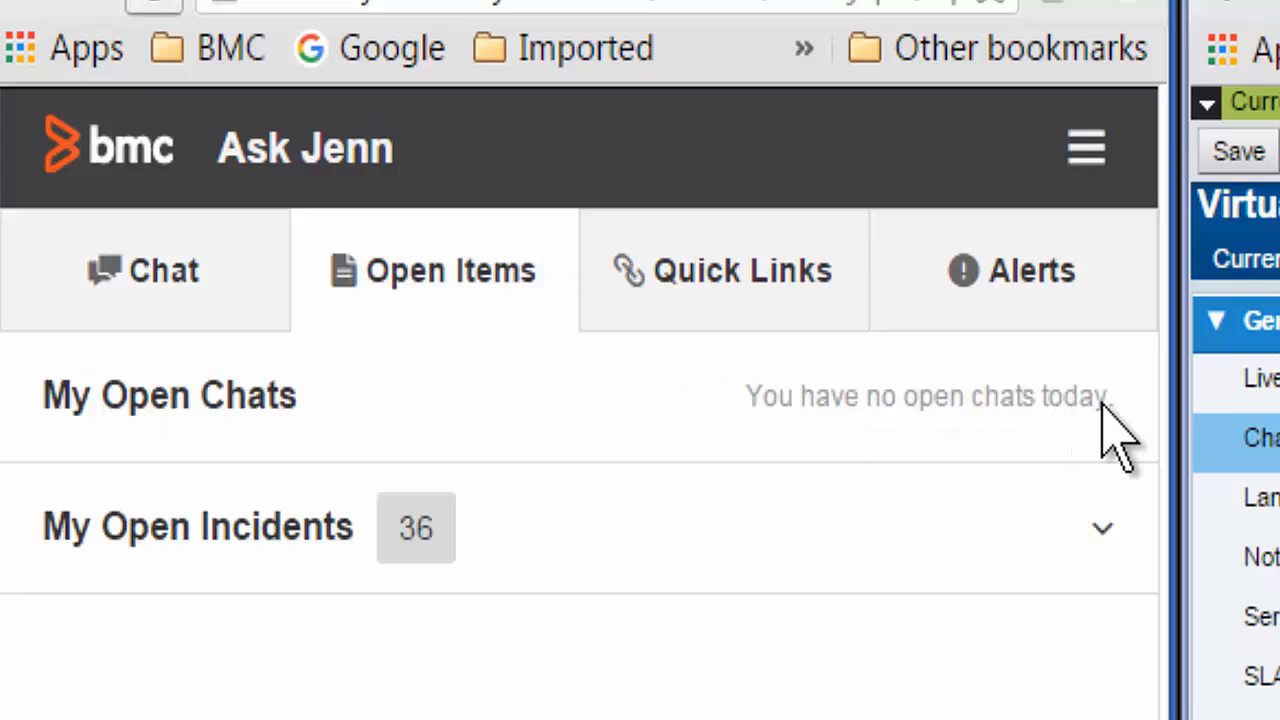
{"action": "mouse_move", "coordinate": [740, 290]}
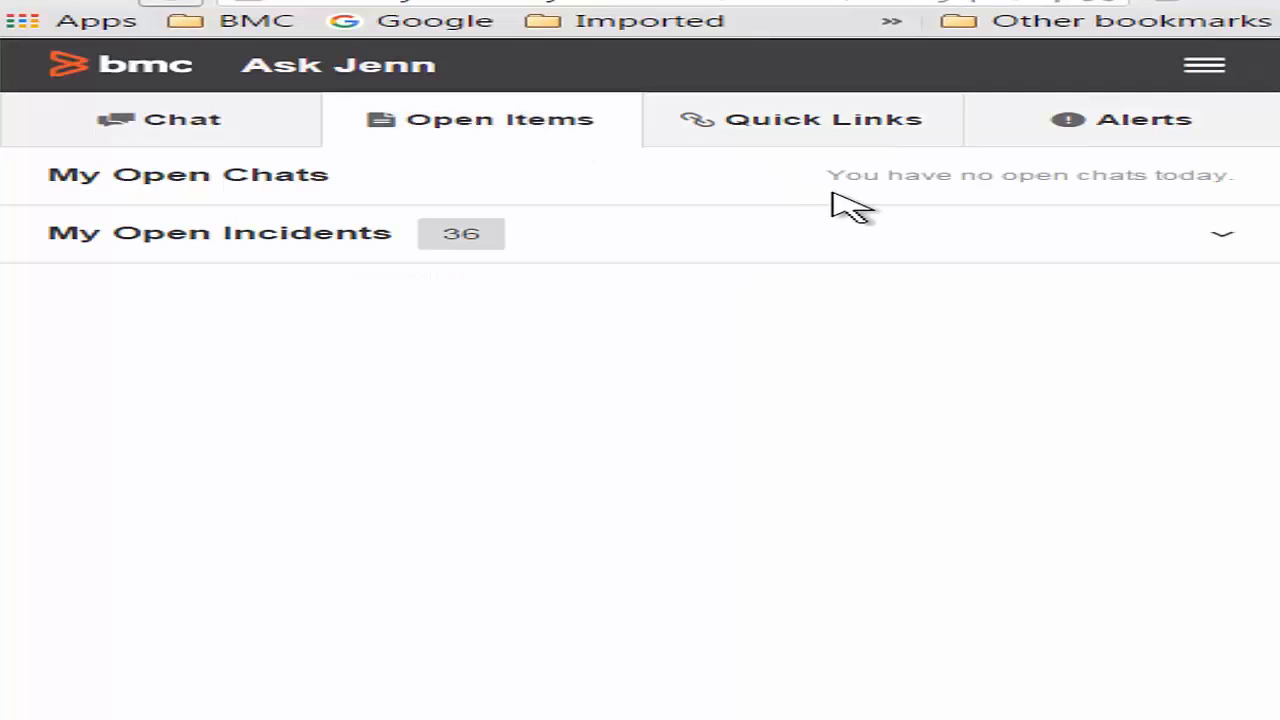
{"action": "left_click", "coordinate": [1222, 233]}
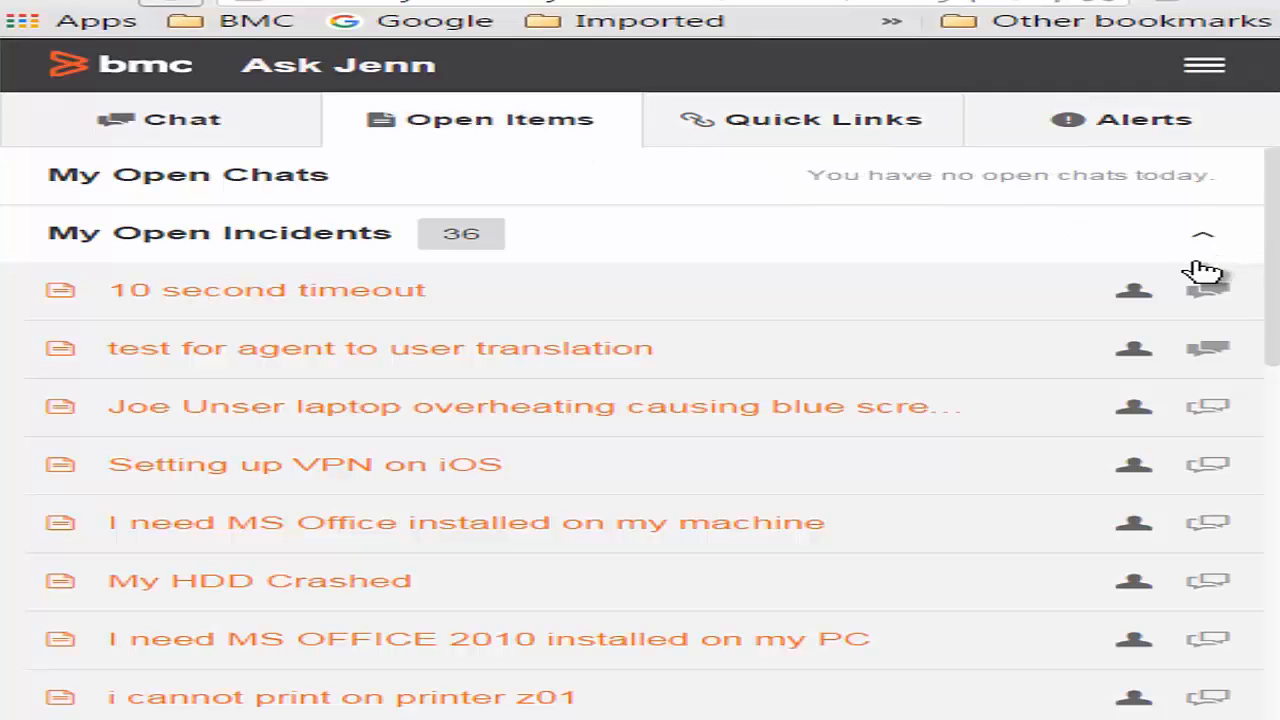
{"action": "mouse_move", "coordinate": [250, 175]}
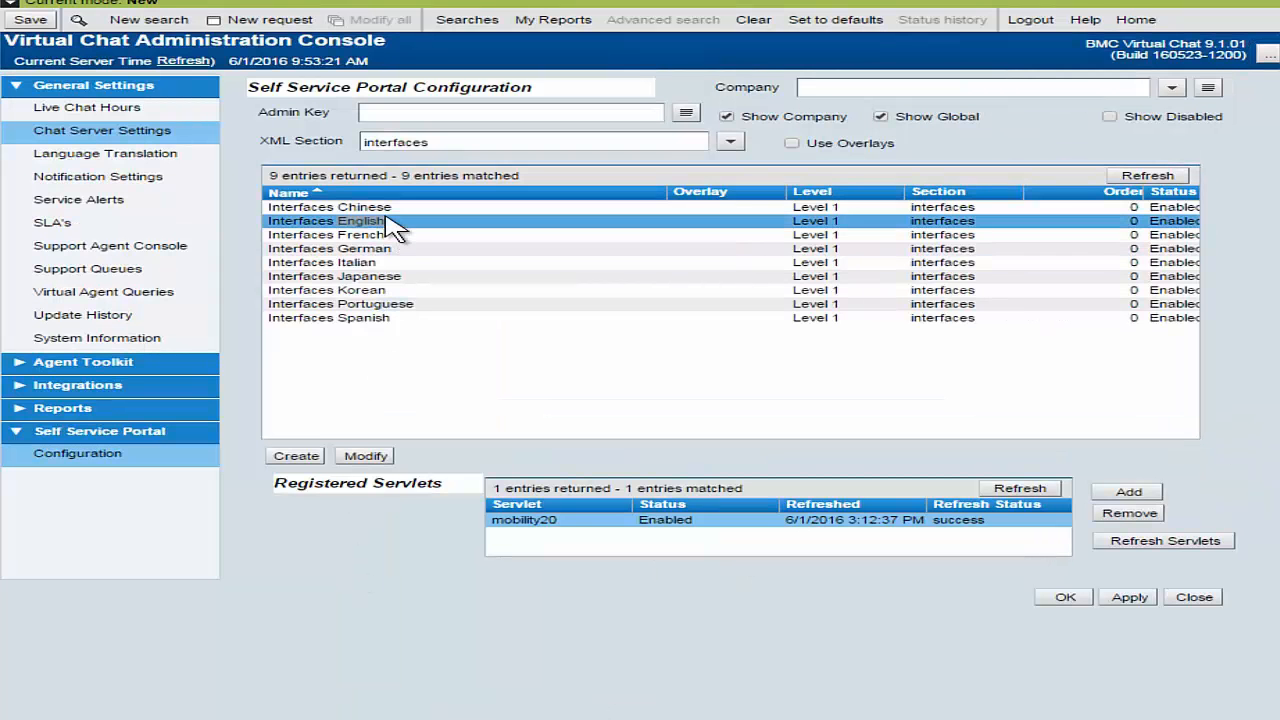
Step: Open the Interfaces Spanish configuration in the administration console
{"action": "left_click", "coordinate": [330, 207]}
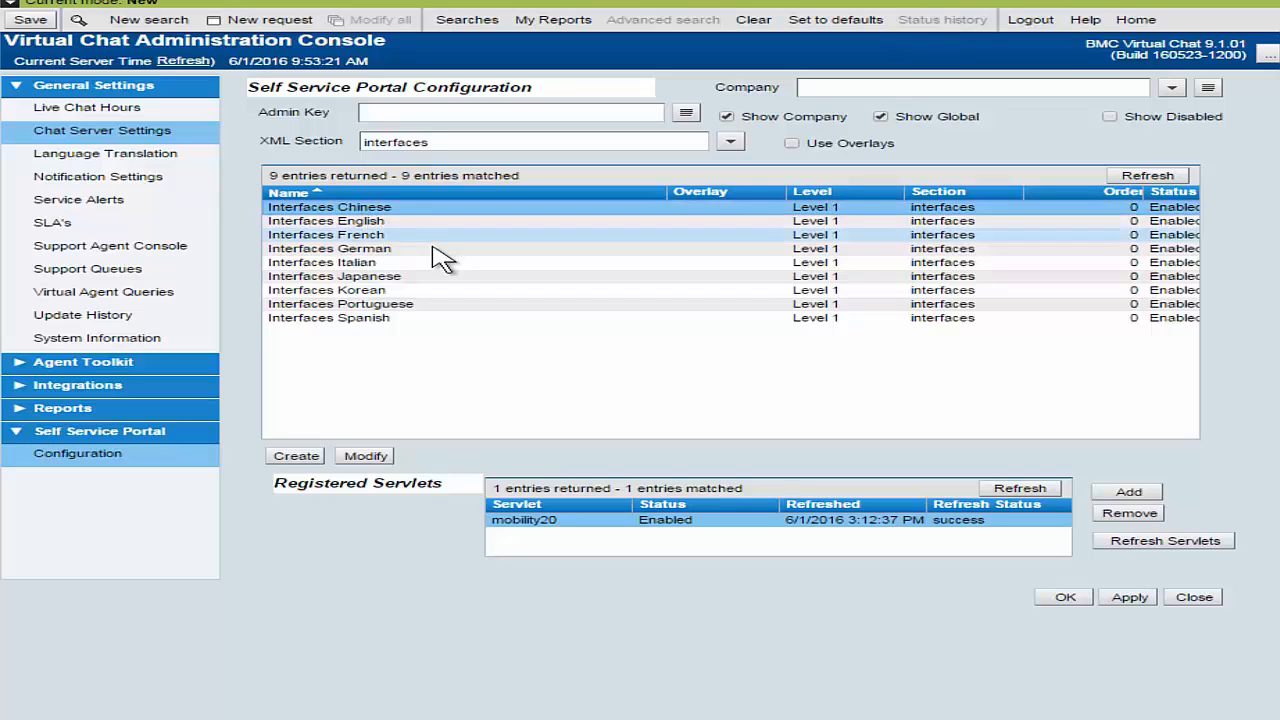
{"action": "left_click", "coordinate": [328, 317]}
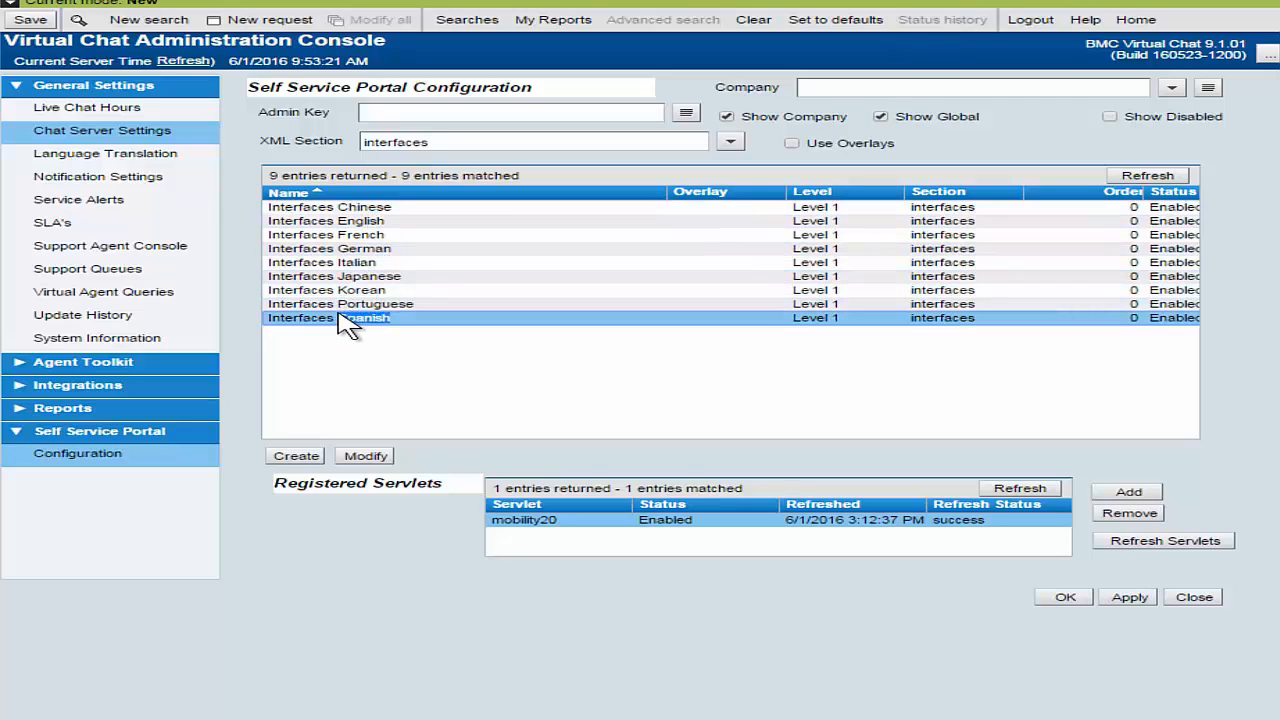
{"action": "double_click", "coordinate": [328, 317]}
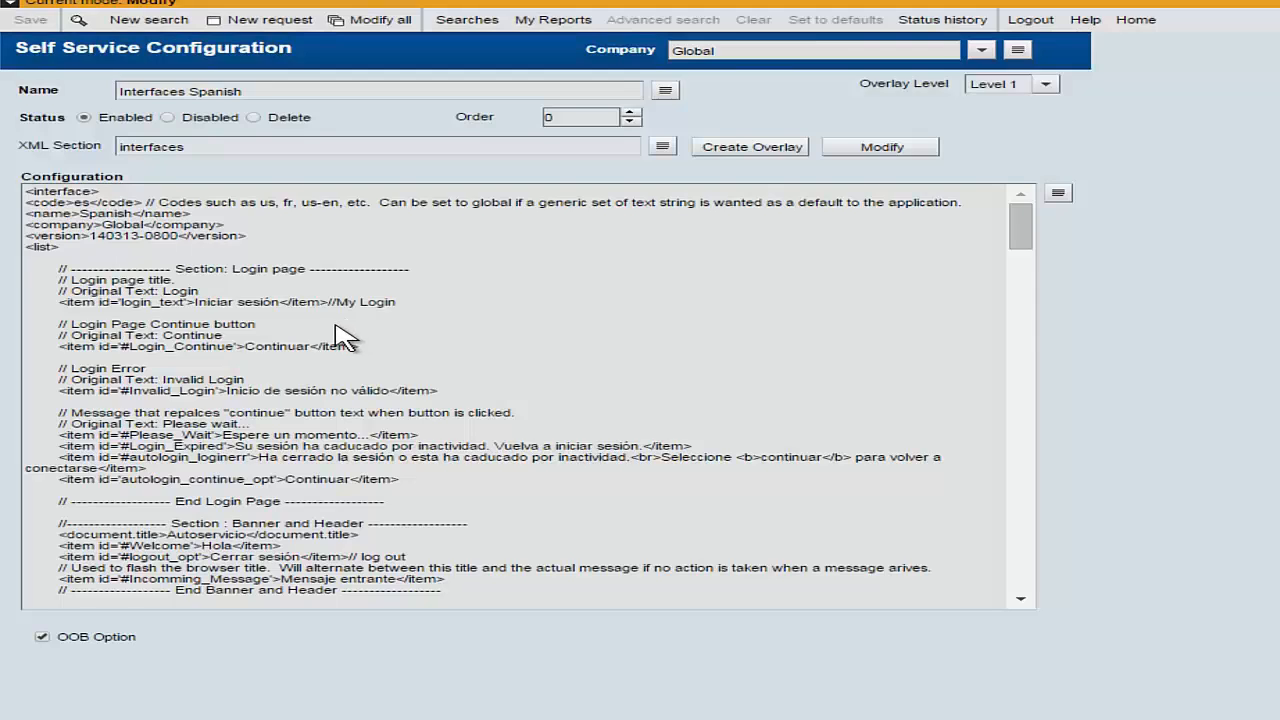
{"action": "mouse_move", "coordinate": [1048, 255]}
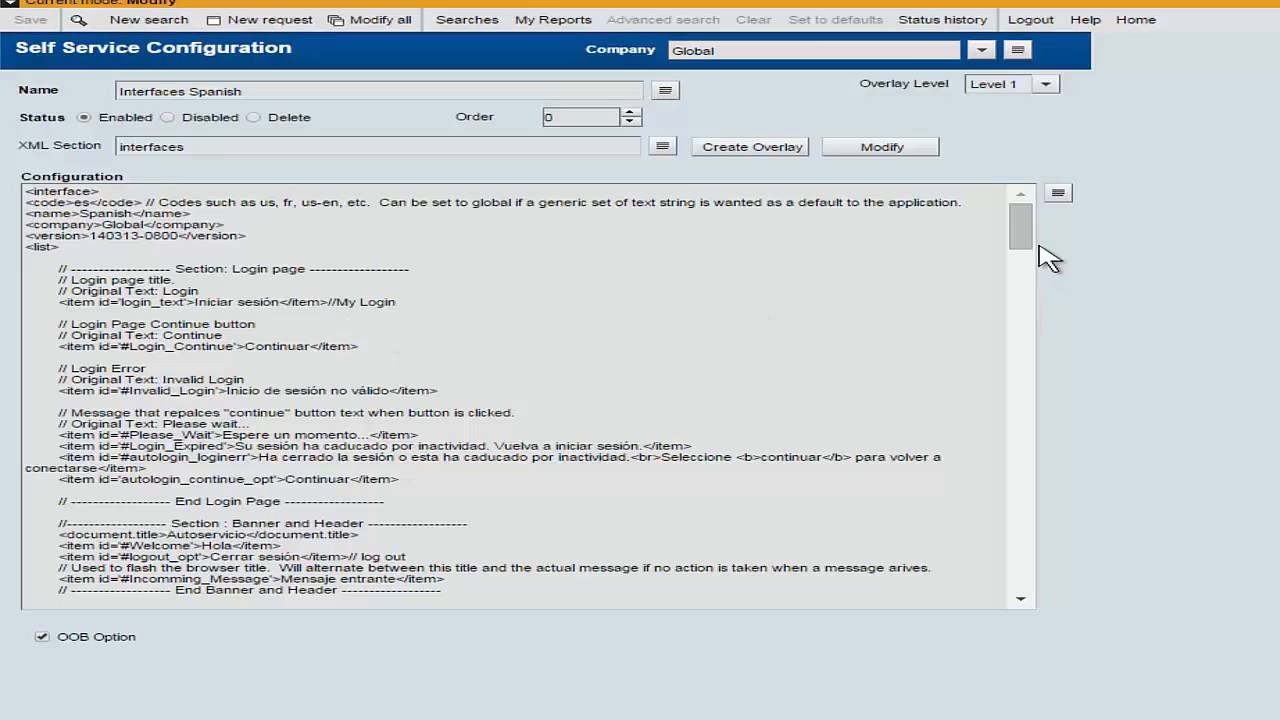
{"action": "scroll", "scroll_direction": "down", "scroll_amount": 3}
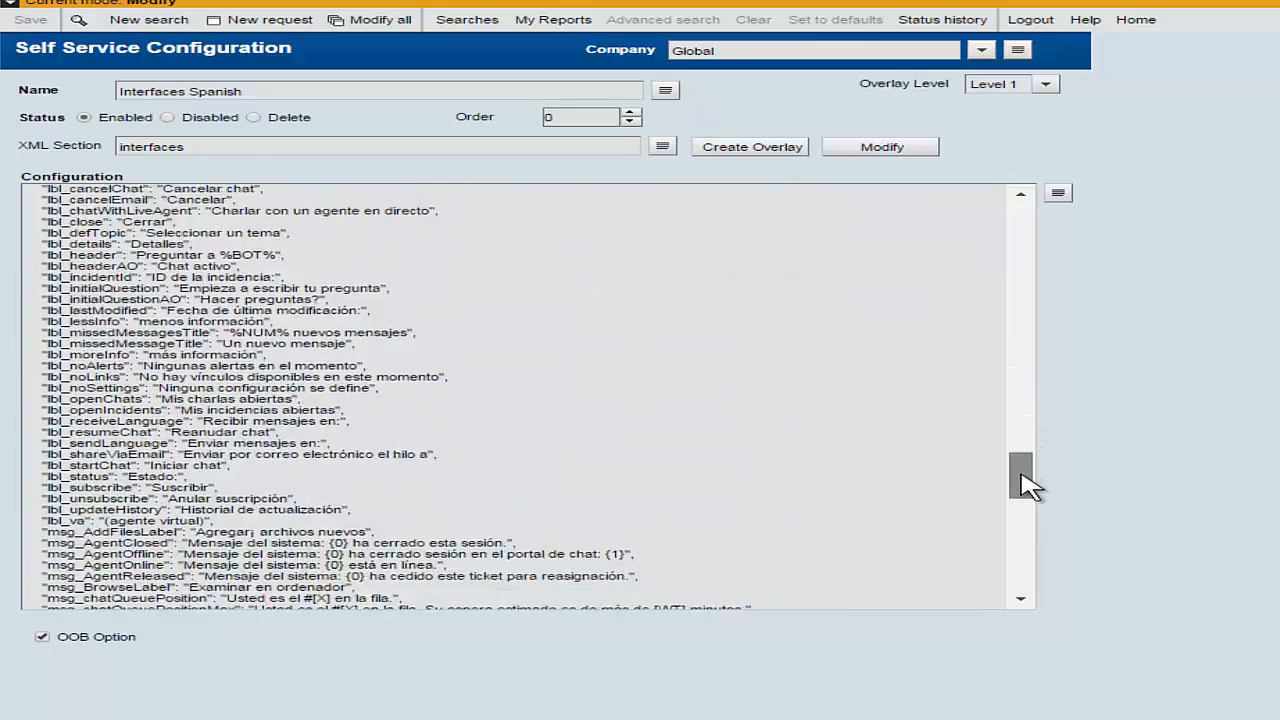
{"action": "scroll", "scroll_direction": "down", "scroll_amount": 3}
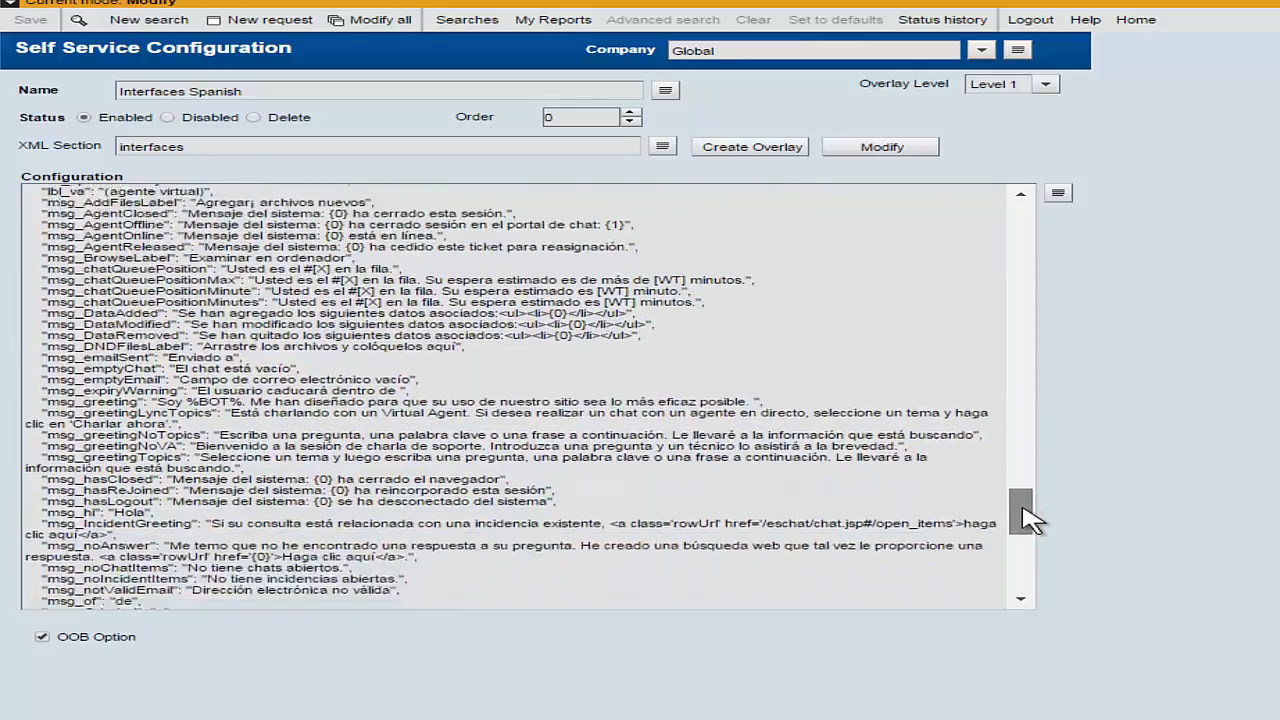
{"action": "scroll", "scroll_direction": "down", "scroll_amount": 3}
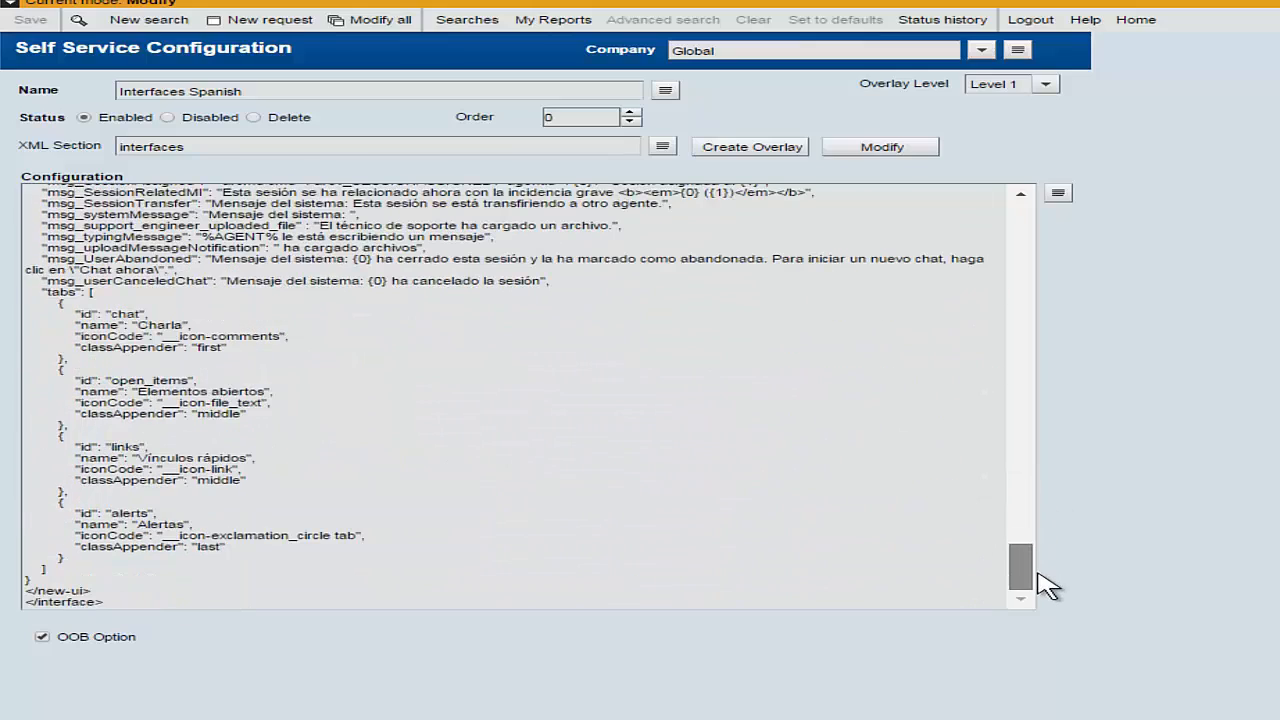
{"action": "mouse_move", "coordinate": [680, 500]}
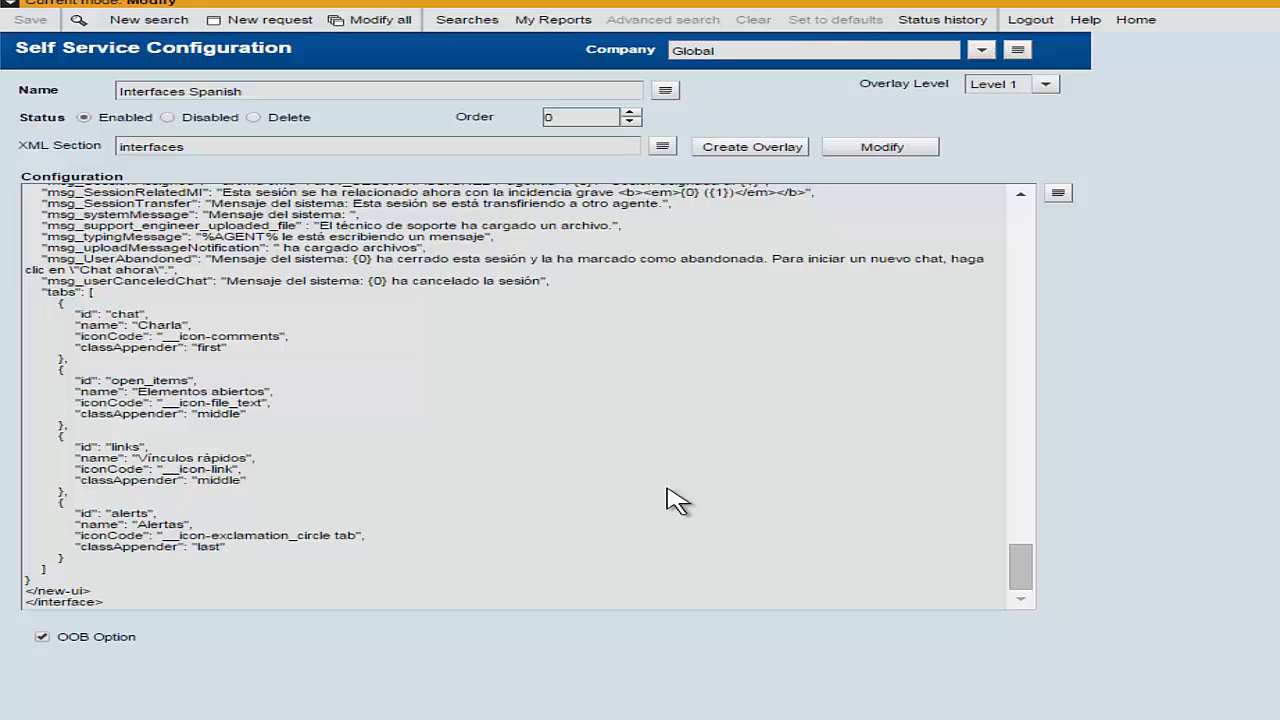
{"action": "mouse_move", "coordinate": [987, 520]}
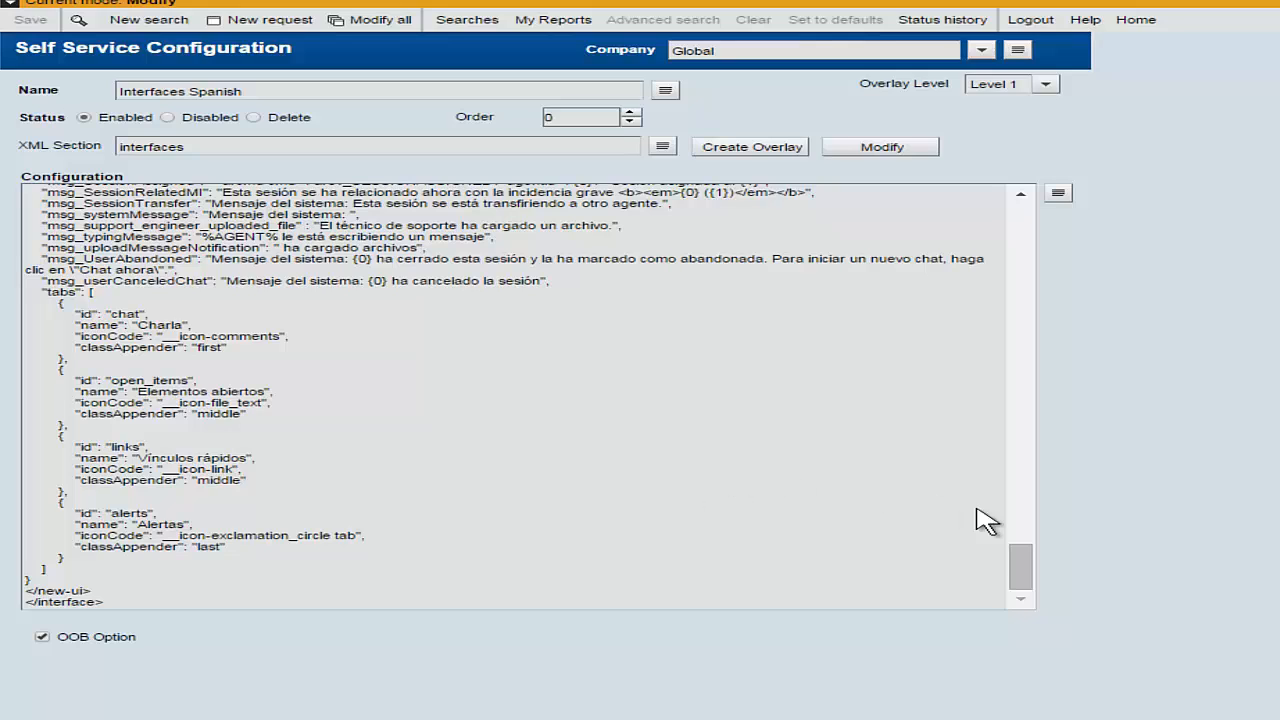